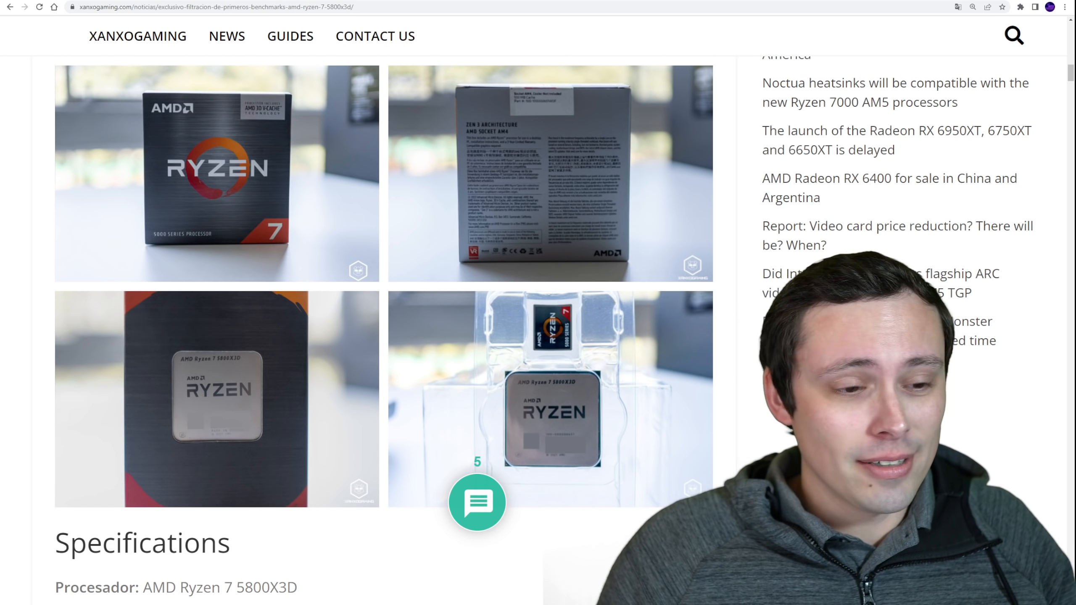
Step: Scroll the XanxoGaming 5800X3D article past the test-system specs to the Cinebench R23 screenshot
{"action": "scroll", "scroll_direction": "down", "scroll_amount": 3}
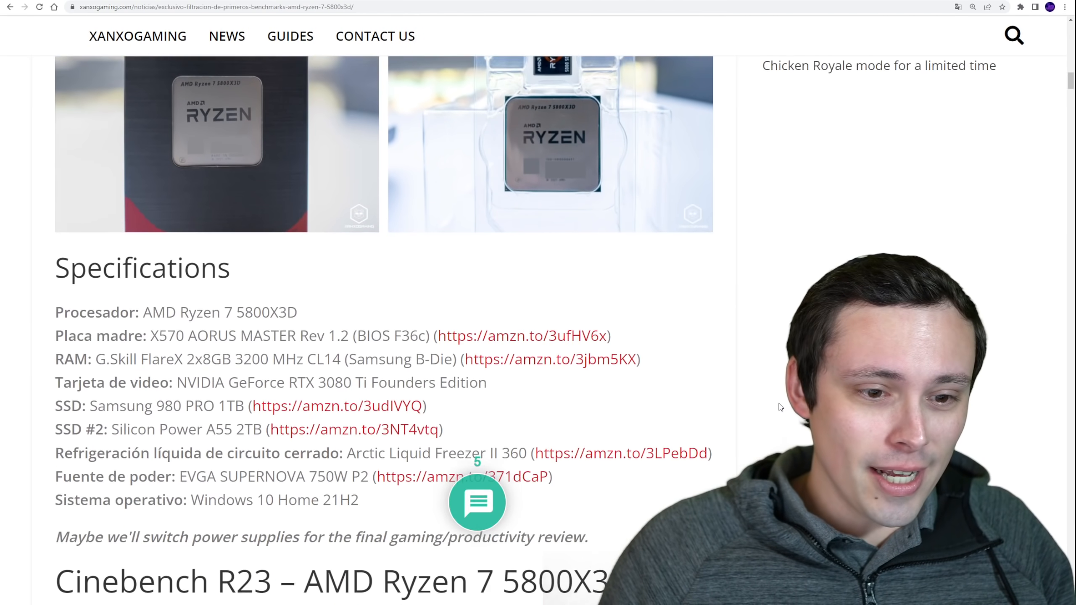
{"action": "scroll", "scroll_direction": "down", "scroll_amount": 3}
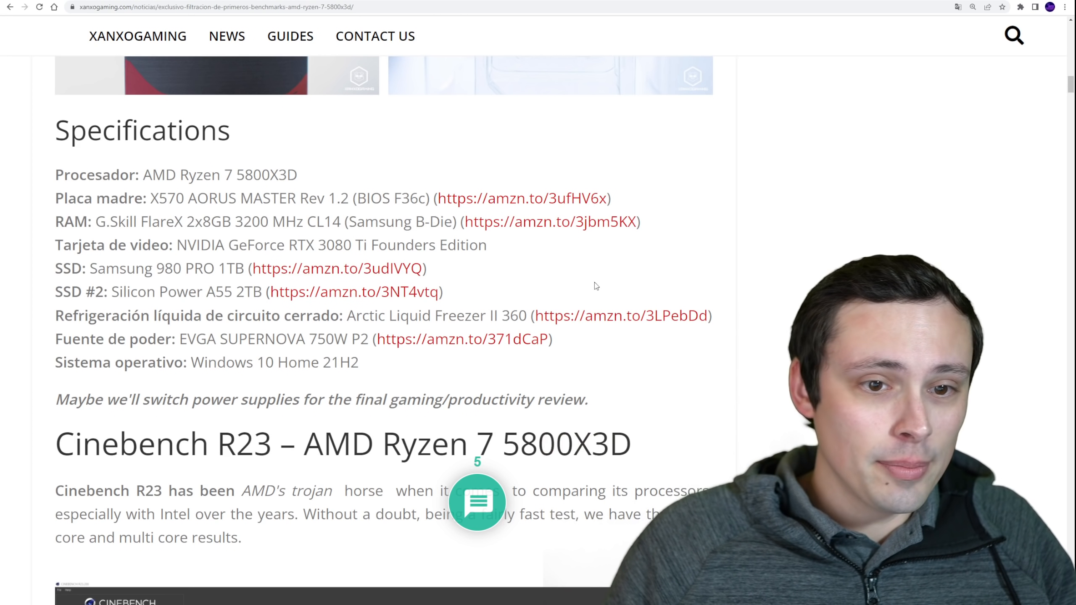
{"action": "scroll", "scroll_direction": "down", "scroll_amount": 3}
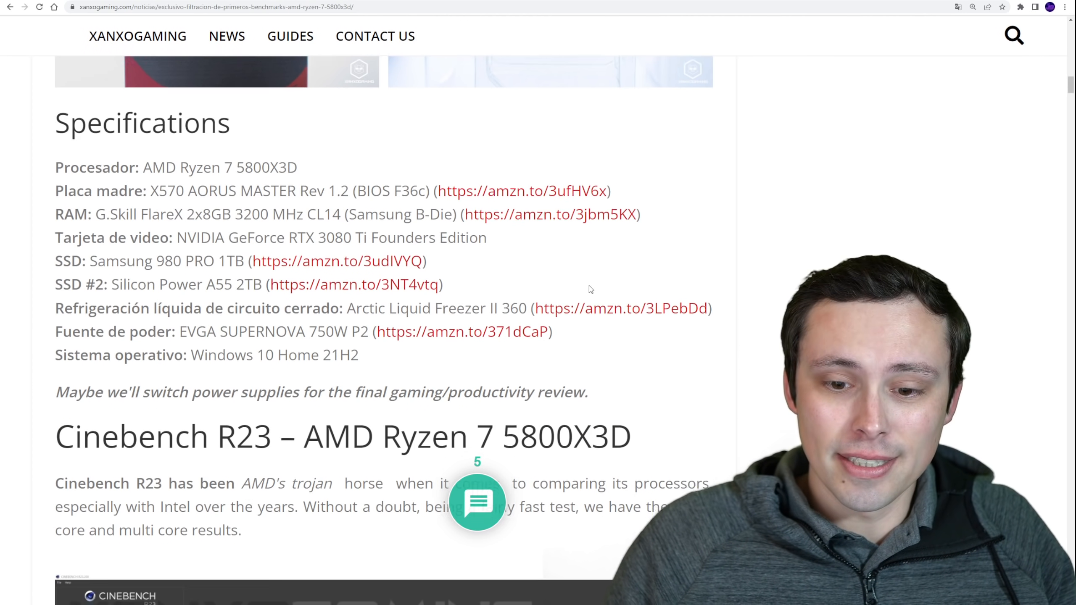
{"action": "scroll", "scroll_direction": "down", "scroll_amount": 3}
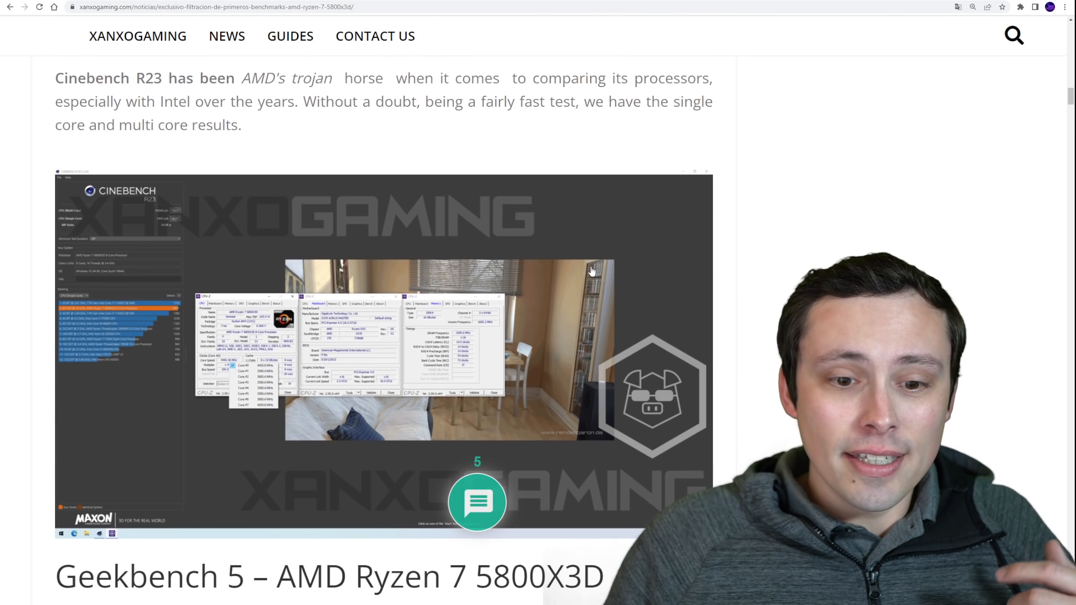
Step: Enlarge the Cinebench R23 screenshot, reach Geekbench 5, then return to the Specifications list
{"action": "scroll", "scroll_direction": "down", "scroll_amount": 3}
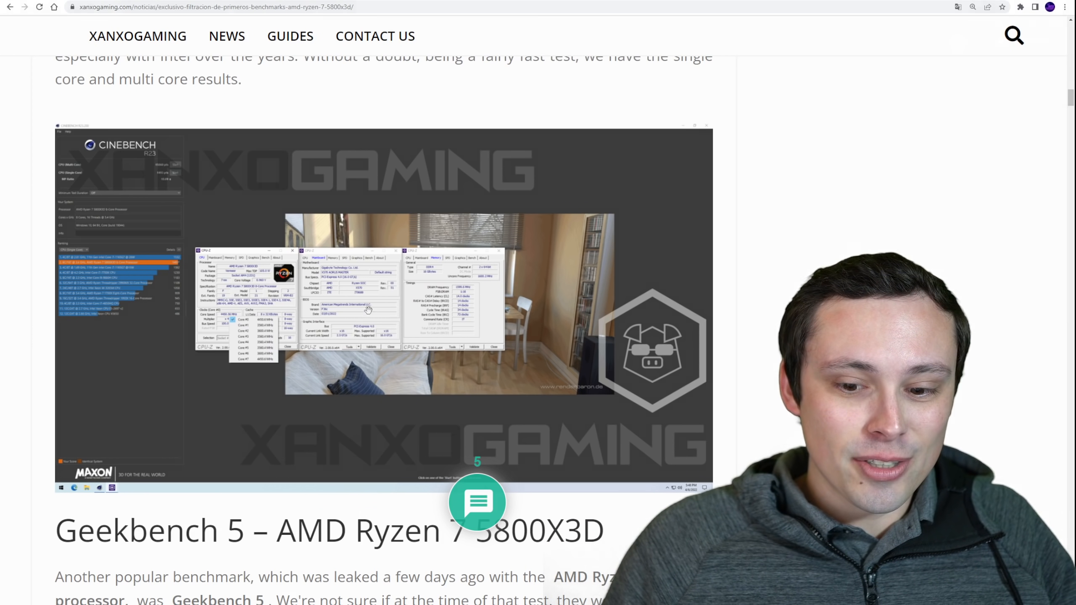
{"action": "left_click", "coordinate": [368, 308]}
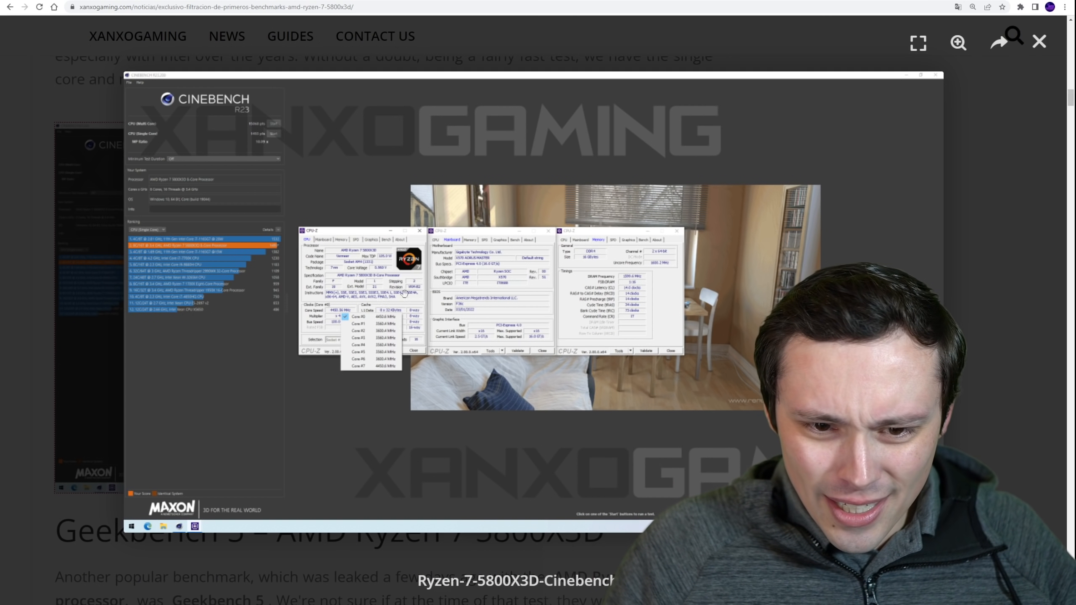
{"action": "scroll", "scroll_direction": "down", "scroll_amount": 3}
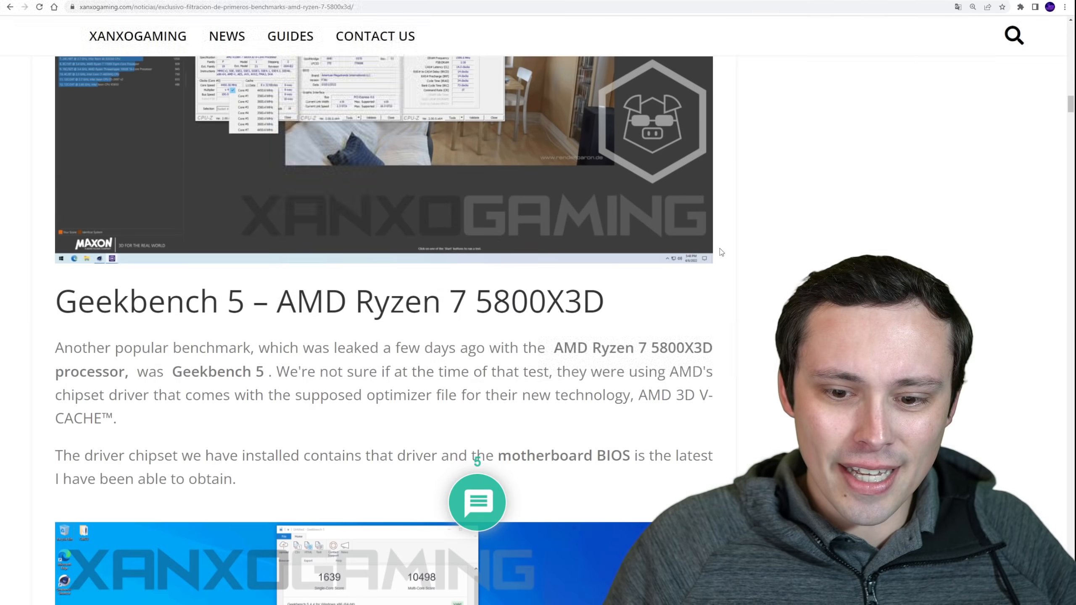
{"action": "scroll", "scroll_direction": "down", "scroll_amount": 3}
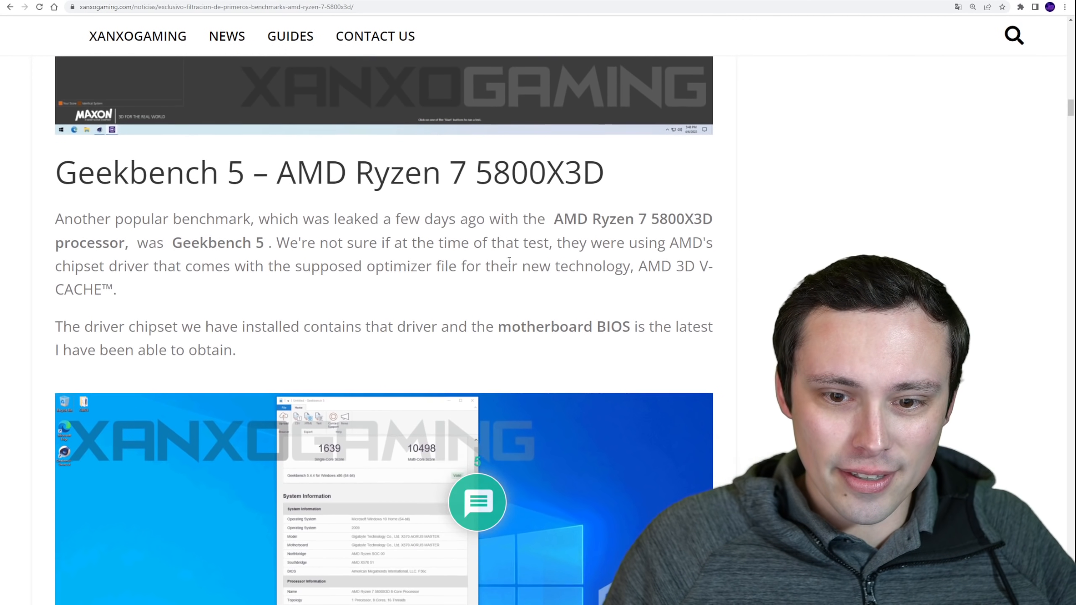
{"action": "scroll", "scroll_direction": "down", "scroll_amount": 3}
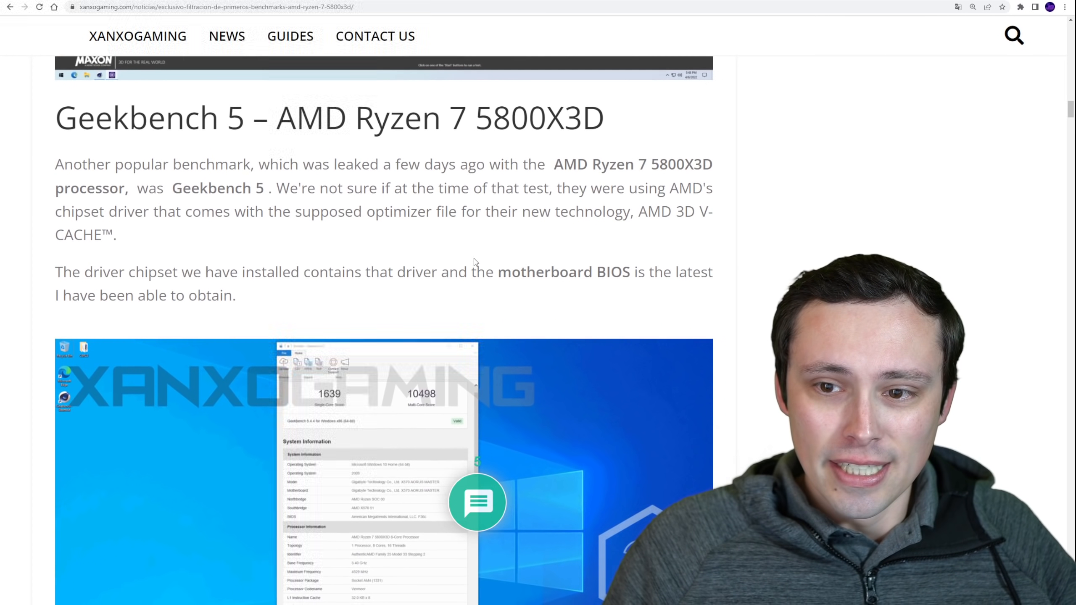
{"action": "scroll", "scroll_direction": "down", "scroll_amount": 3}
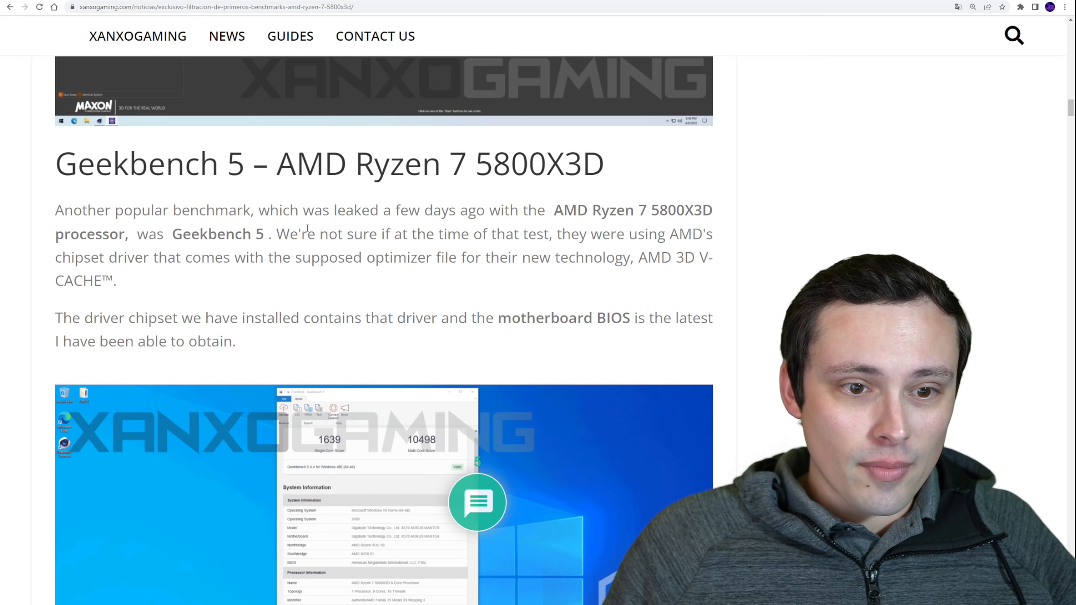
{"action": "scroll", "scroll_direction": "down", "scroll_amount": 3}
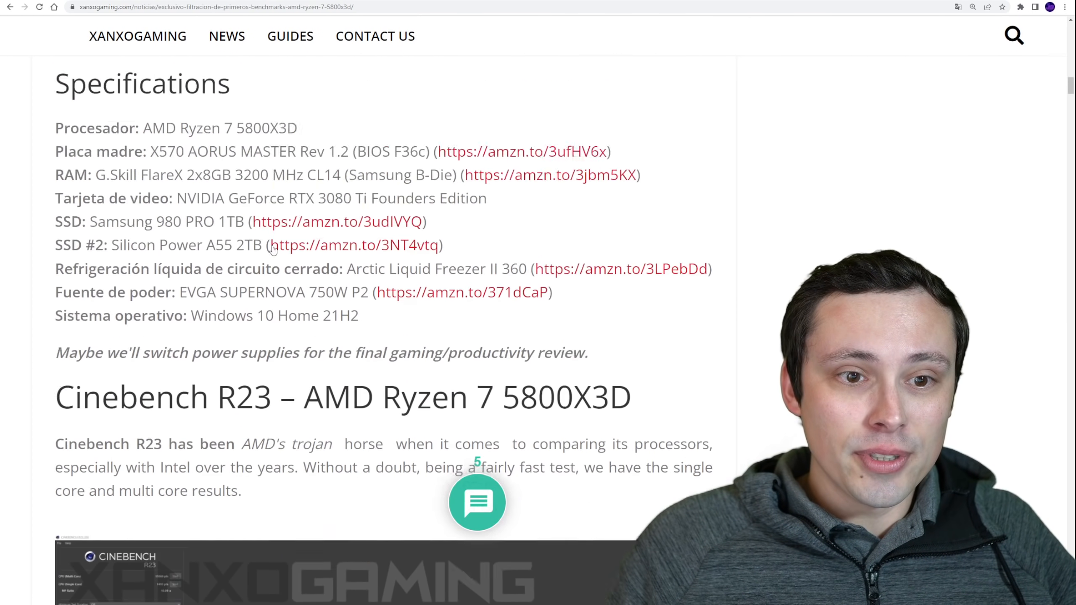
Step: Highlight the beta BIOS and chipset driver sentence, then reach the Geekbench 5 section and screenshot
{"action": "scroll", "scroll_direction": "down", "scroll_amount": 3}
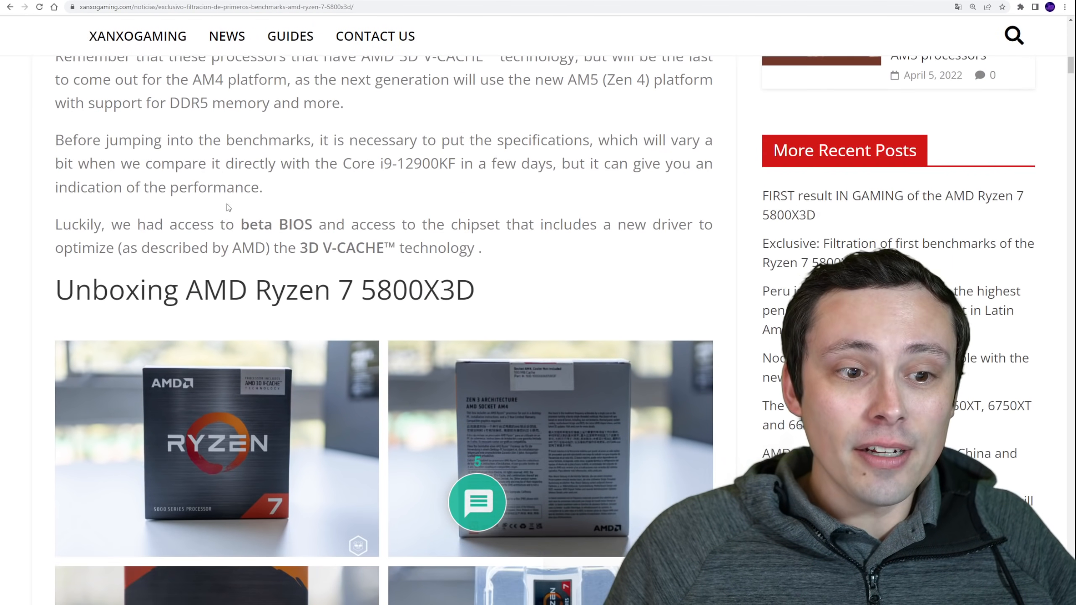
{"action": "left_click_drag", "start_coordinate": [240, 225], "coordinate": [480, 248]}
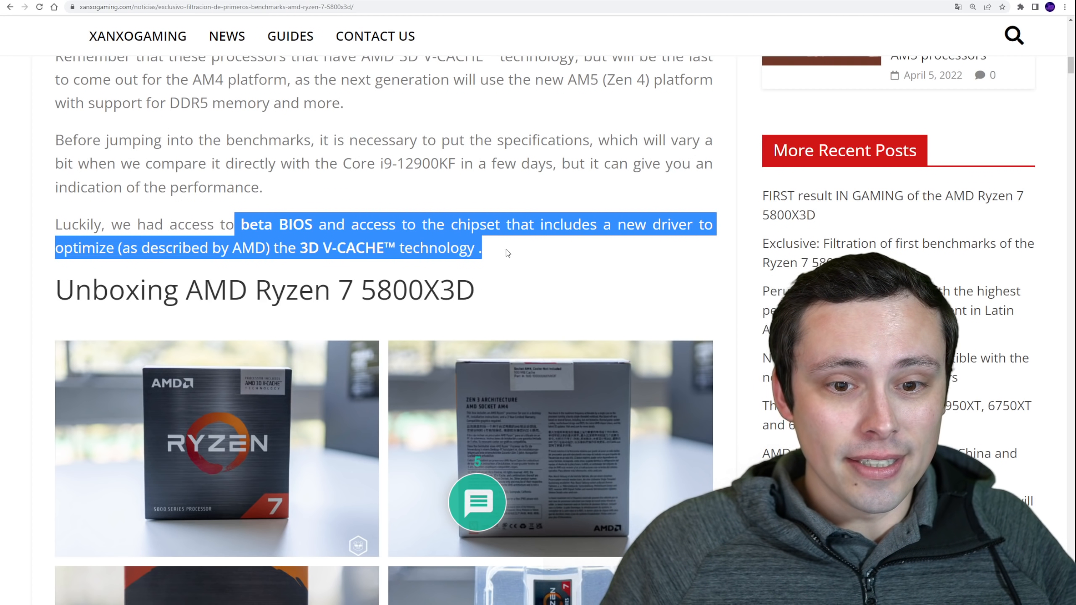
{"action": "scroll", "scroll_direction": "down", "scroll_amount": 3}
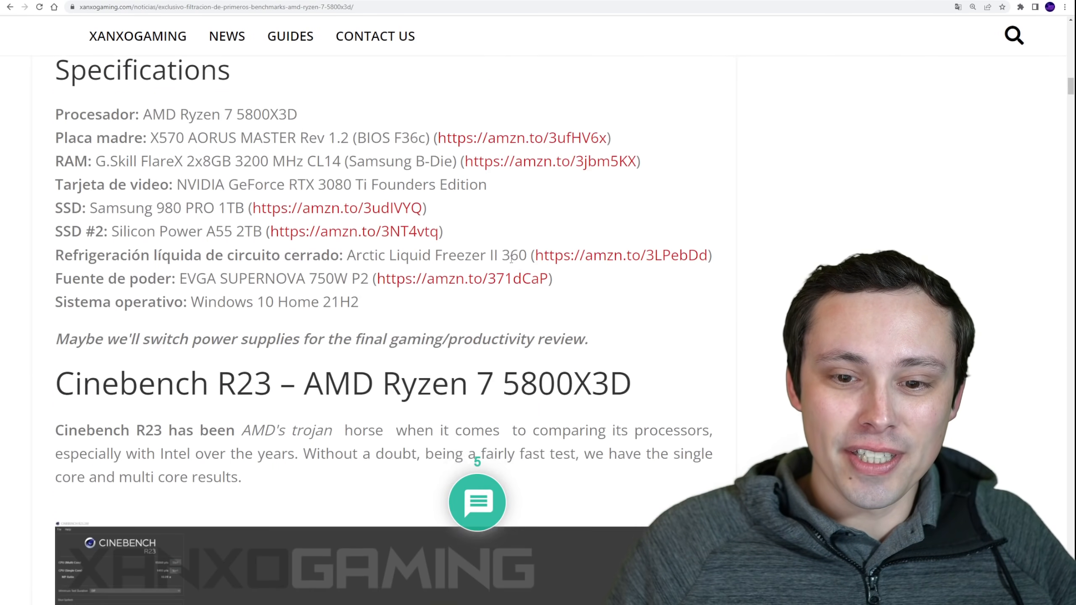
{"action": "scroll", "scroll_direction": "down", "scroll_amount": 3}
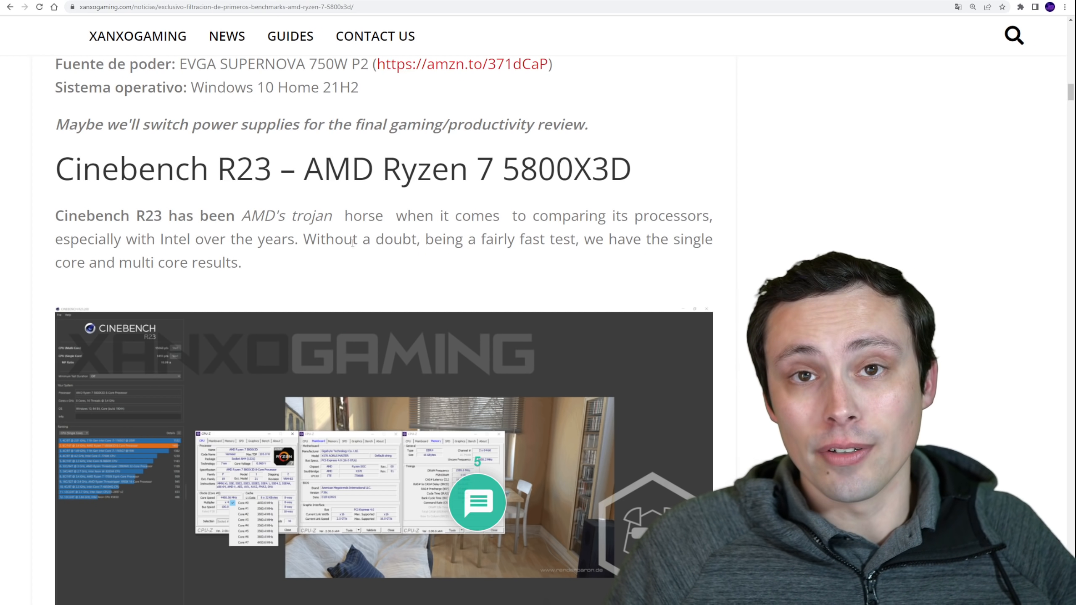
{"action": "scroll", "scroll_direction": "down", "scroll_amount": 3}
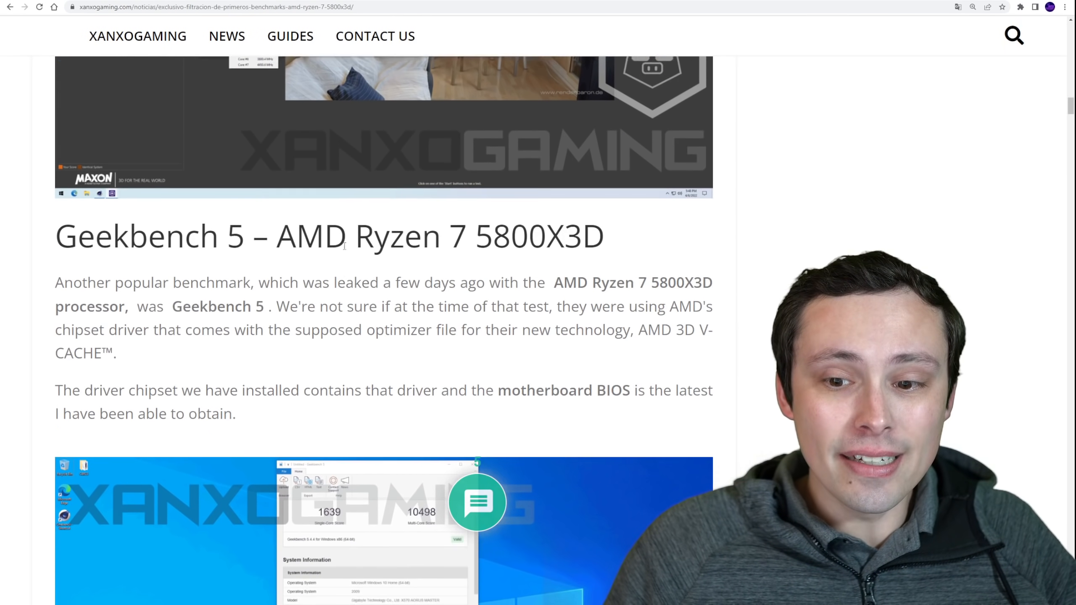
{"action": "scroll", "scroll_direction": "down", "scroll_amount": 3}
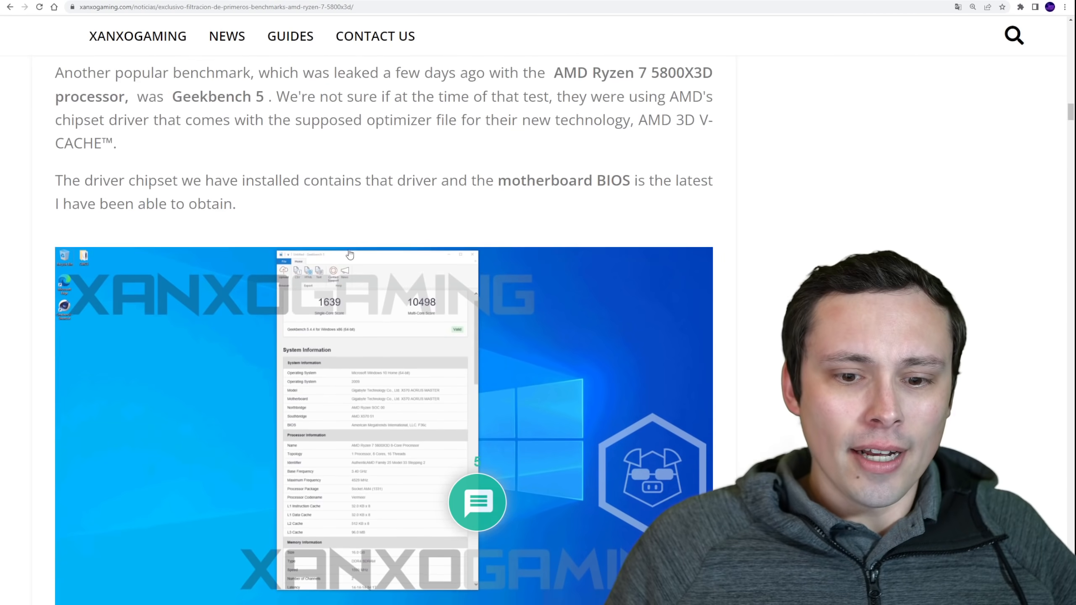
Step: Highlight the single-core versus multi-core comparison and continue to the CPU-Z section
{"action": "scroll", "scroll_direction": "down", "scroll_amount": 3}
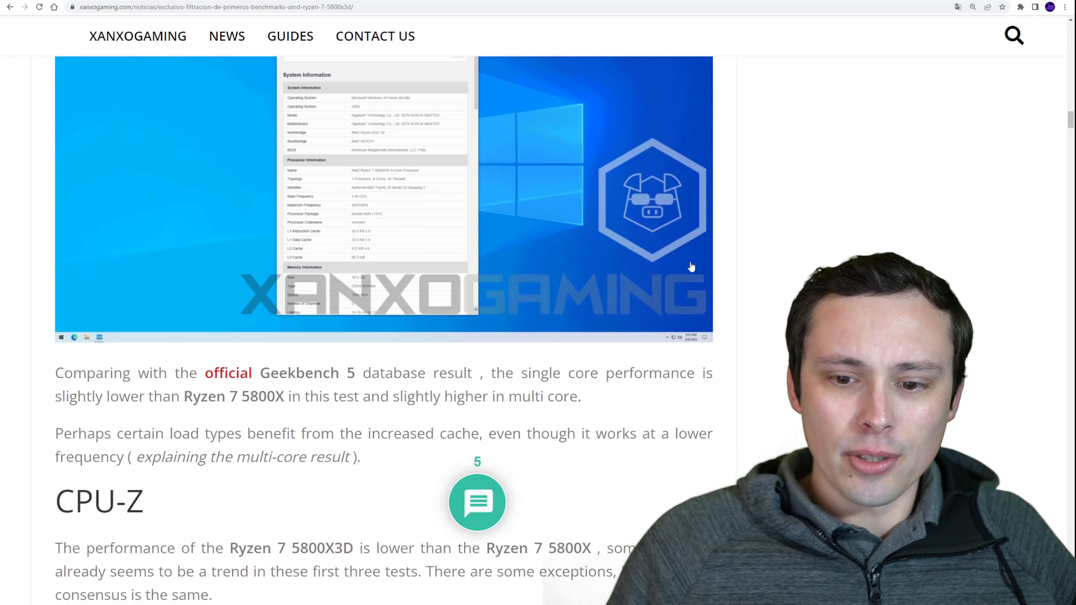
{"action": "scroll", "scroll_direction": "down", "scroll_amount": 3}
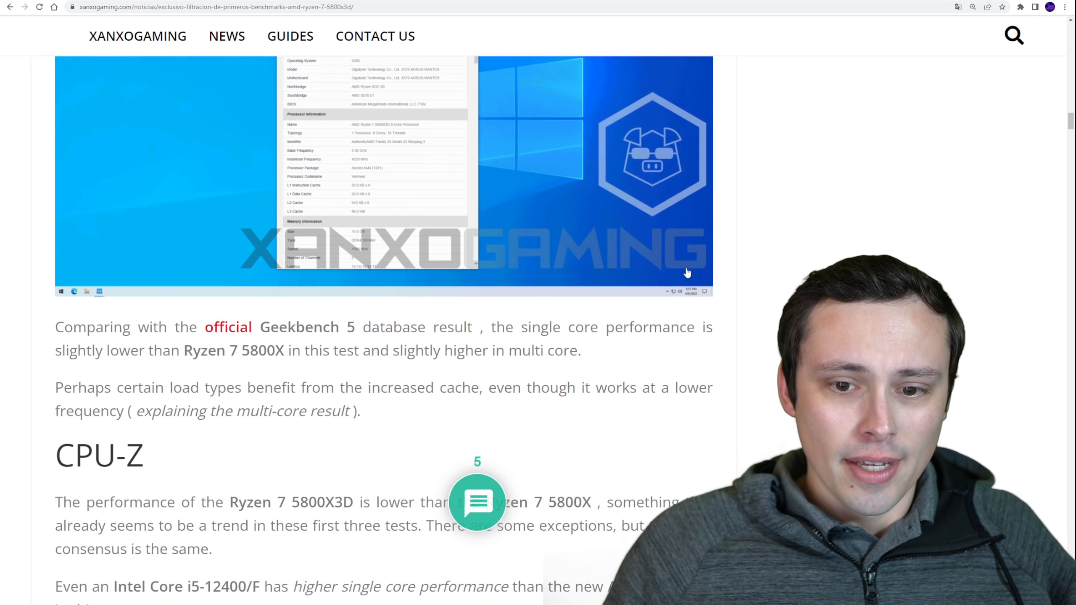
{"action": "scroll", "scroll_direction": "down", "scroll_amount": 3}
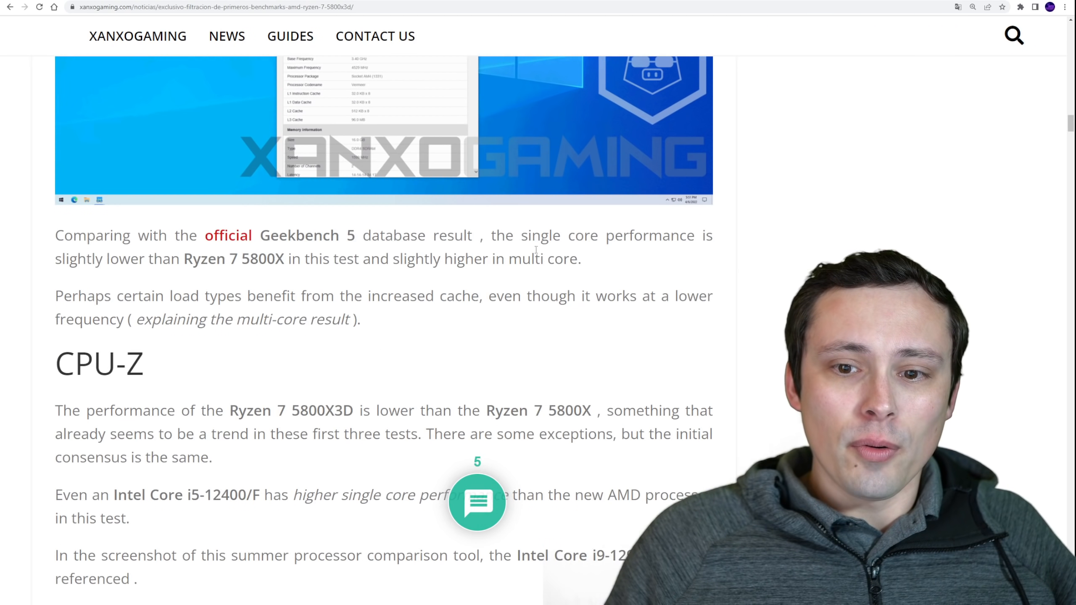
{"action": "left_click_drag", "start_coordinate": [491, 236], "coordinate": [580, 259]}
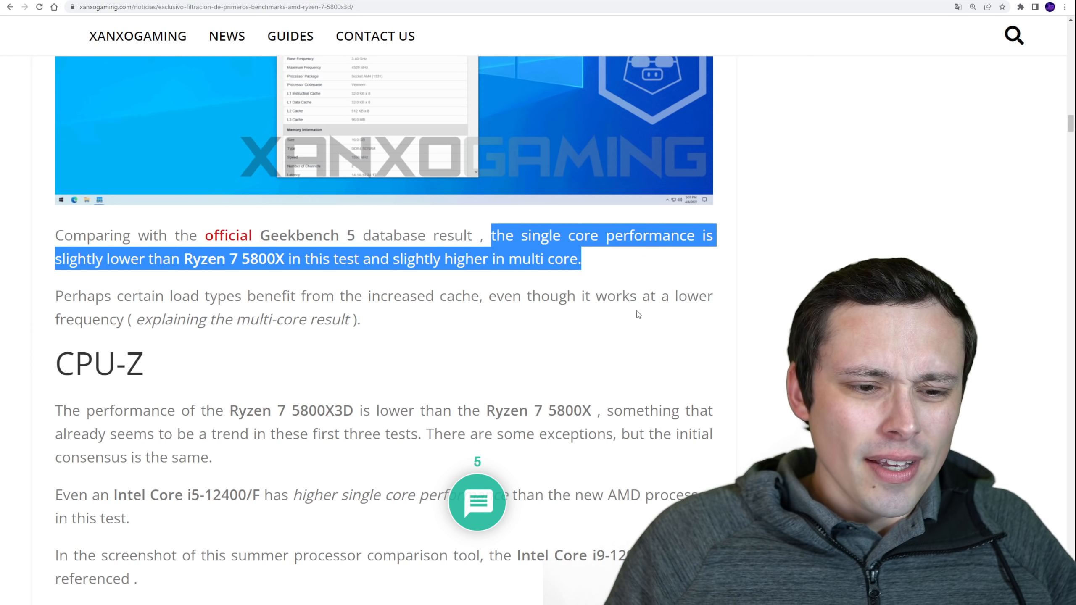
{"action": "scroll", "scroll_direction": "down", "scroll_amount": 3}
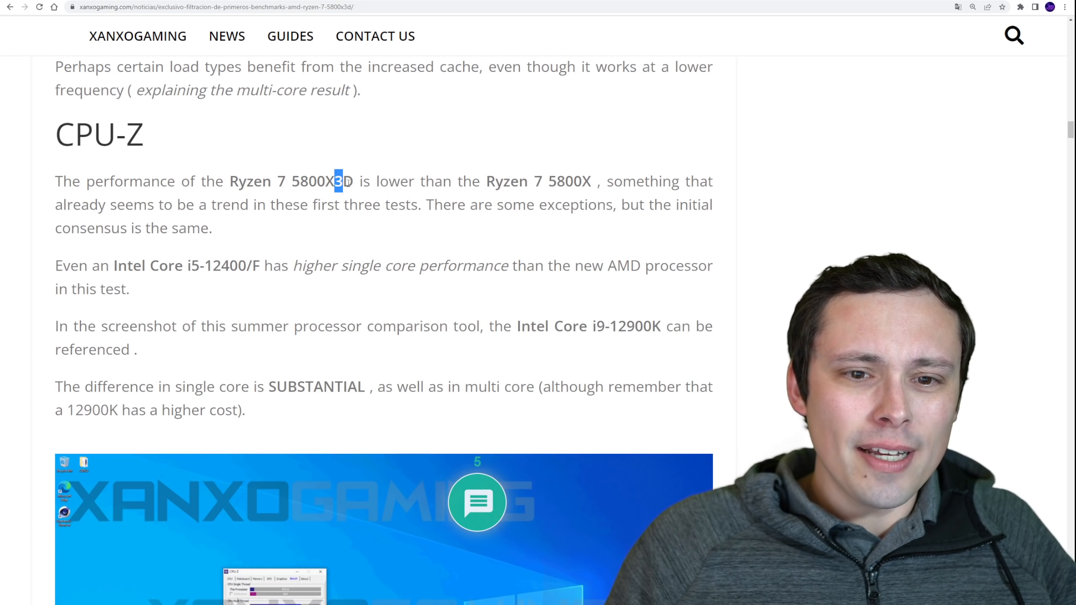
{"action": "mouse_move", "coordinate": [484, 235]}
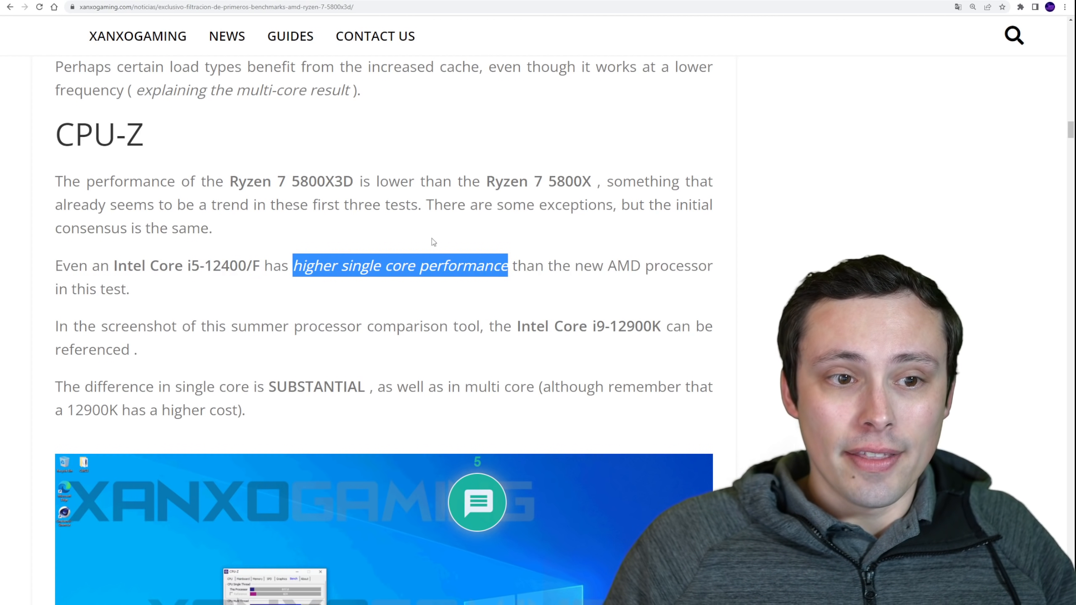
{"action": "mouse_move", "coordinate": [412, 258]}
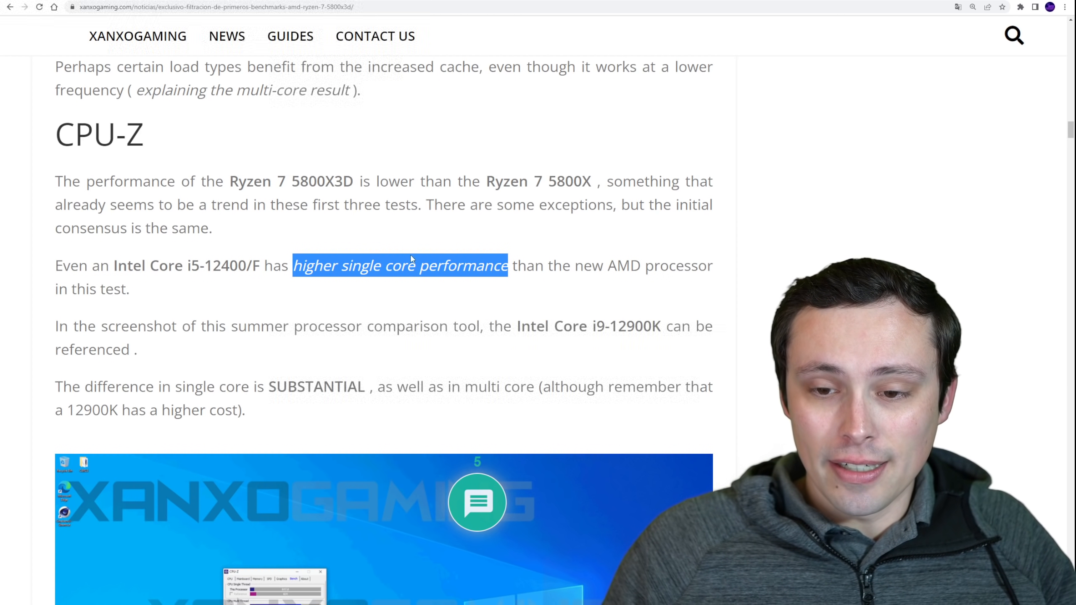
Step: Scroll through the Blender benchmark screenshots to the VideoCardz 5800X3D tested-ahead-of-launch report
{"action": "scroll", "scroll_direction": "down", "scroll_amount": 3}
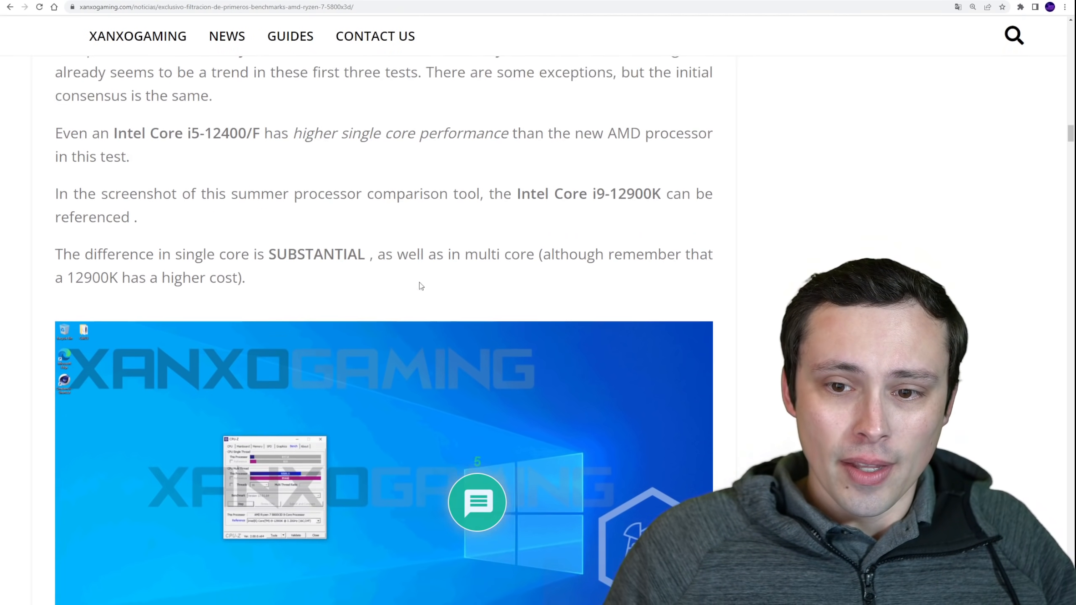
{"action": "scroll", "scroll_direction": "down", "scroll_amount": 3}
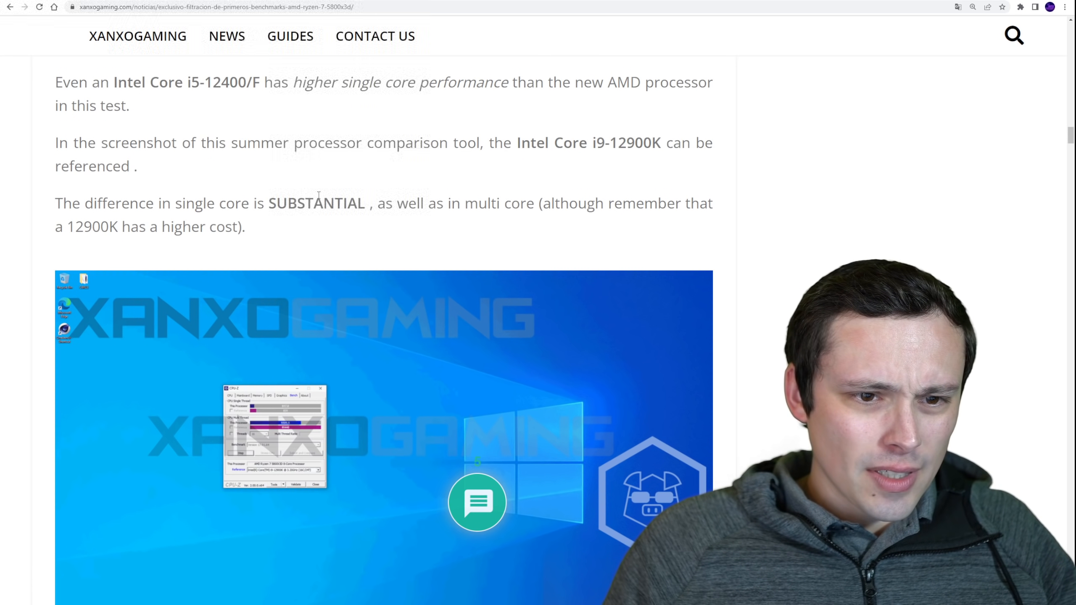
{"action": "scroll", "scroll_direction": "down", "scroll_amount": 3}
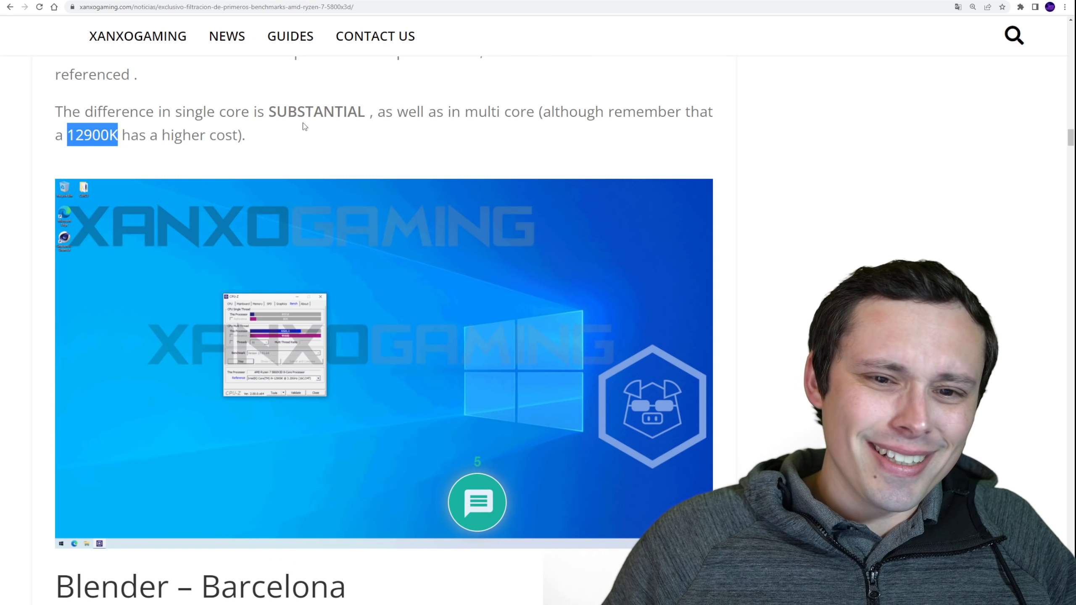
{"action": "scroll", "scroll_direction": "down", "scroll_amount": 3}
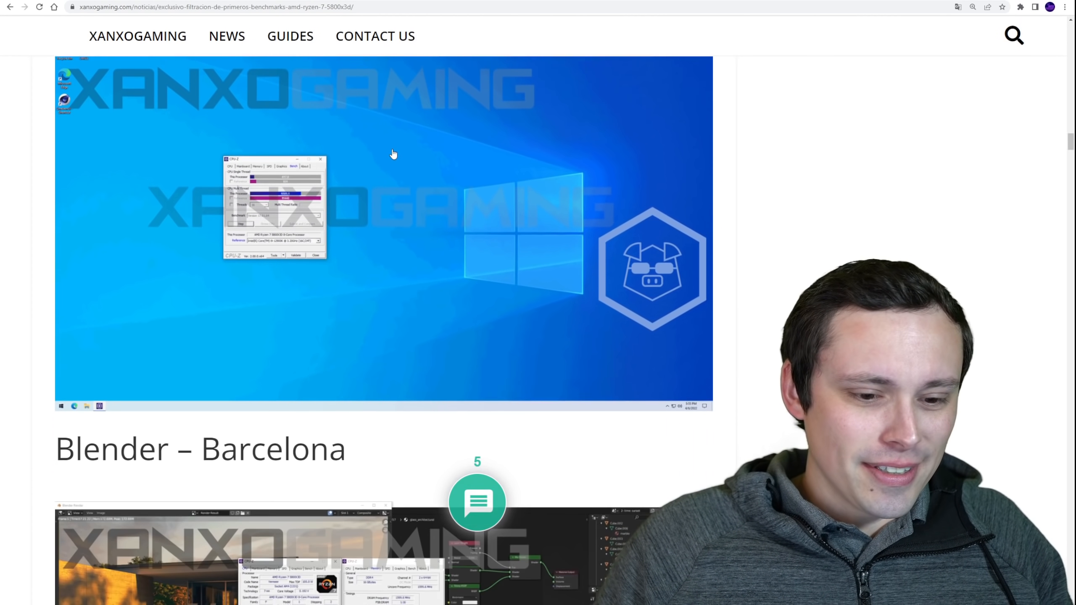
{"action": "scroll", "scroll_direction": "down", "scroll_amount": 3}
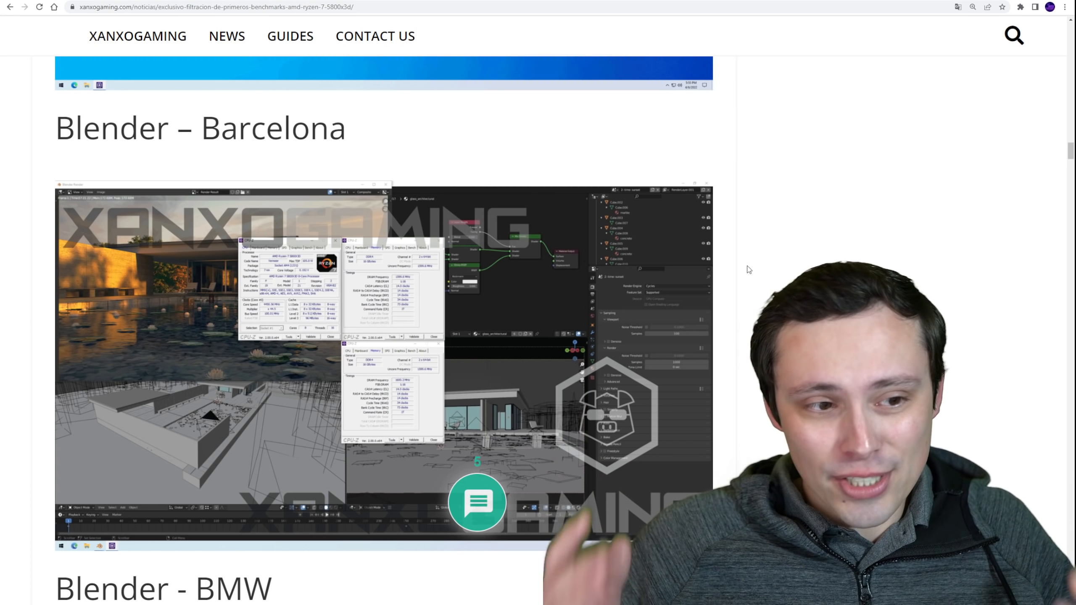
{"action": "scroll", "scroll_direction": "down", "scroll_amount": 3}
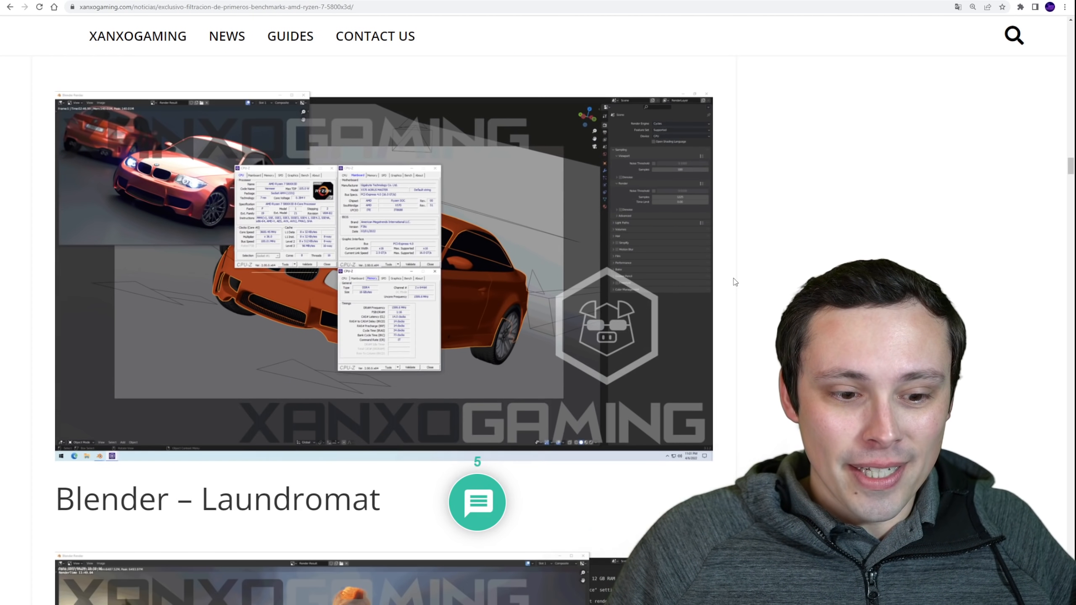
{"action": "scroll", "scroll_direction": "down", "scroll_amount": 3}
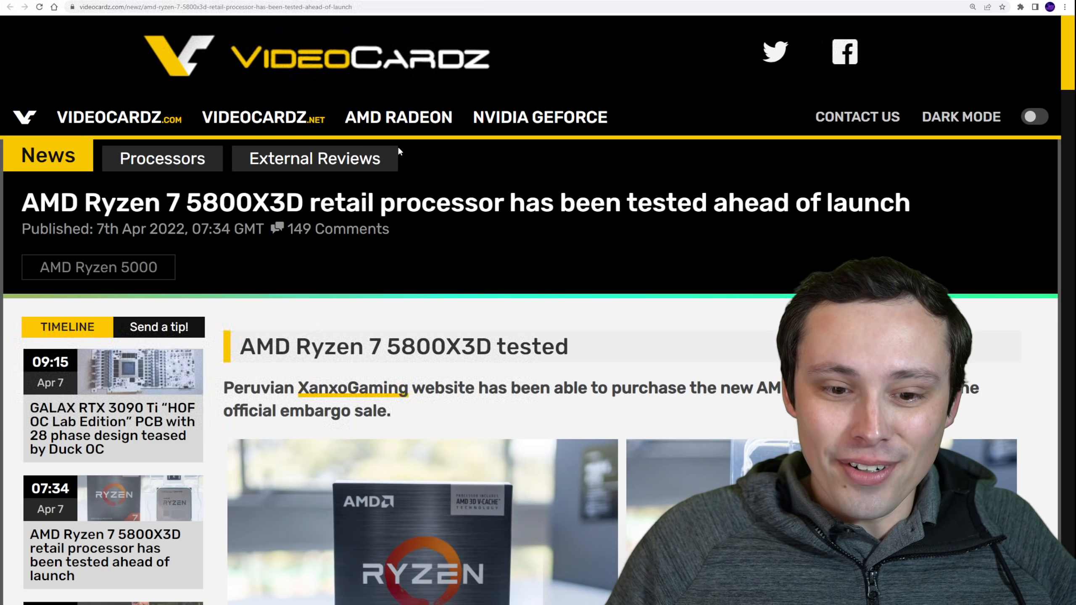
Step: Read down the VideoCardz article, highlighting the 12900K reference data phrase and the too-few-samples note
{"action": "scroll", "scroll_direction": "down", "scroll_amount": 3}
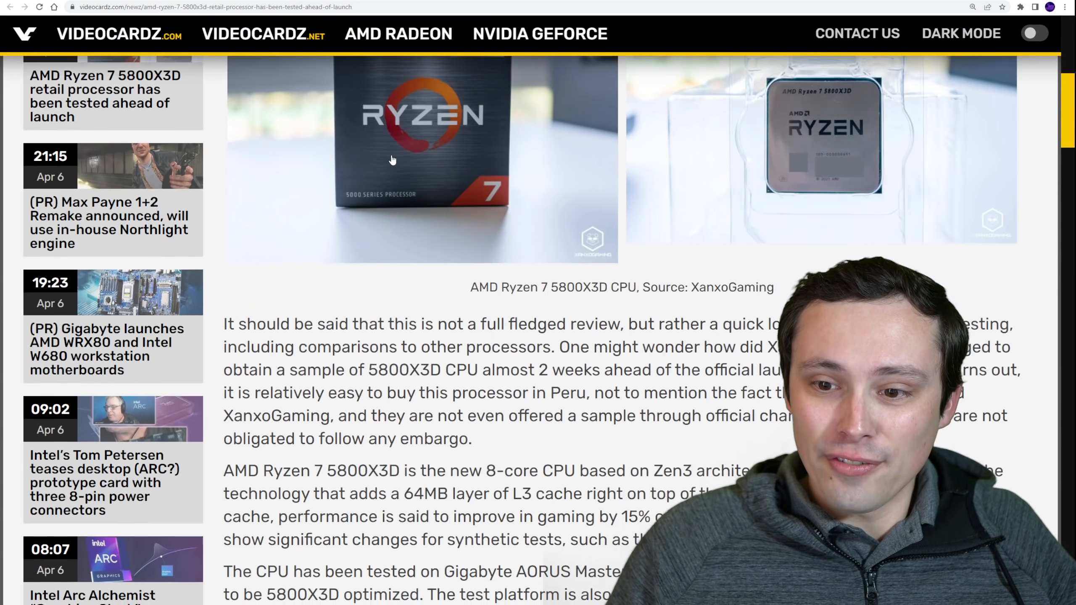
{"action": "scroll", "scroll_direction": "down", "scroll_amount": 3}
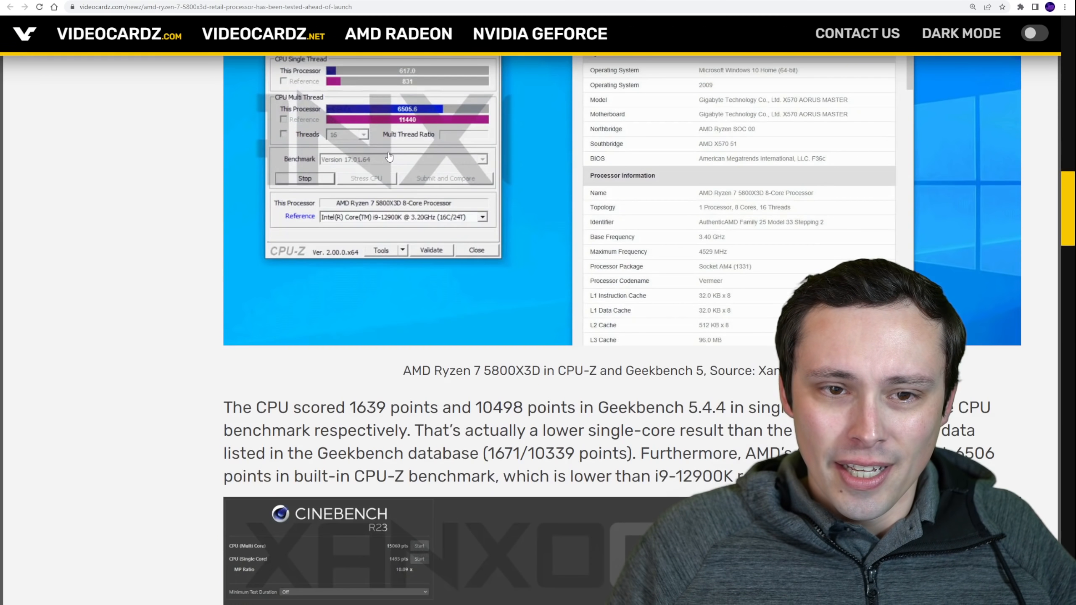
{"action": "scroll", "scroll_direction": "down", "scroll_amount": 3}
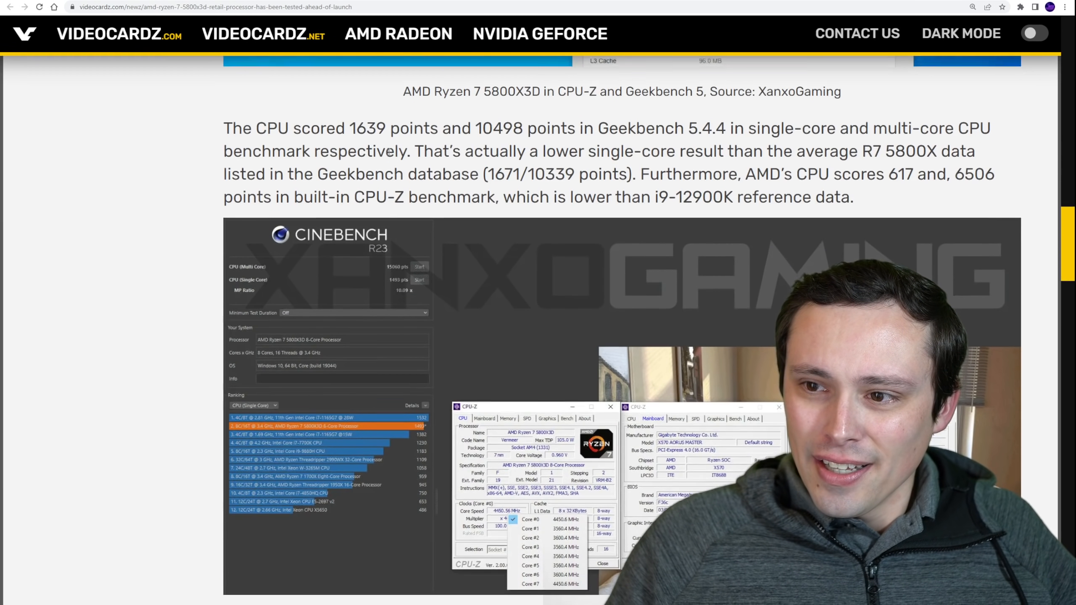
{"action": "scroll", "scroll_direction": "down", "scroll_amount": 3}
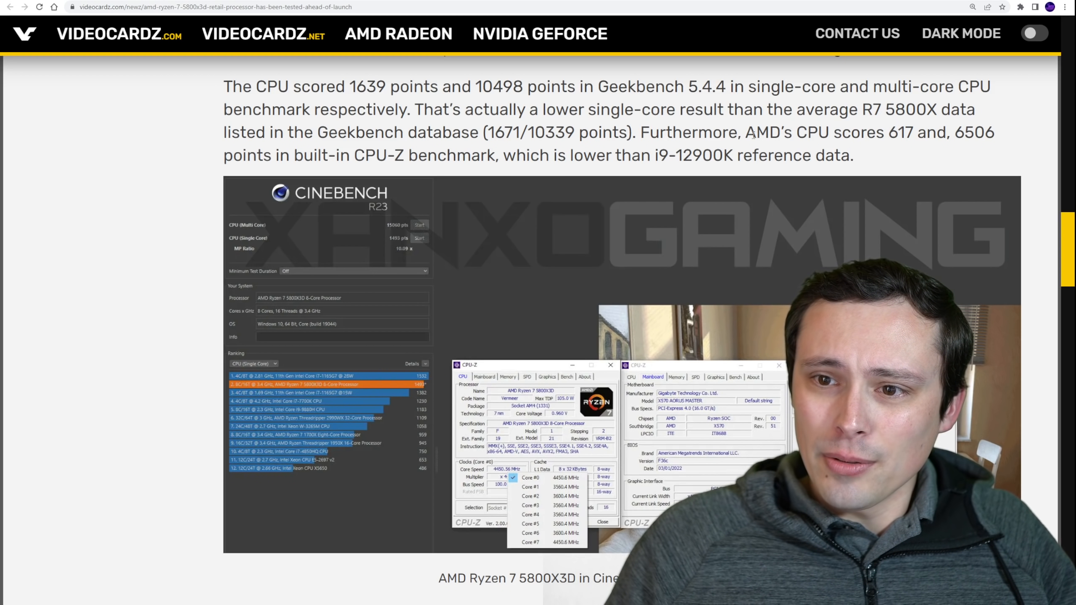
{"action": "left_click_drag", "start_coordinate": [743, 133], "coordinate": [989, 132]}
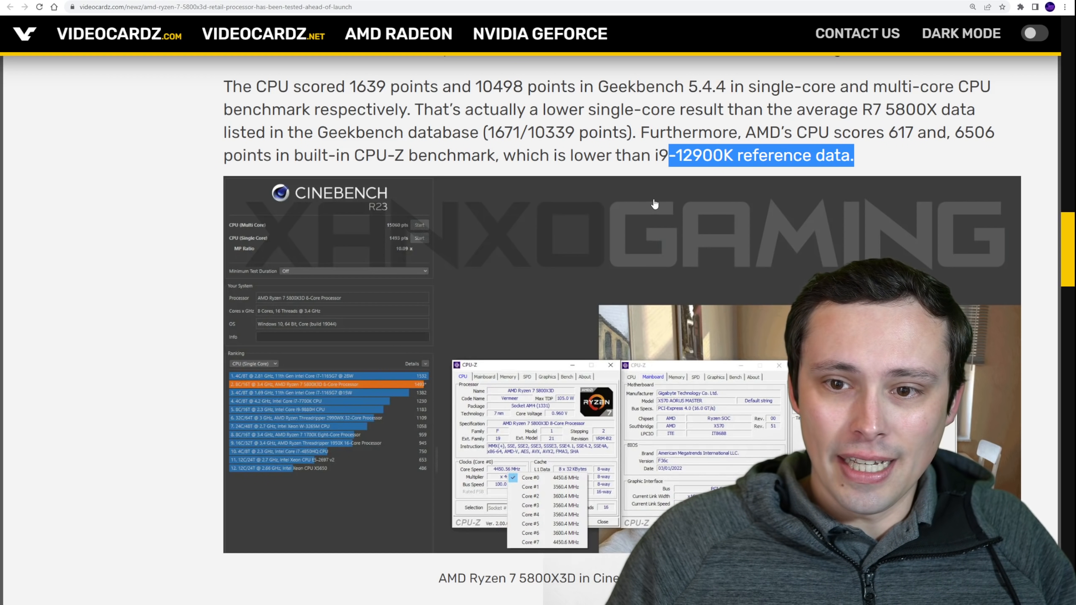
{"action": "scroll", "scroll_direction": "down", "scroll_amount": 3}
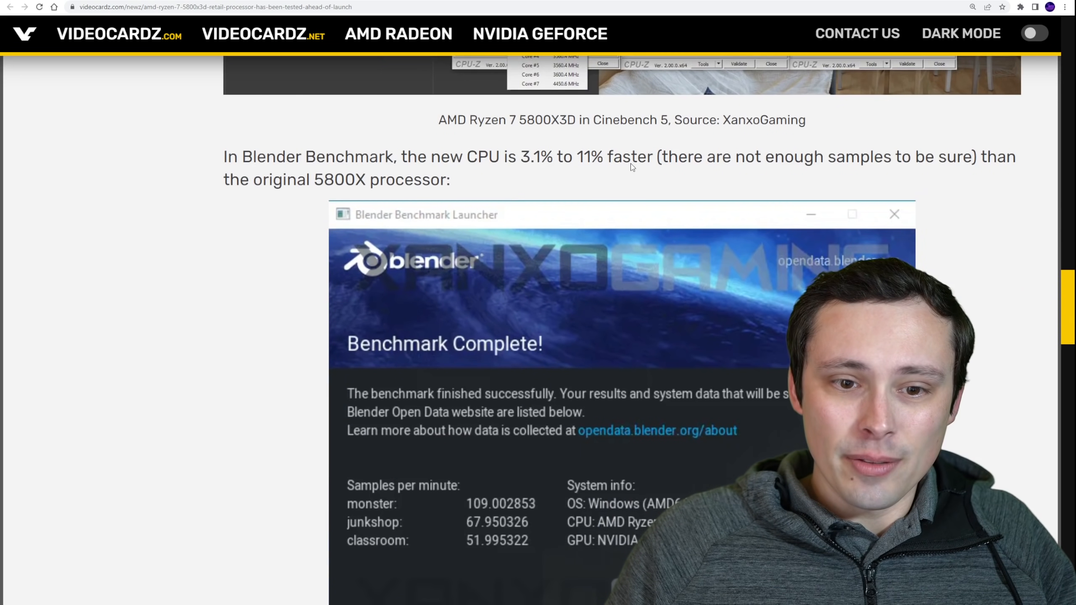
{"action": "scroll", "scroll_direction": "down", "scroll_amount": 3}
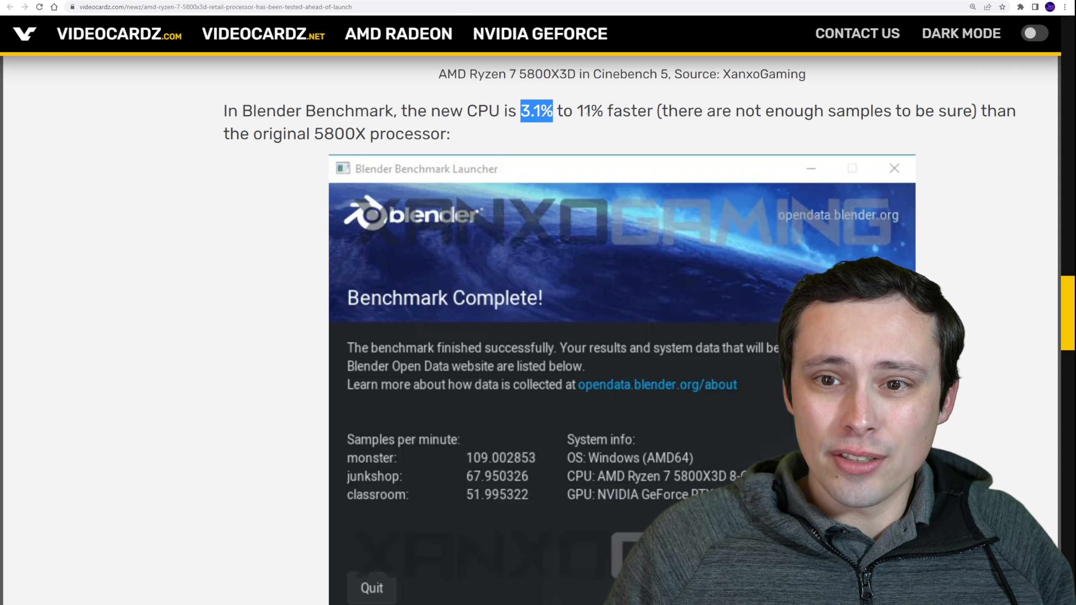
{"action": "left_click_drag", "start_coordinate": [521, 110], "coordinate": [637, 110]}
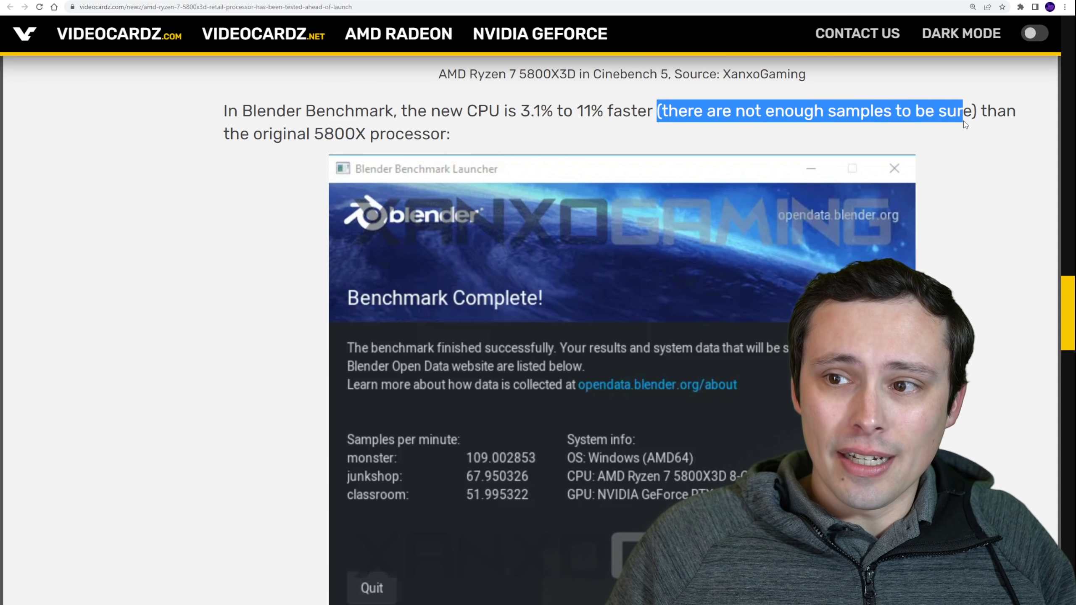
Step: Reach the Blender Benchmark median score table and go back to the XanxoGaming source article
{"action": "scroll", "scroll_direction": "down", "scroll_amount": 3}
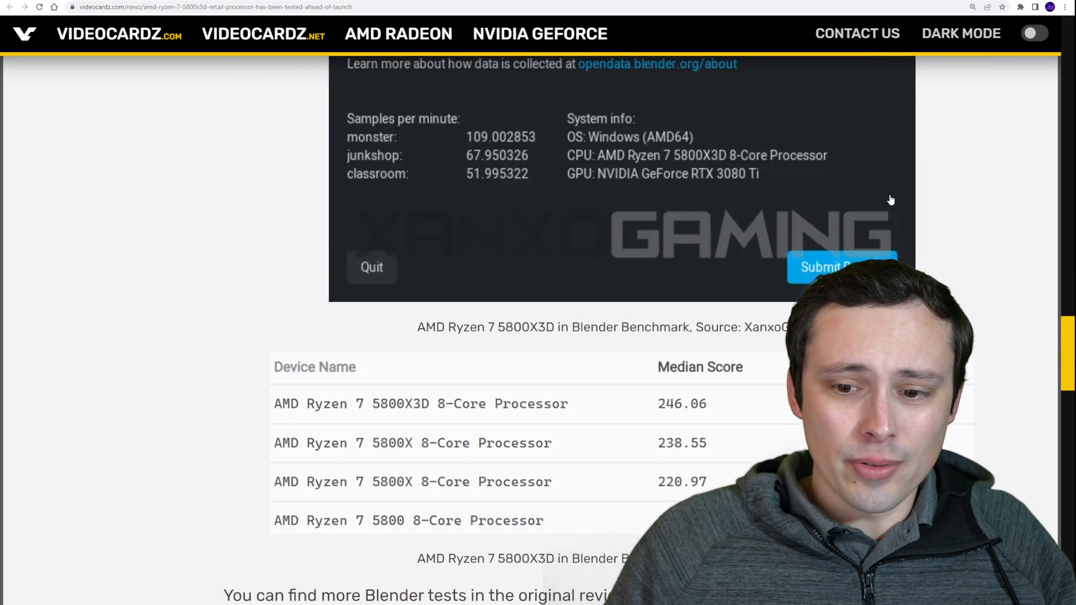
{"action": "scroll", "scroll_direction": "down", "scroll_amount": 3}
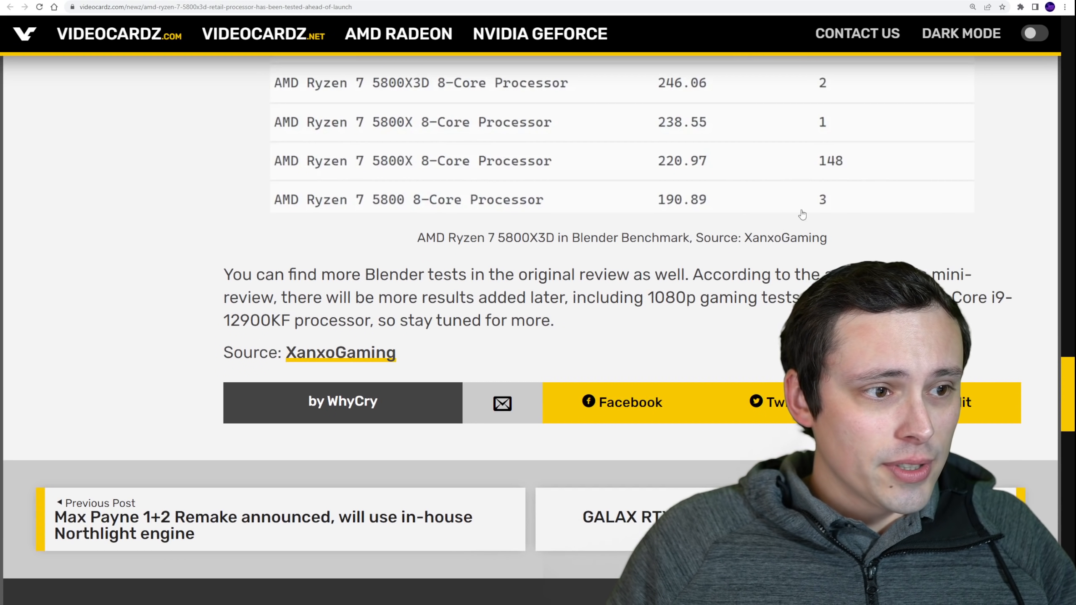
{"action": "mouse_move", "coordinate": [484, 156]}
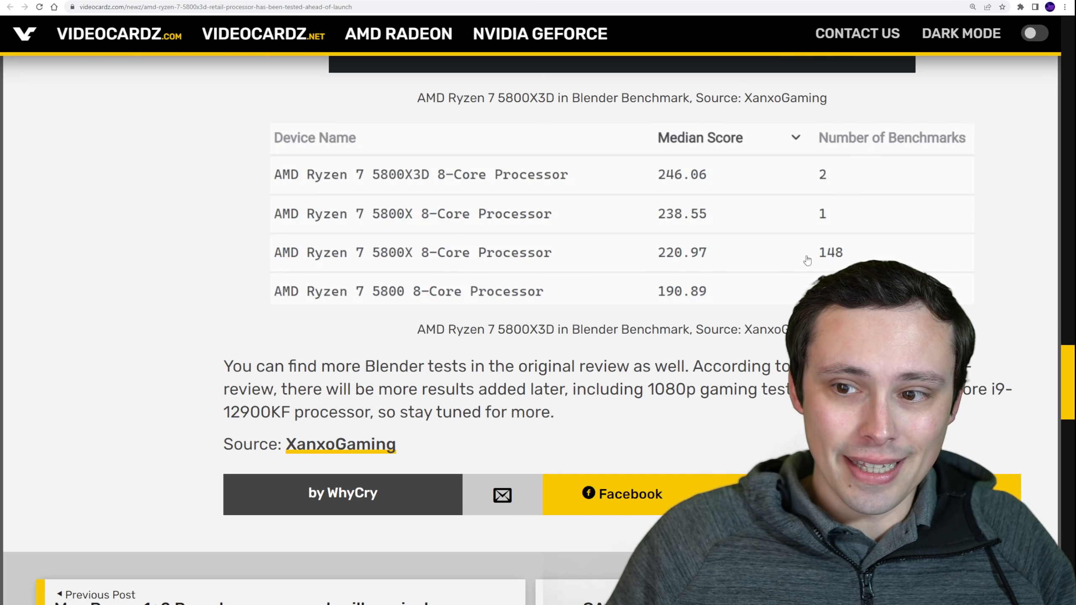
{"action": "scroll", "scroll_direction": "down", "scroll_amount": 3}
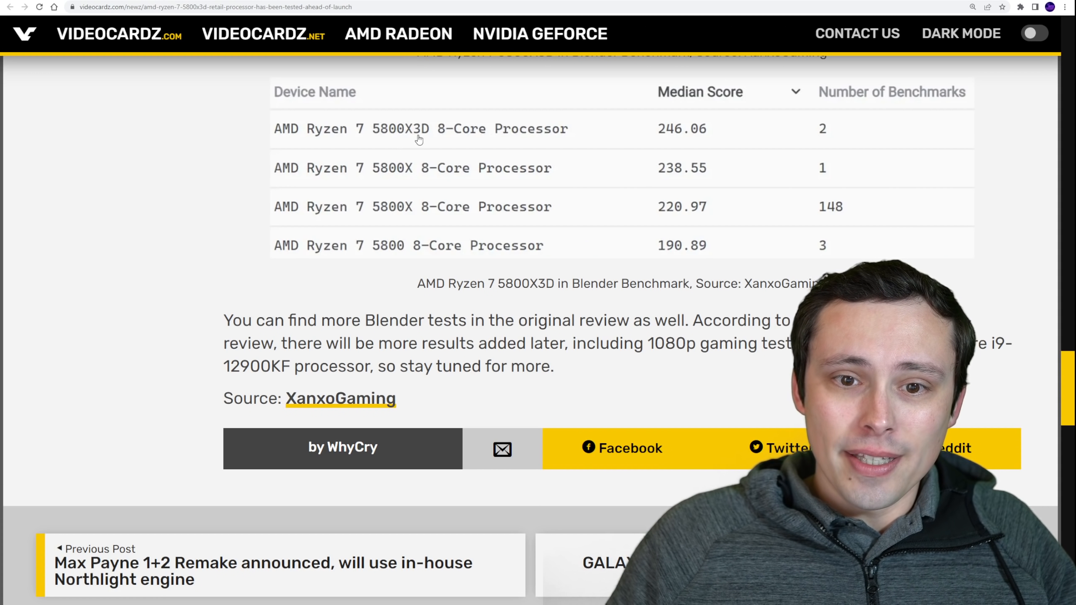
{"action": "mouse_move", "coordinate": [688, 140]}
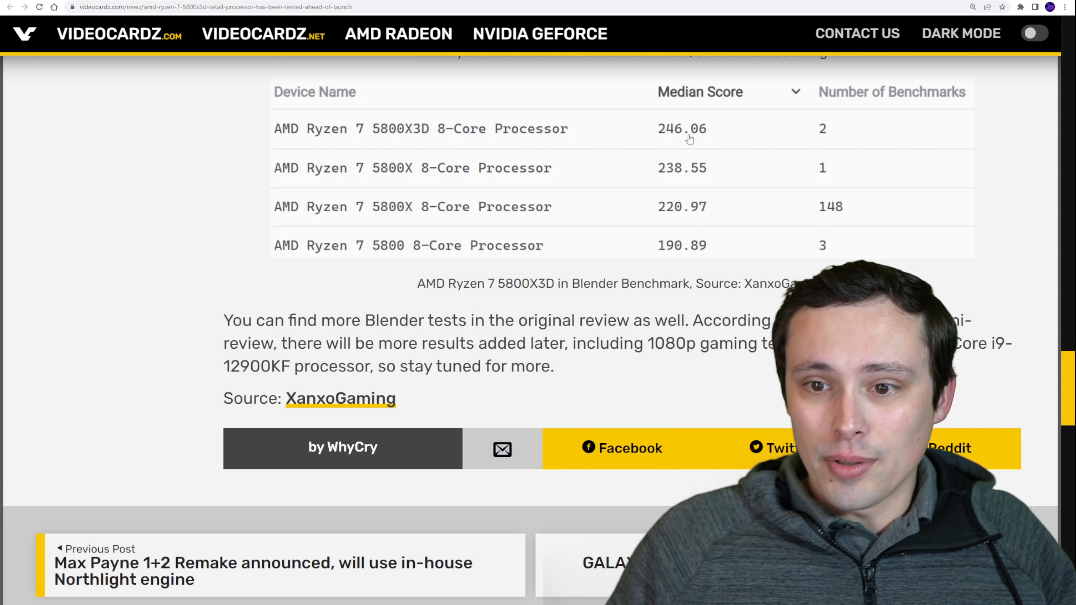
{"action": "mouse_move", "coordinate": [581, 200]}
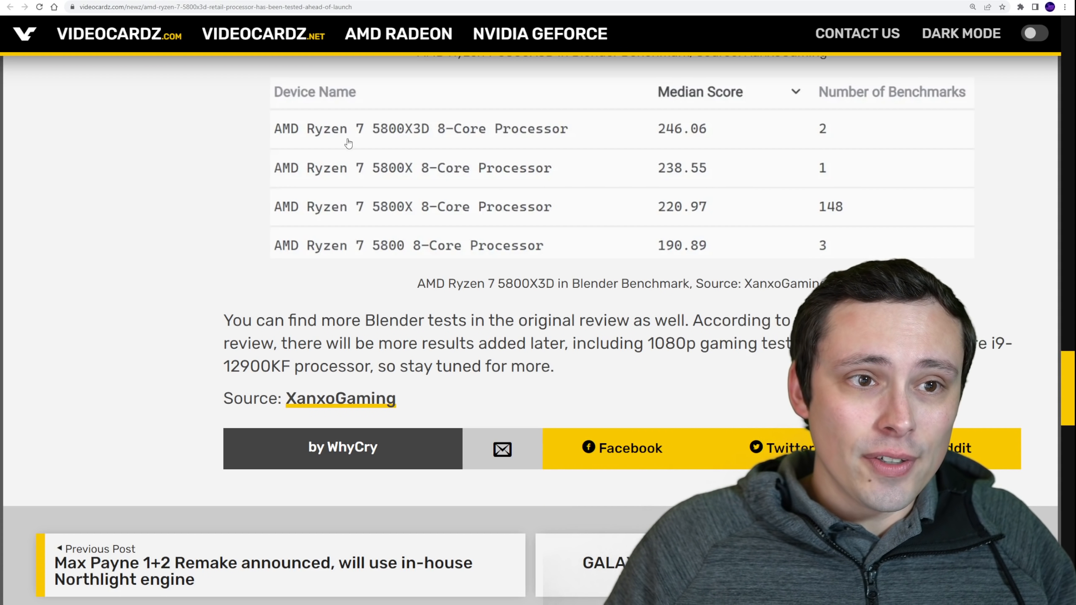
{"action": "left_click", "coordinate": [340, 398]}
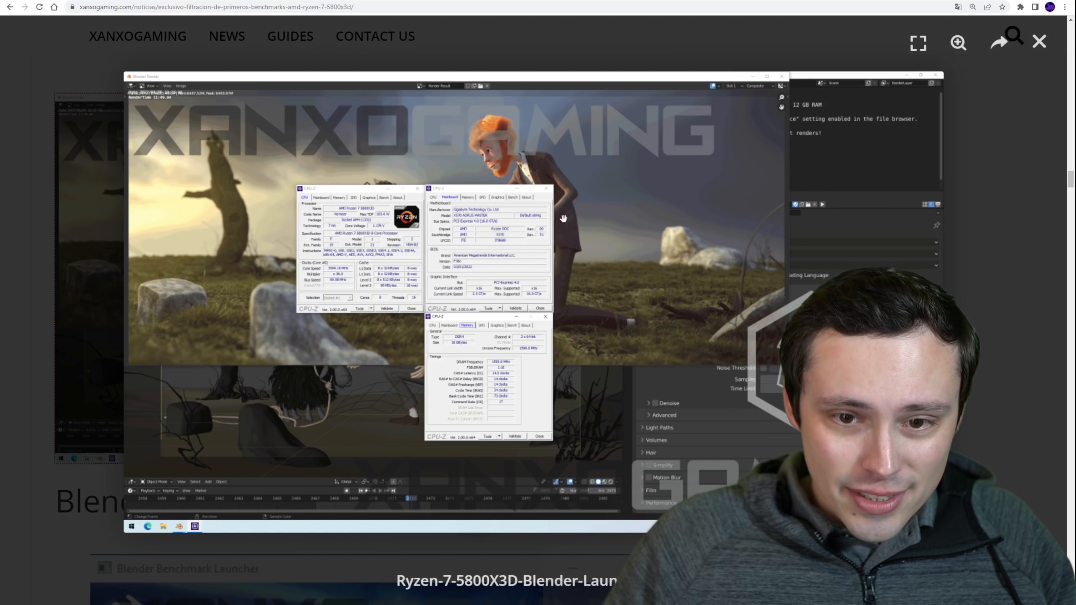
Step: Scroll to the Blender Benchmark section with the Benchmark Complete launcher screenshot
{"action": "scroll", "scroll_direction": "down", "scroll_amount": 3}
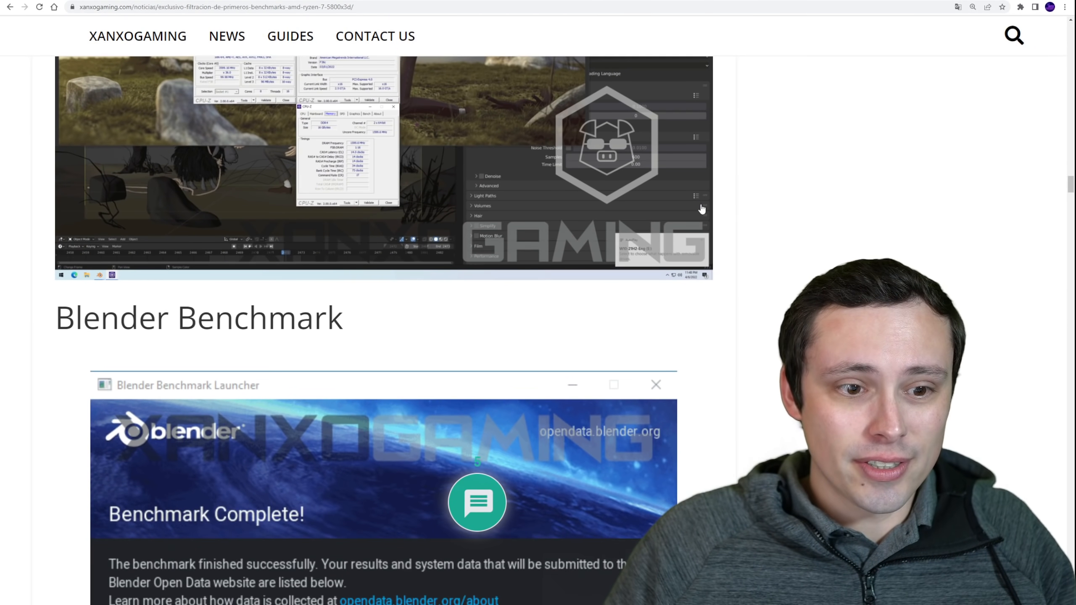
{"action": "mouse_move", "coordinate": [615, 183]}
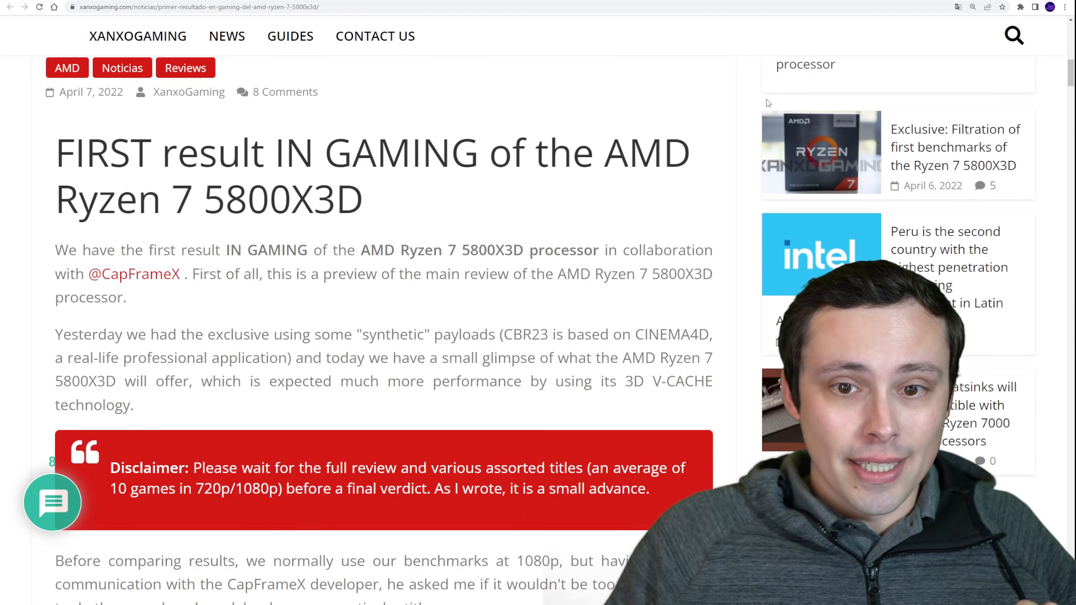
Step: Read the first gaming-result article down to the red CapFrameX quote on 720p CPU testing
{"action": "scroll", "scroll_direction": "down", "scroll_amount": 3}
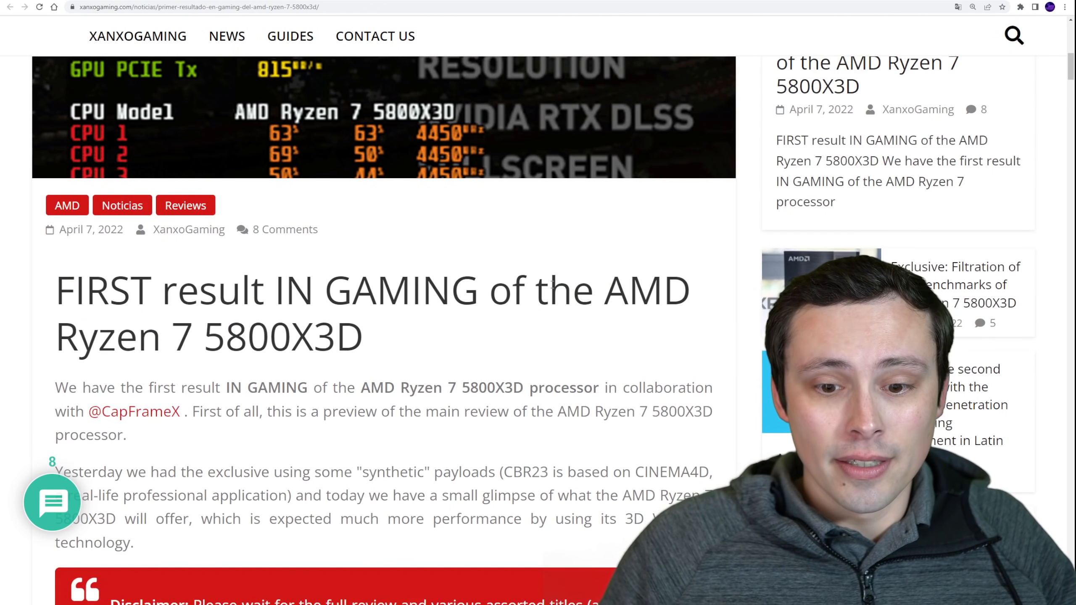
{"action": "scroll", "scroll_direction": "down", "scroll_amount": 3}
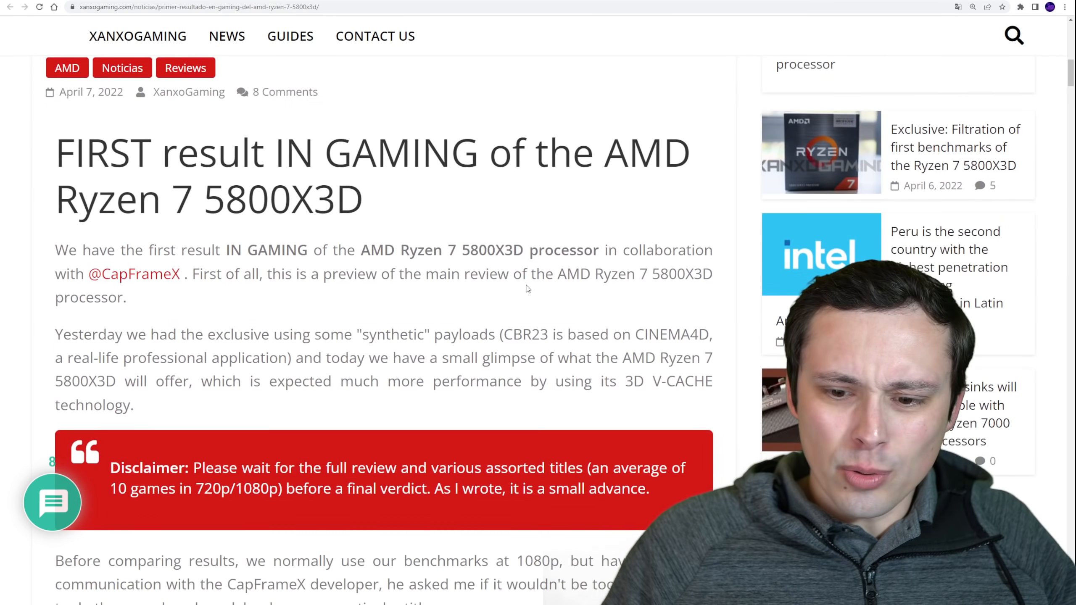
{"action": "scroll", "scroll_direction": "up", "scroll_amount": 3}
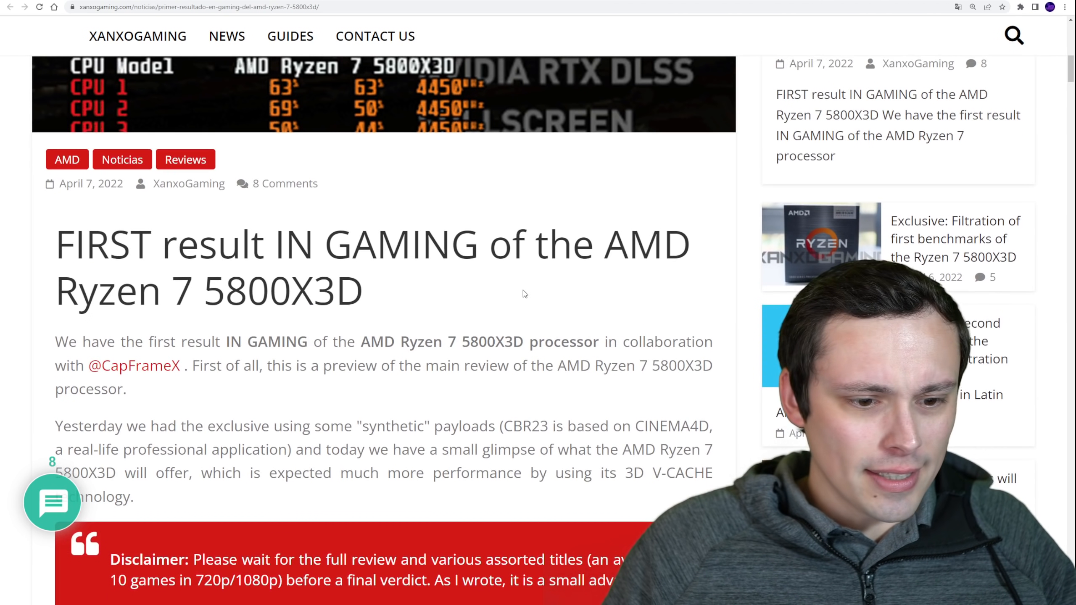
{"action": "mouse_move", "coordinate": [518, 297]}
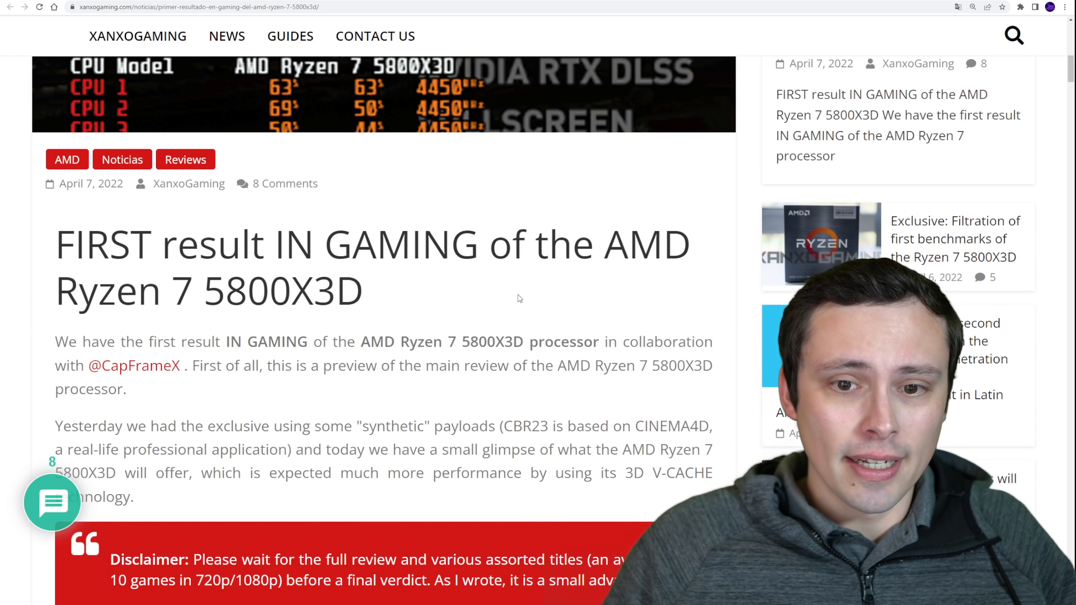
{"action": "scroll", "scroll_direction": "down", "scroll_amount": 3}
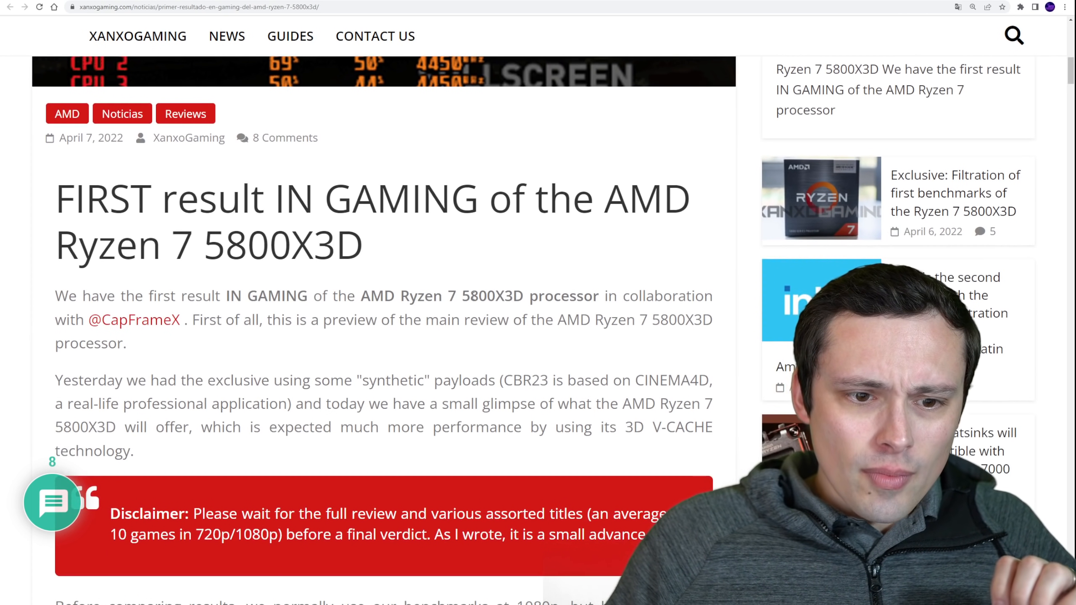
{"action": "scroll", "scroll_direction": "down", "scroll_amount": 3}
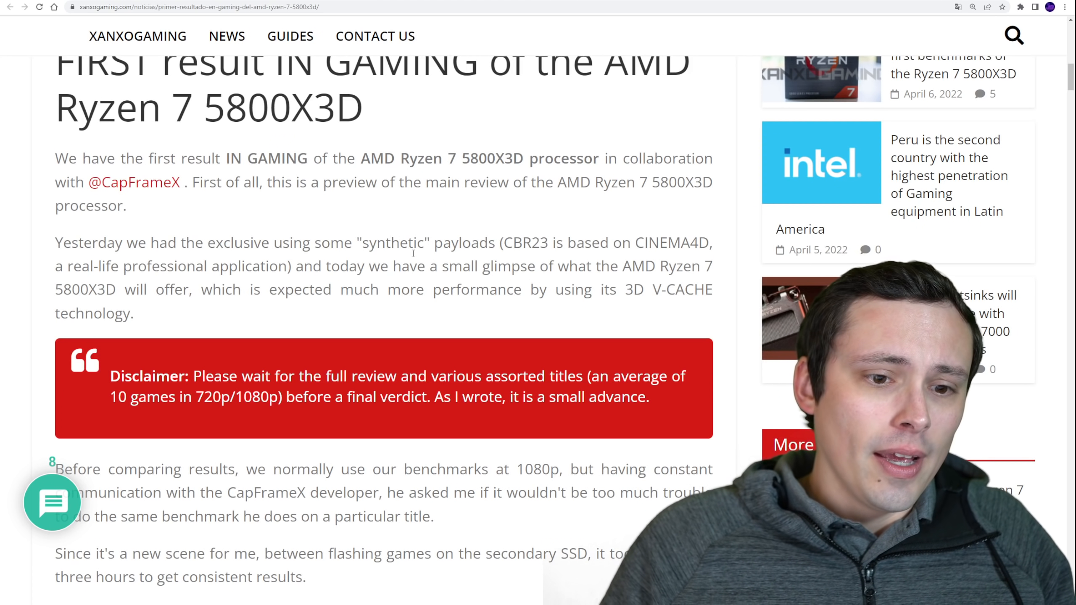
{"action": "scroll", "scroll_direction": "down", "scroll_amount": 3}
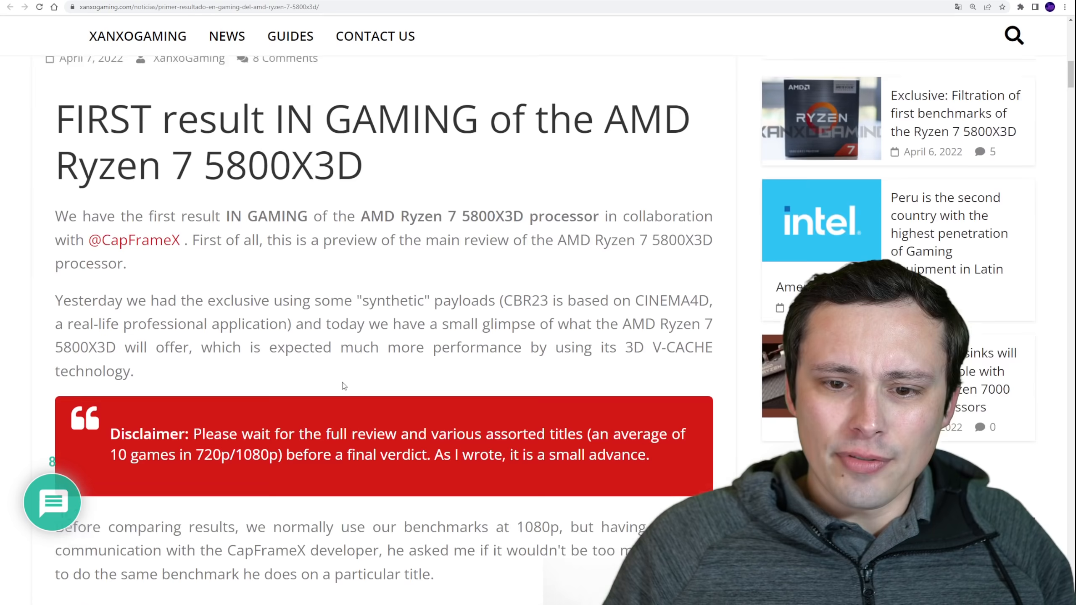
{"action": "scroll", "scroll_direction": "down", "scroll_amount": 3}
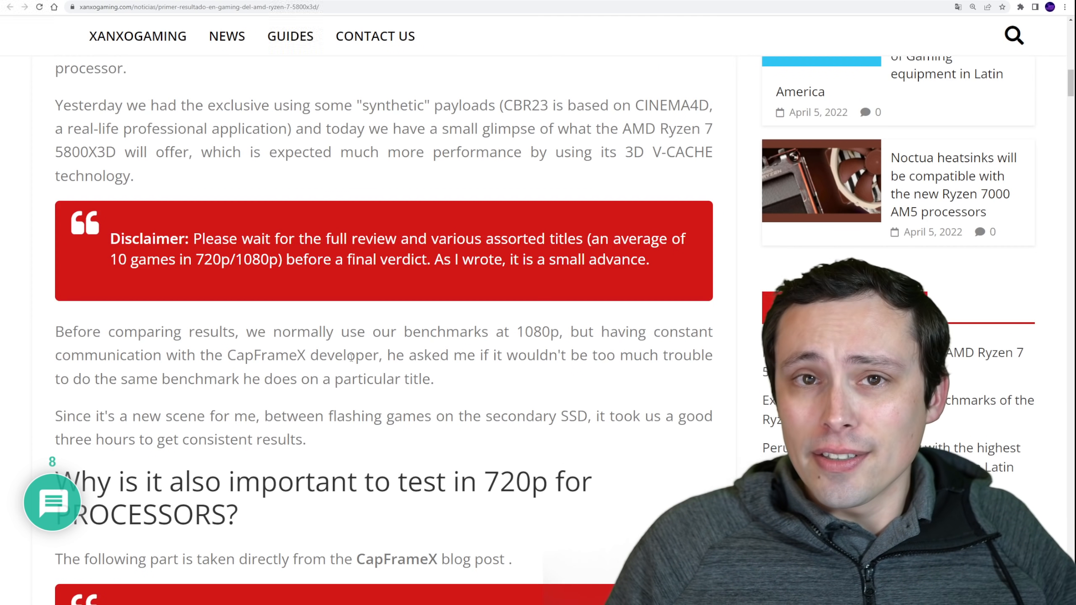
{"action": "scroll", "scroll_direction": "down", "scroll_amount": 3}
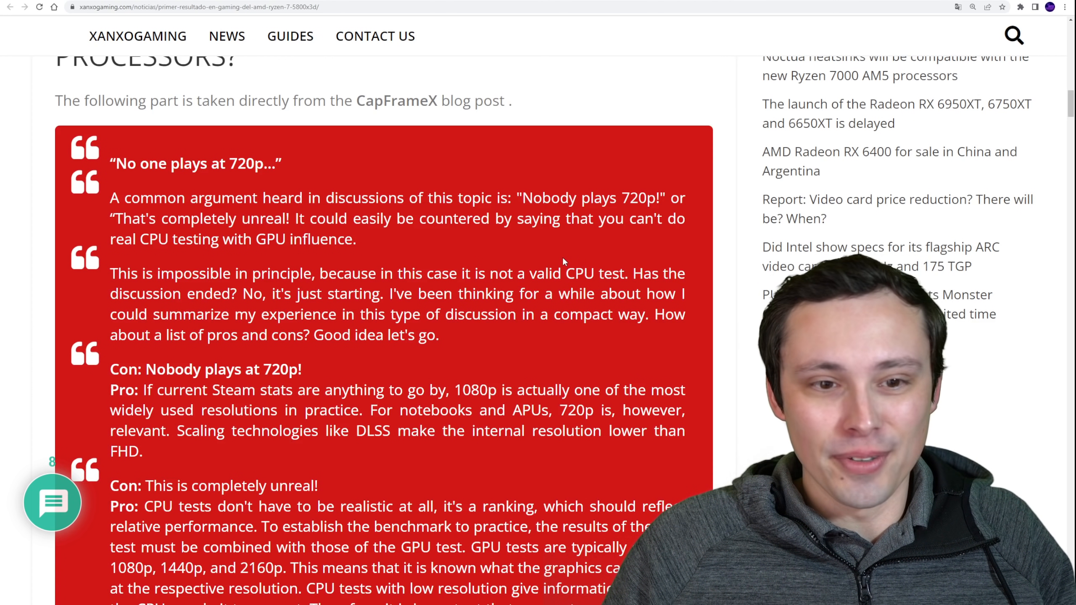
Step: Scroll past the test bench list to the Shadow of the Tomb Raider 720p table showing 231 average FPS
{"action": "scroll", "scroll_direction": "down", "scroll_amount": 3}
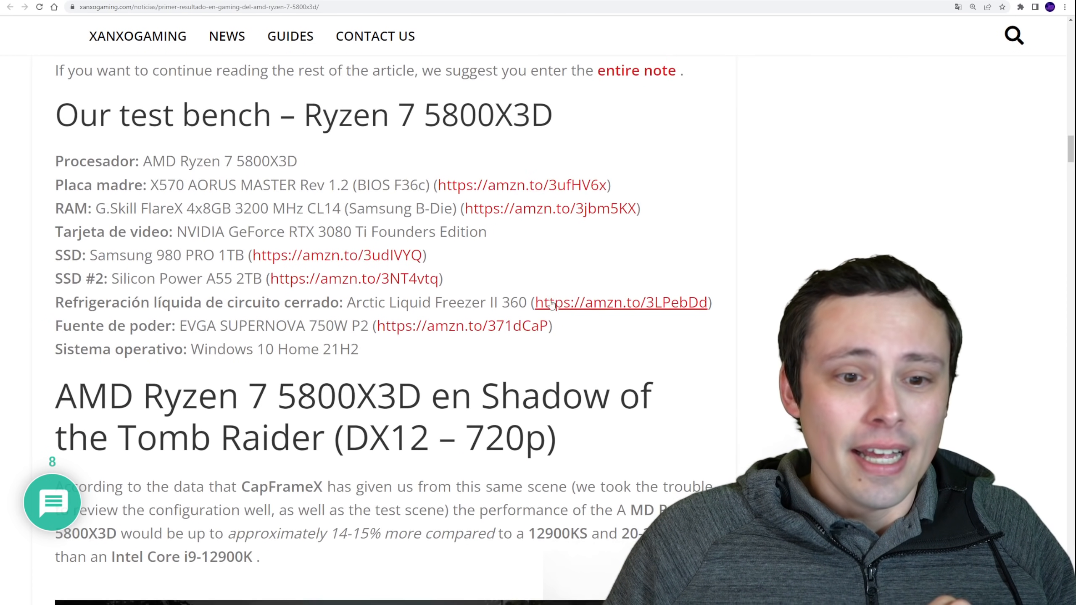
{"action": "scroll", "scroll_direction": "down", "scroll_amount": 3}
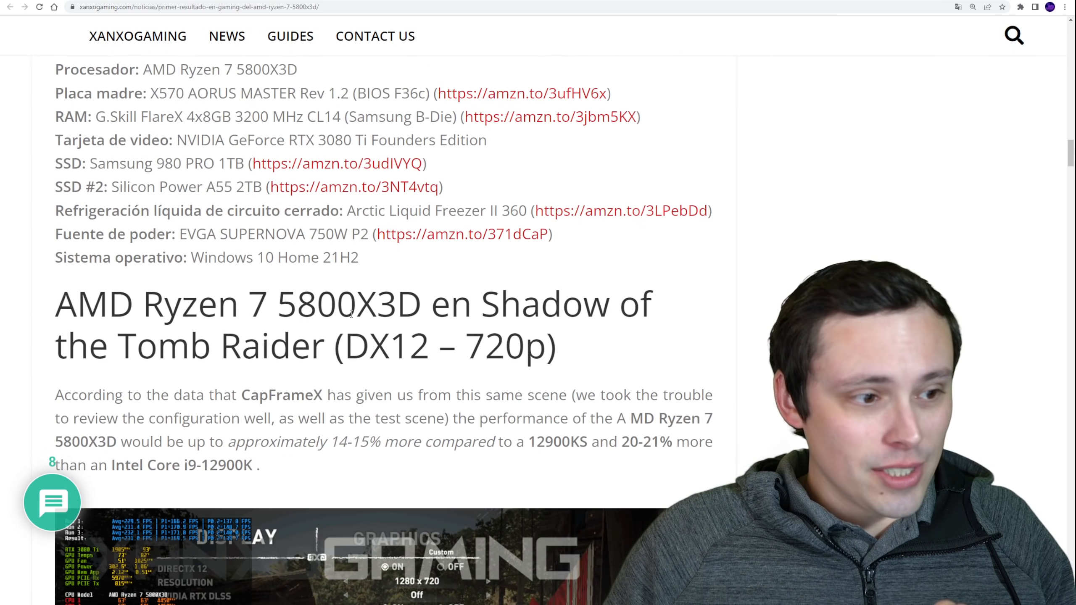
{"action": "scroll", "scroll_direction": "down", "scroll_amount": 3}
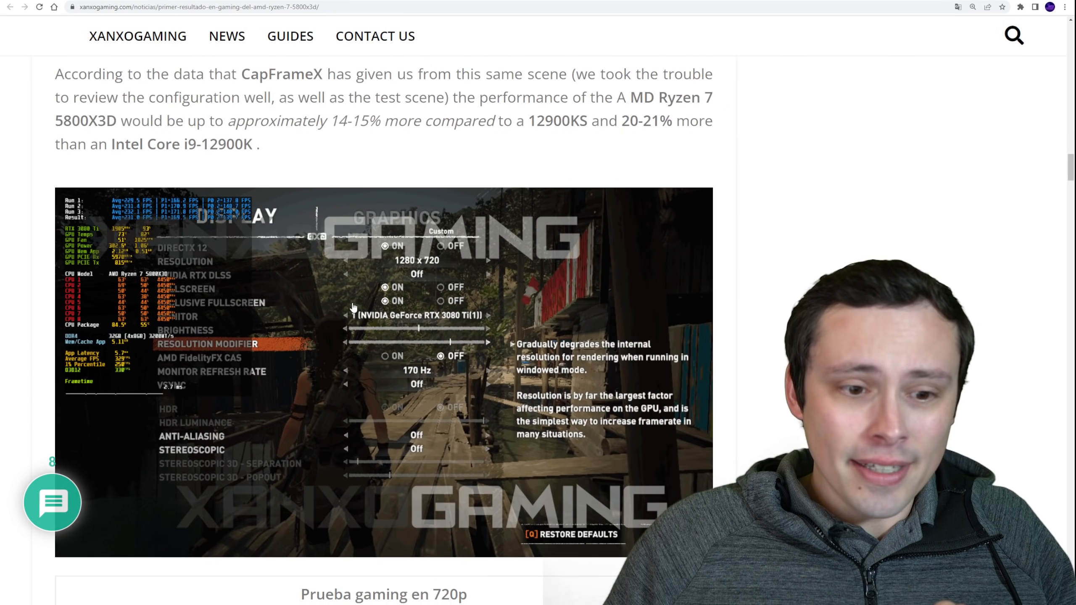
{"action": "scroll", "scroll_direction": "down", "scroll_amount": 3}
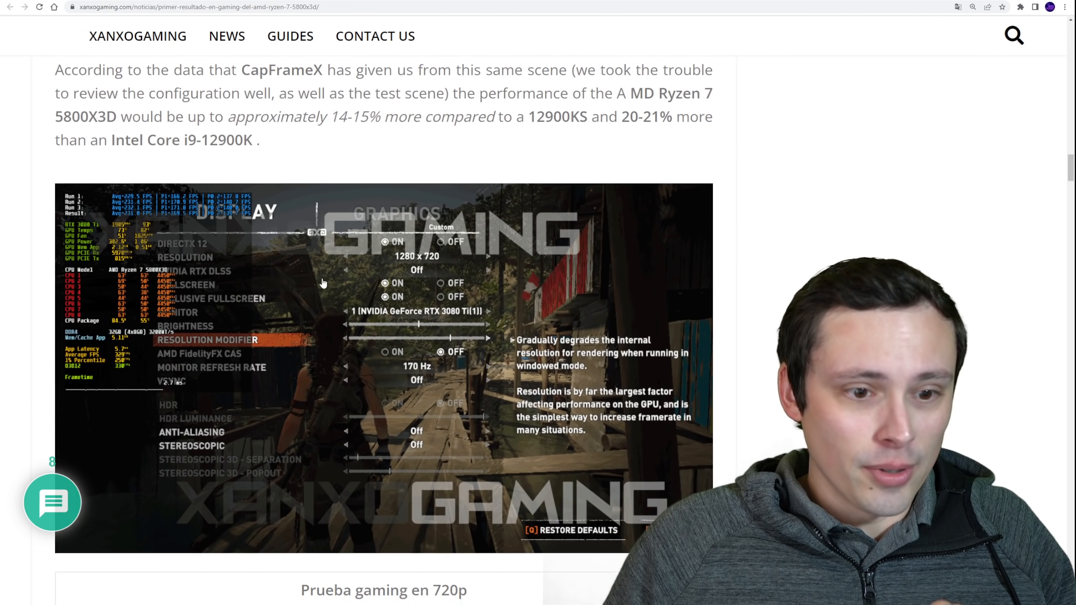
{"action": "scroll", "scroll_direction": "down", "scroll_amount": 3}
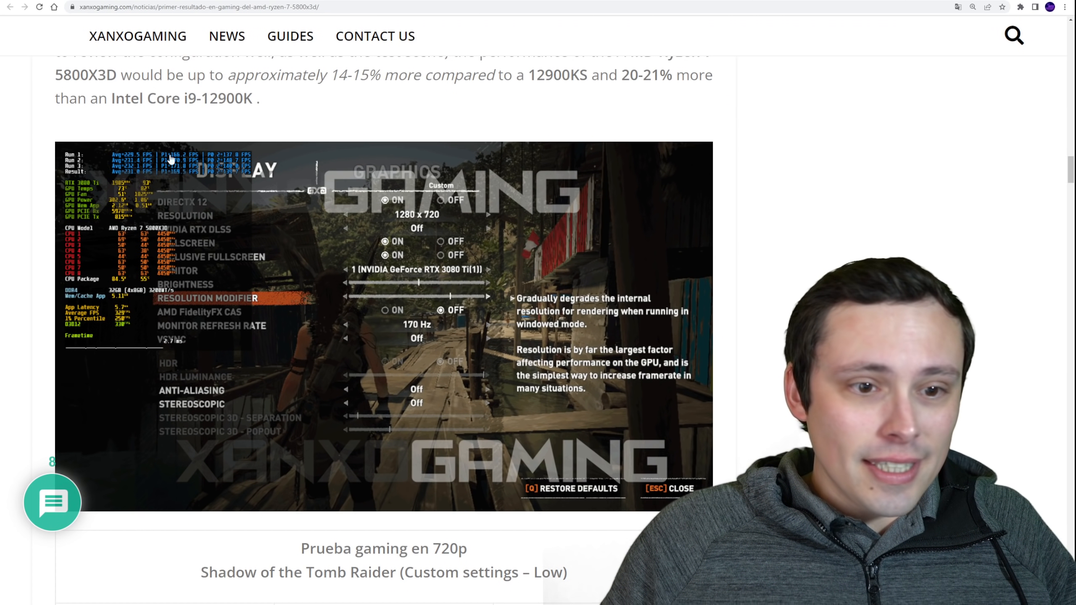
{"action": "scroll", "scroll_direction": "down", "scroll_amount": 3}
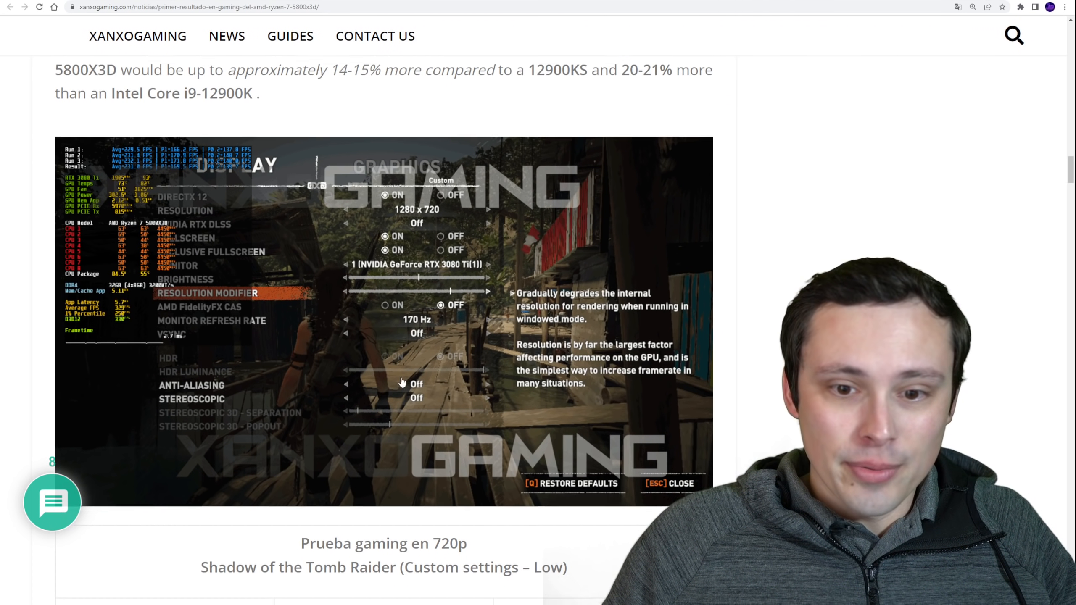
{"action": "scroll", "scroll_direction": "down", "scroll_amount": 3}
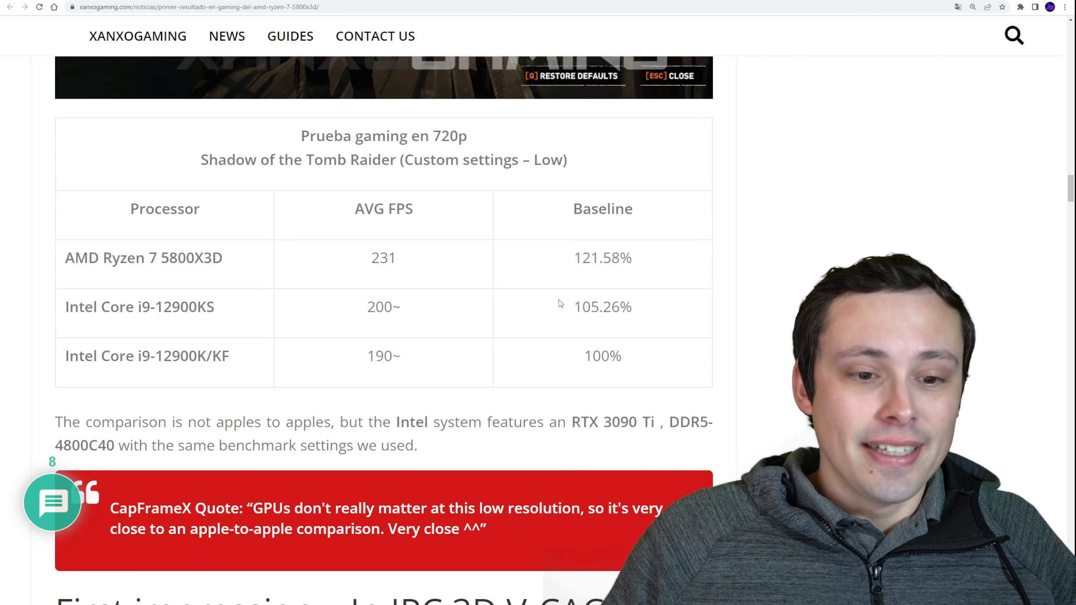
Step: Highlight the Intel Core i9-12900KS row's 105.26% baseline value in the results table
{"action": "double_click", "coordinate": [206, 307]}
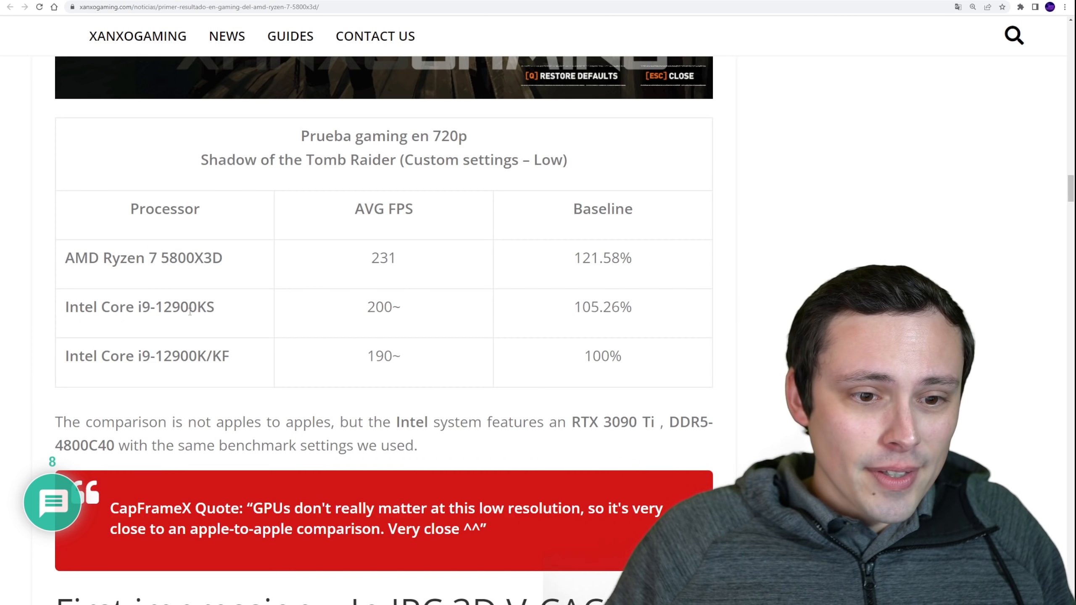
{"action": "double_click", "coordinate": [602, 307]}
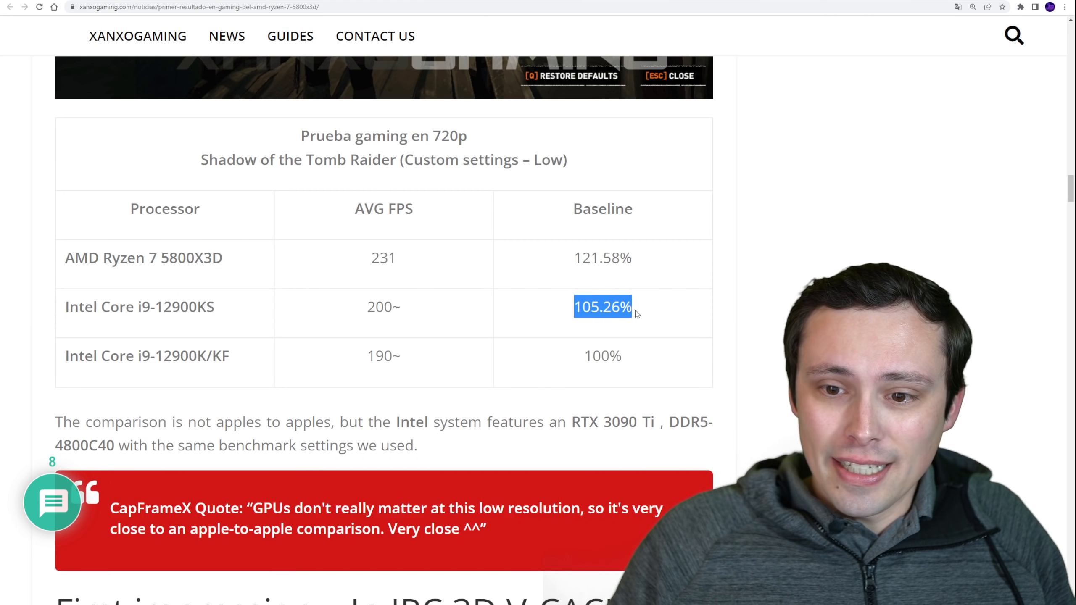
{"action": "left_click_drag", "start_coordinate": [574, 307], "coordinate": [619, 307]}
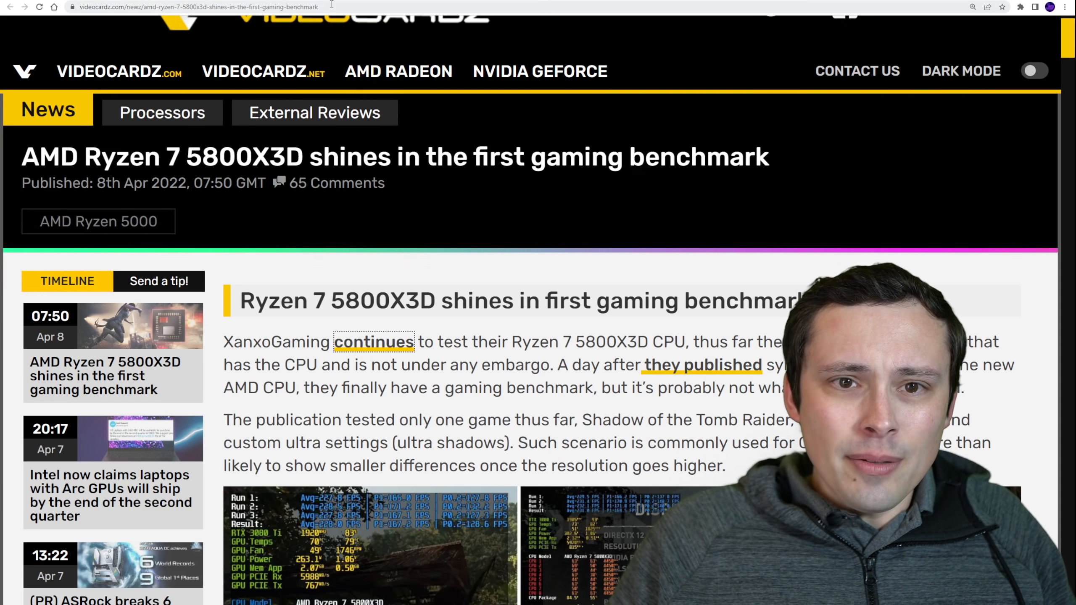
Step: Scroll the Ryzen 7 5800X3D benchmark article down to AMD's 1080p chart versus the Core i9 12900K
{"action": "scroll", "scroll_direction": "down", "scroll_amount": 3}
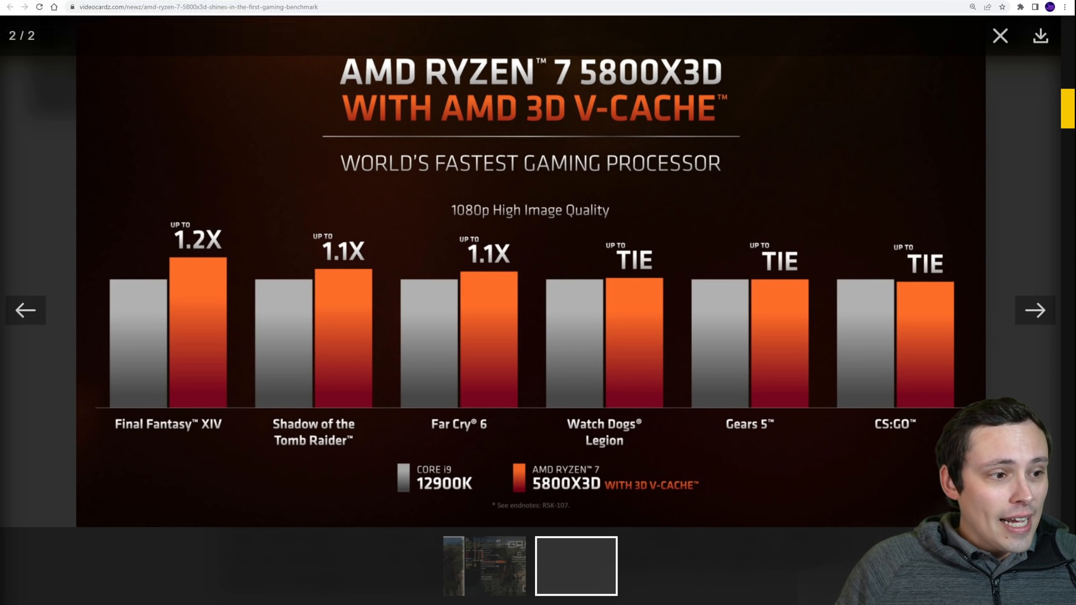
{"action": "mouse_move", "coordinate": [336, 304]}
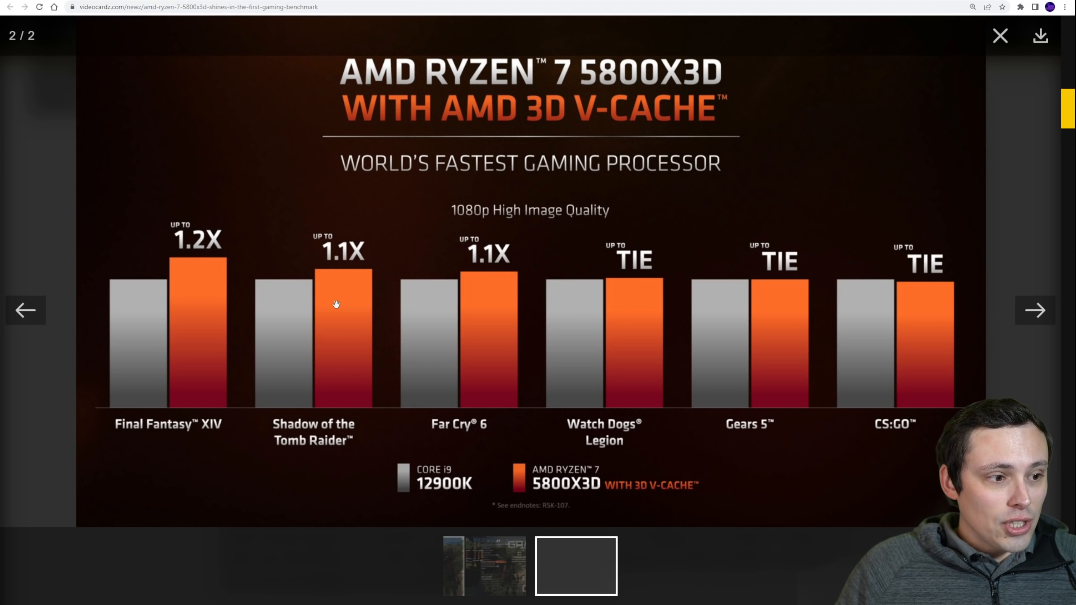
{"action": "mouse_move", "coordinate": [326, 242]}
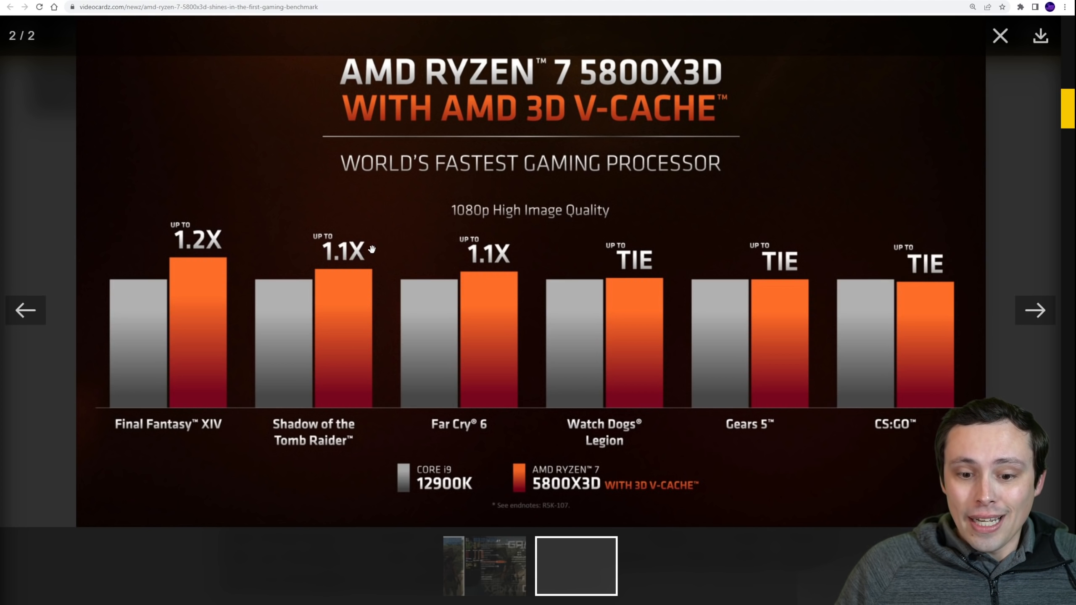
{"action": "mouse_move", "coordinate": [459, 491]}
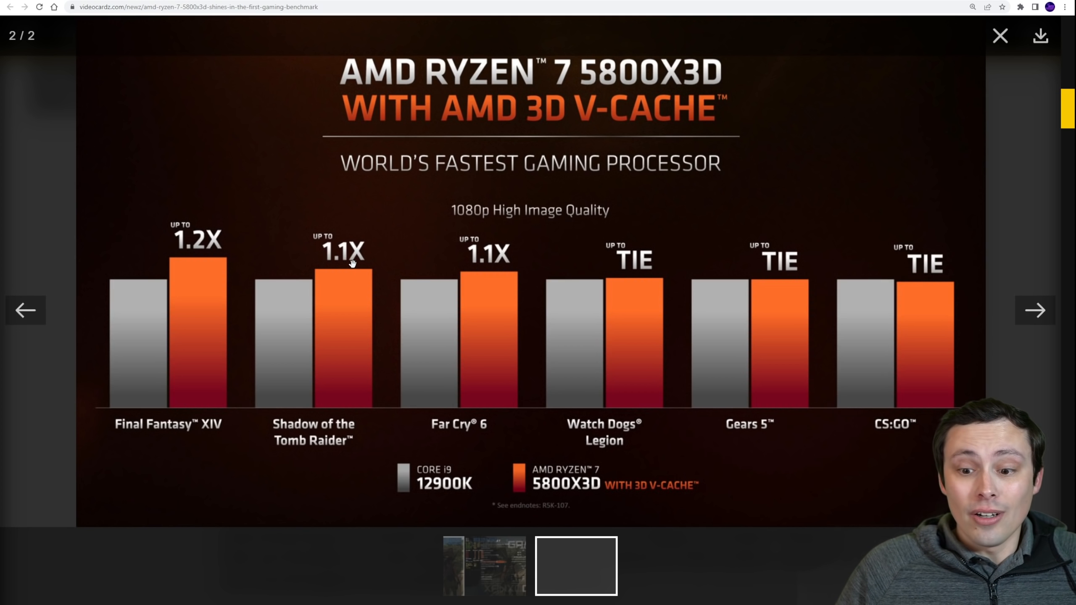
{"action": "mouse_move", "coordinate": [453, 219]}
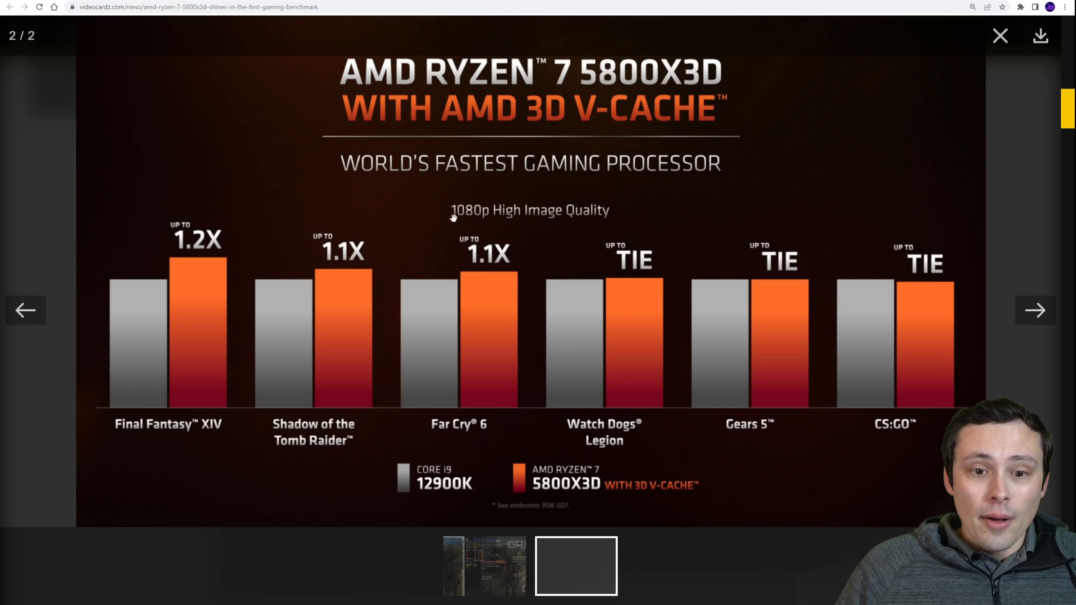
{"action": "mouse_move", "coordinate": [549, 218]}
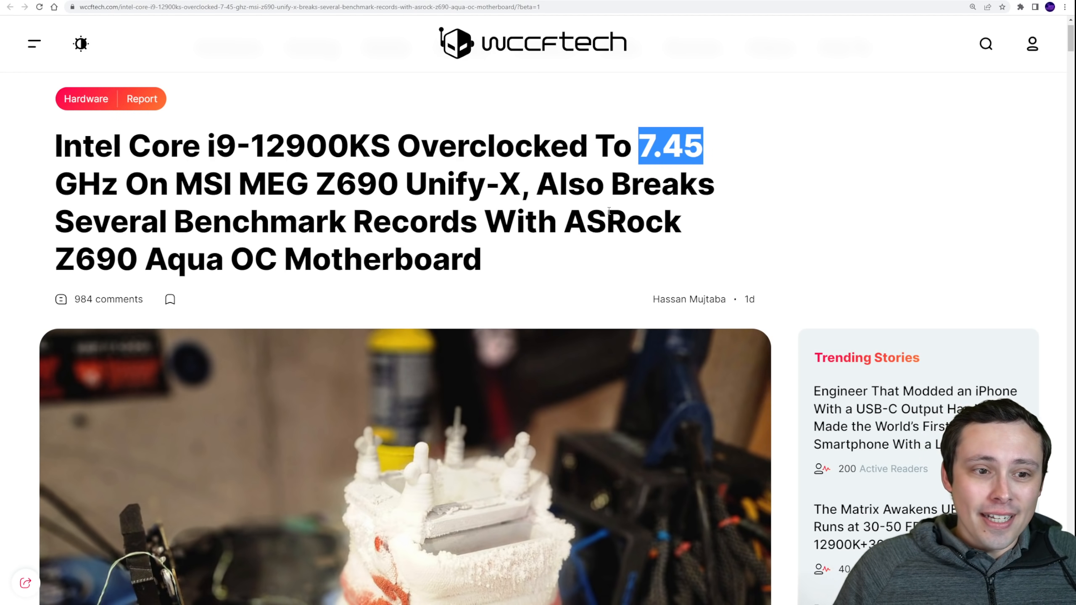
{"action": "mouse_move", "coordinate": [716, 154]}
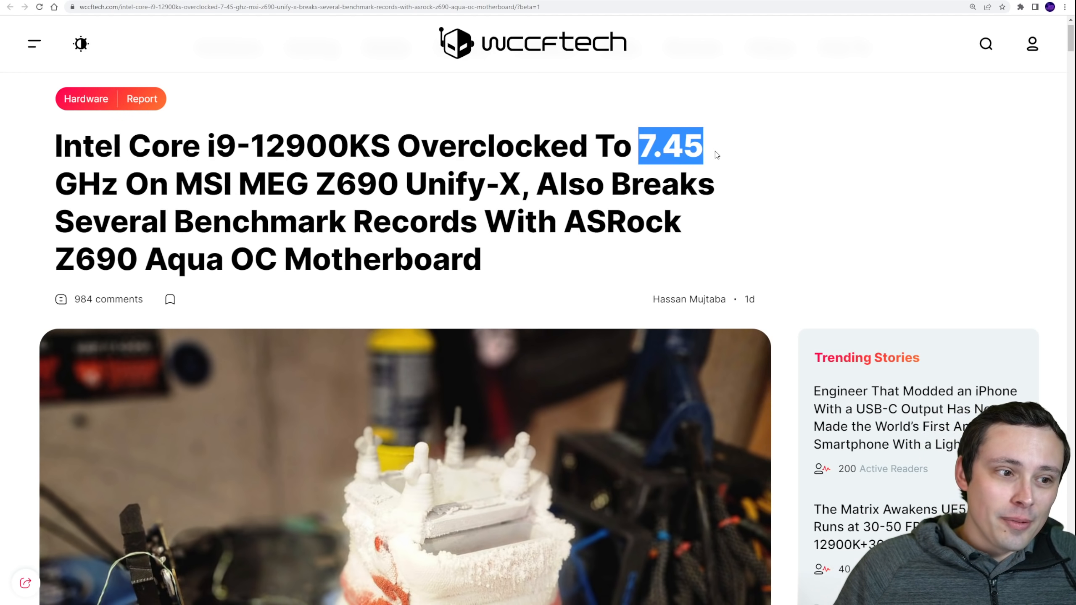
Step: Scroll slightly through the Wccftech i9-12900KS 7.45 GHz overclock article near its headline
{"action": "scroll", "scroll_direction": "down", "scroll_amount": 3}
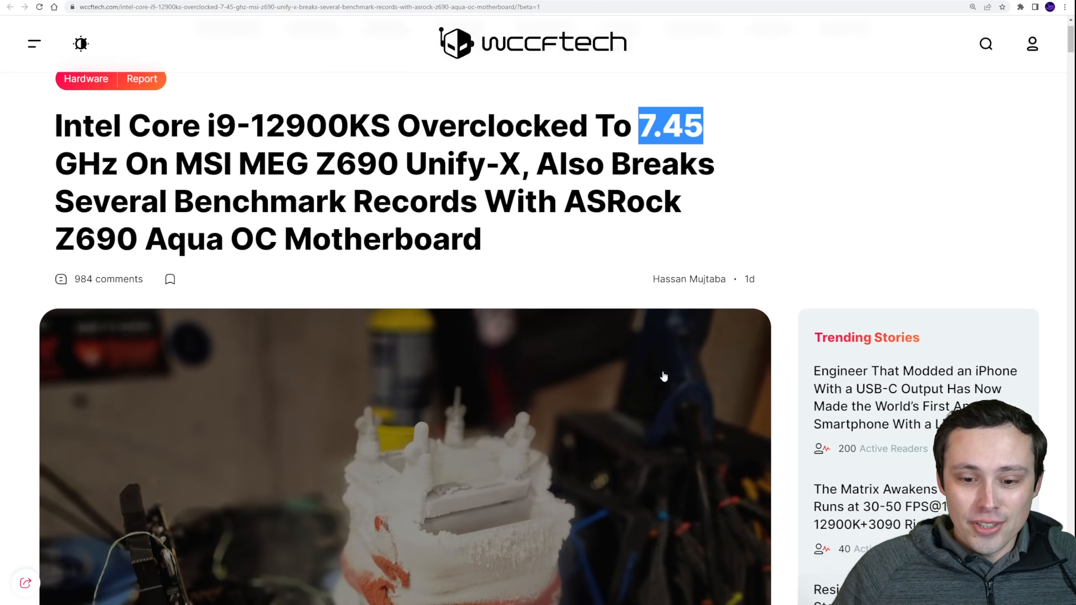
{"action": "scroll", "scroll_direction": "down", "scroll_amount": 3}
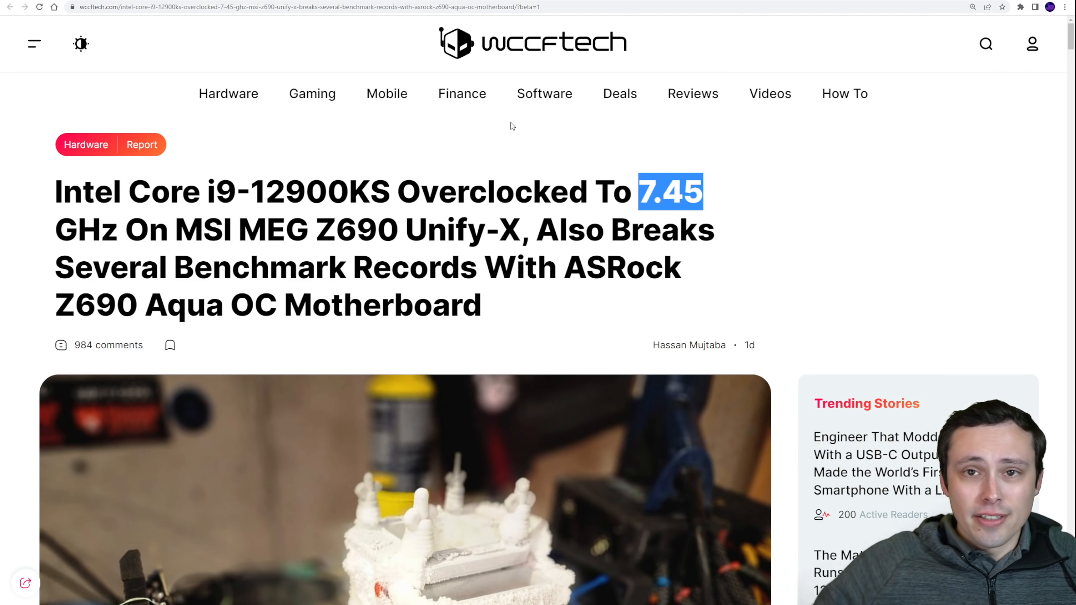
{"action": "mouse_move", "coordinate": [677, 29]}
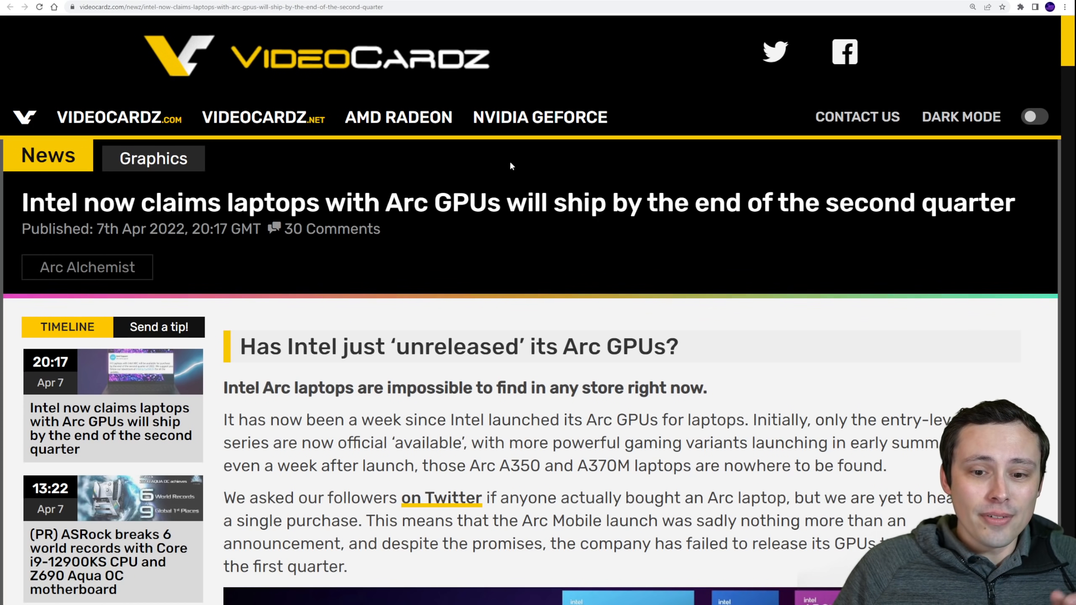
Step: Scroll the Arc laptops Q2 shipping article down to the embedded Intel Support tweet
{"action": "scroll", "scroll_direction": "down", "scroll_amount": 3}
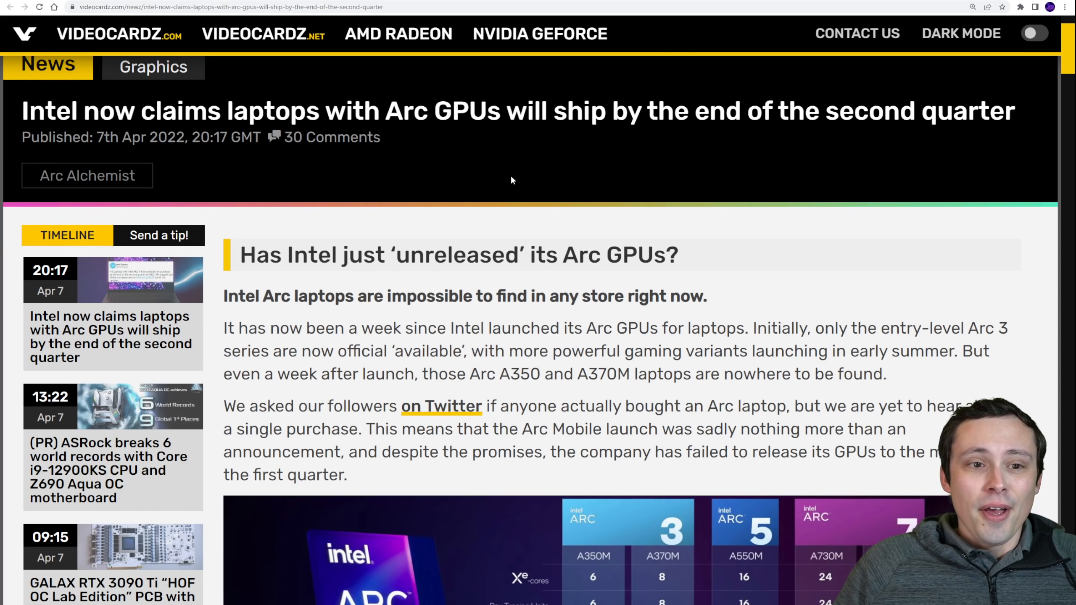
{"action": "scroll", "scroll_direction": "down", "scroll_amount": 3}
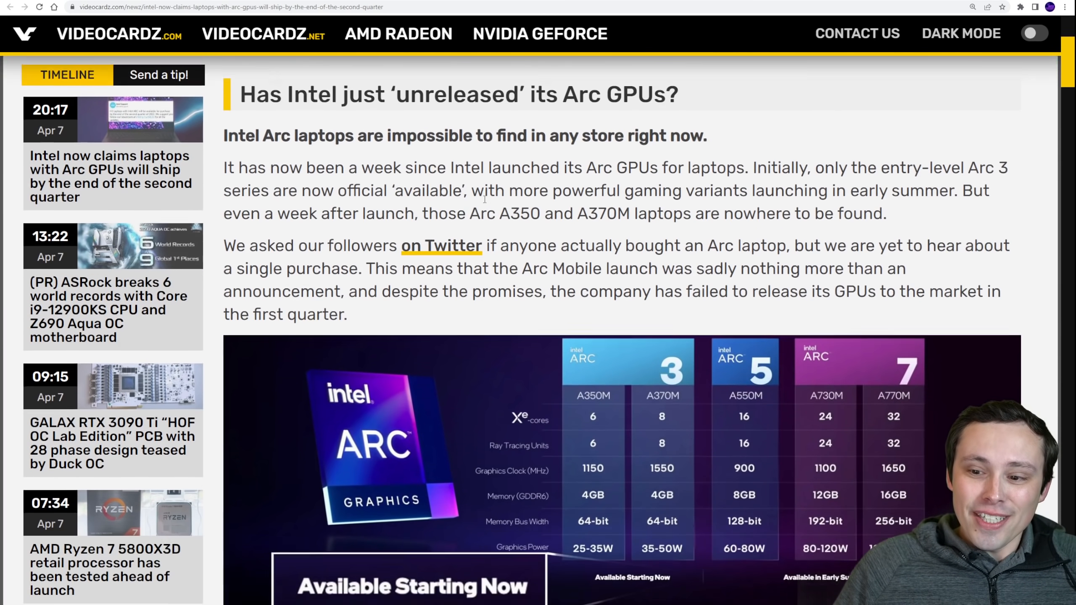
{"action": "scroll", "scroll_direction": "down", "scroll_amount": 3}
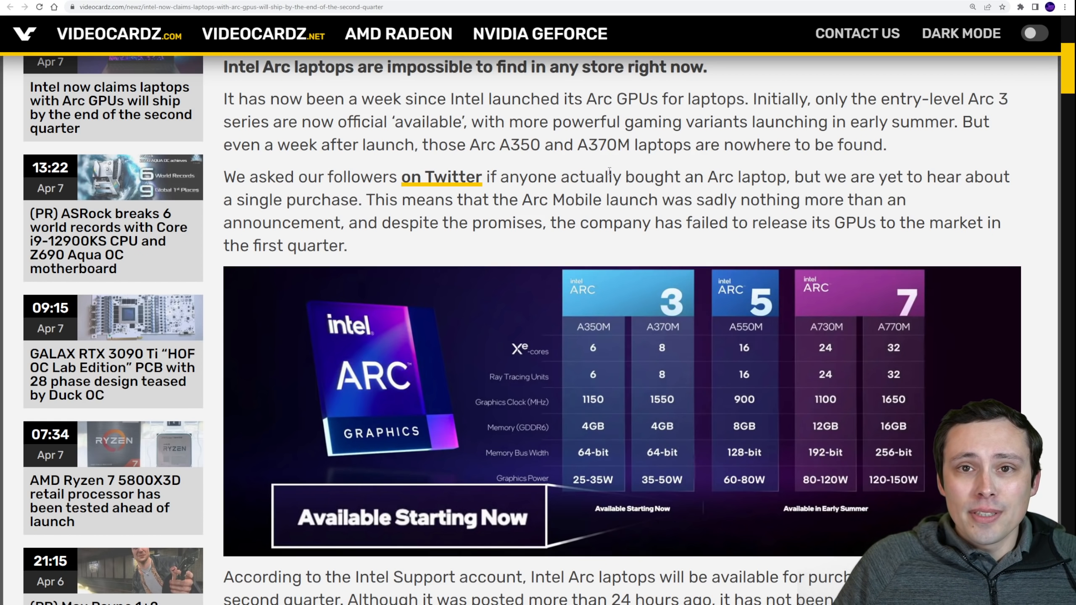
{"action": "scroll", "scroll_direction": "down", "scroll_amount": 3}
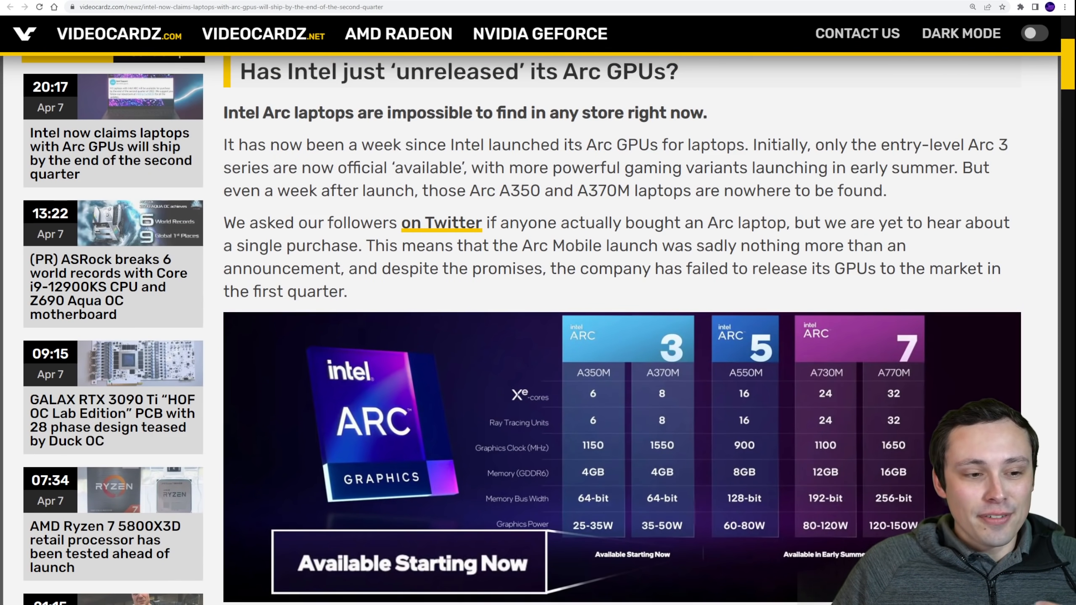
{"action": "mouse_move", "coordinate": [508, 210]}
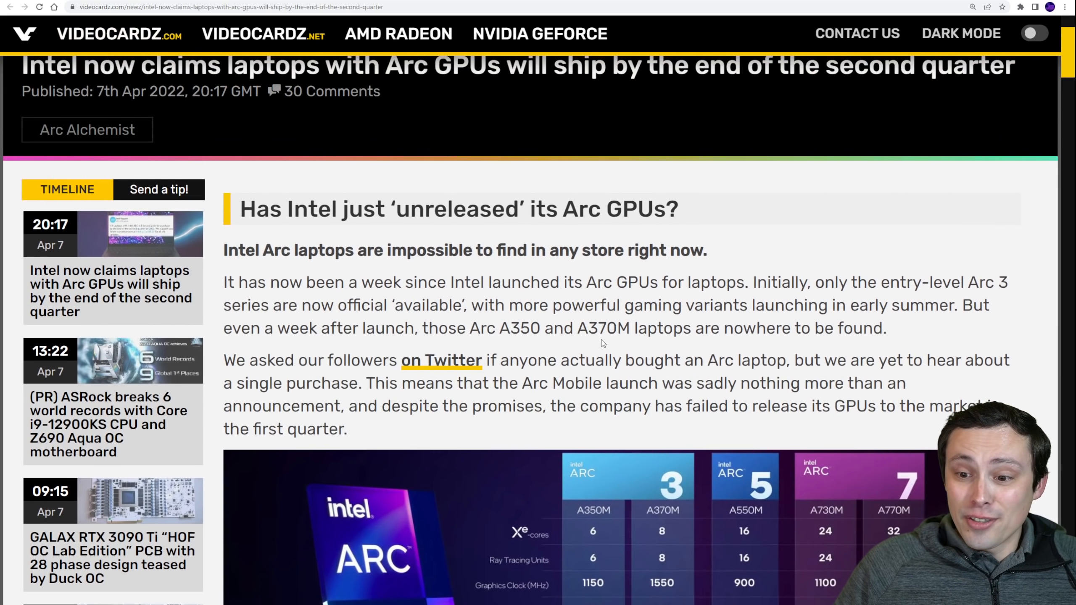
{"action": "scroll", "scroll_direction": "down", "scroll_amount": 3}
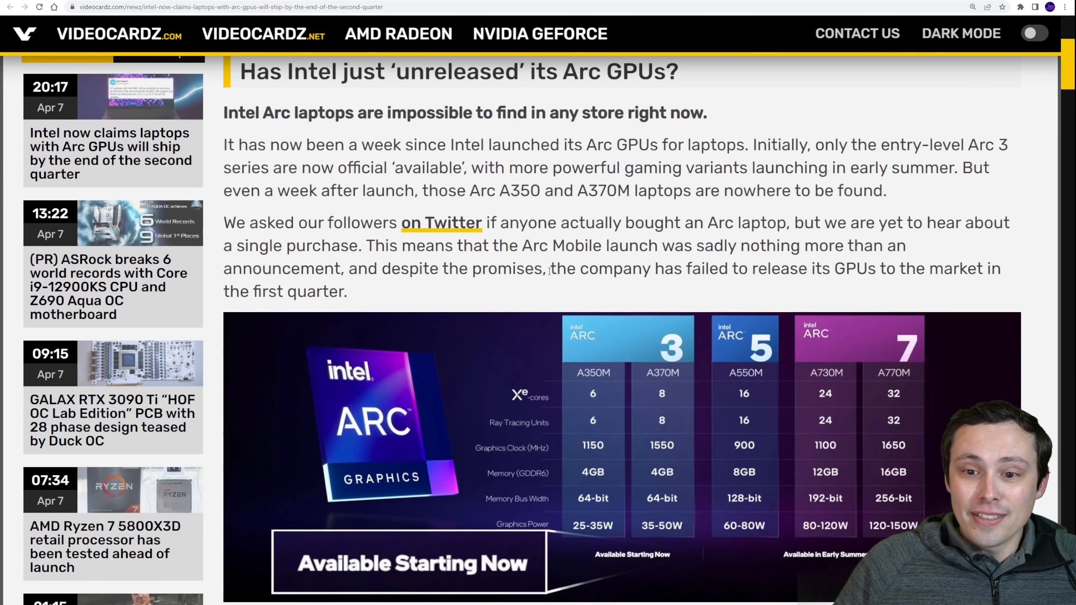
{"action": "scroll", "scroll_direction": "down", "scroll_amount": 3}
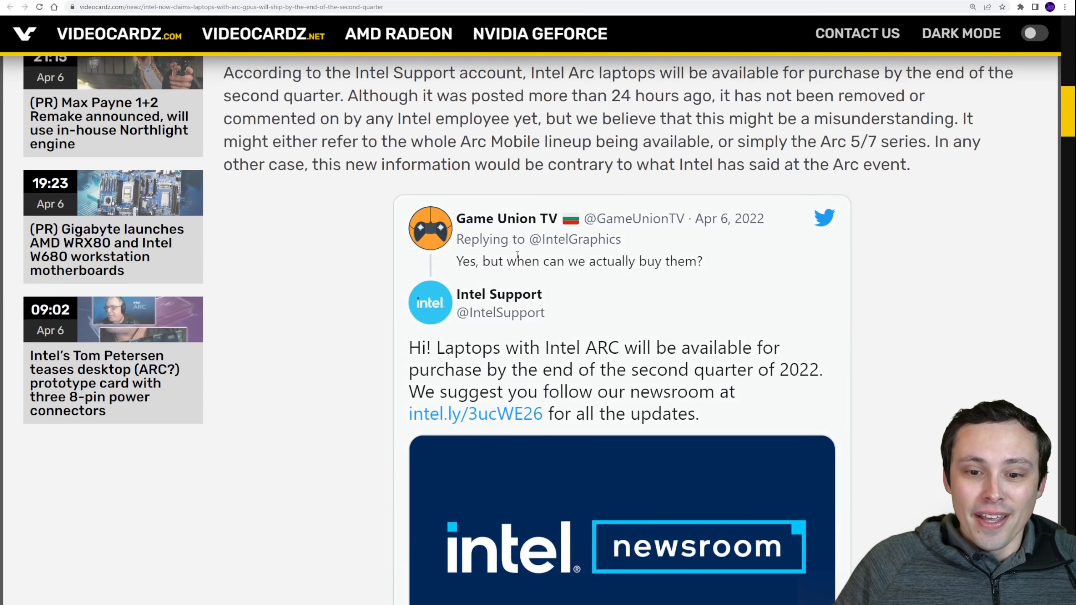
Step: Continue past the tweet to the 'So where are Intel Arc laptops?' section, marking a line there
{"action": "scroll", "scroll_direction": "down", "scroll_amount": 3}
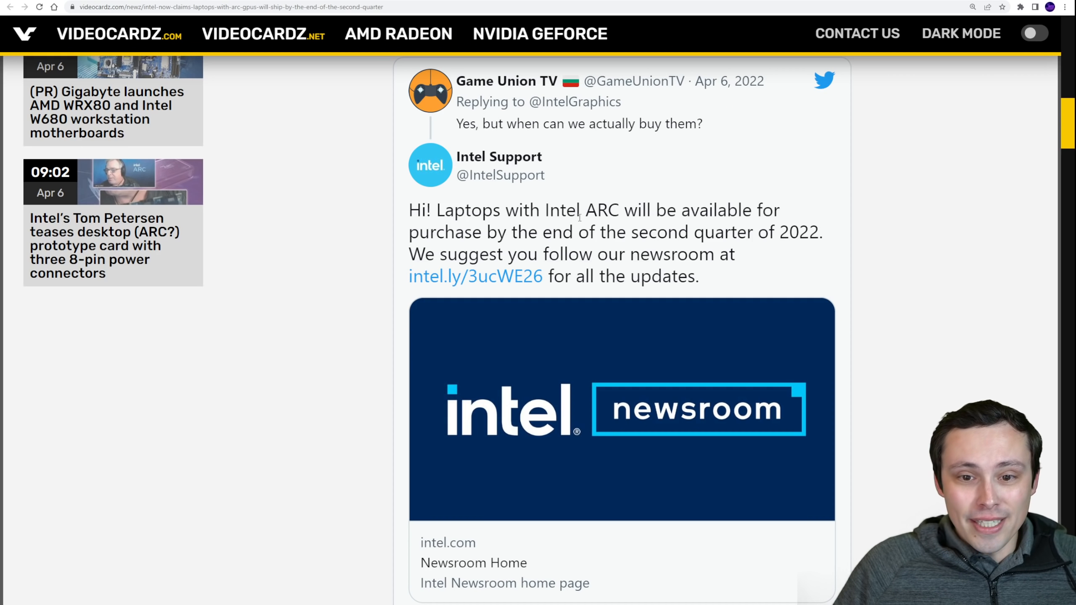
{"action": "mouse_move", "coordinate": [578, 217]}
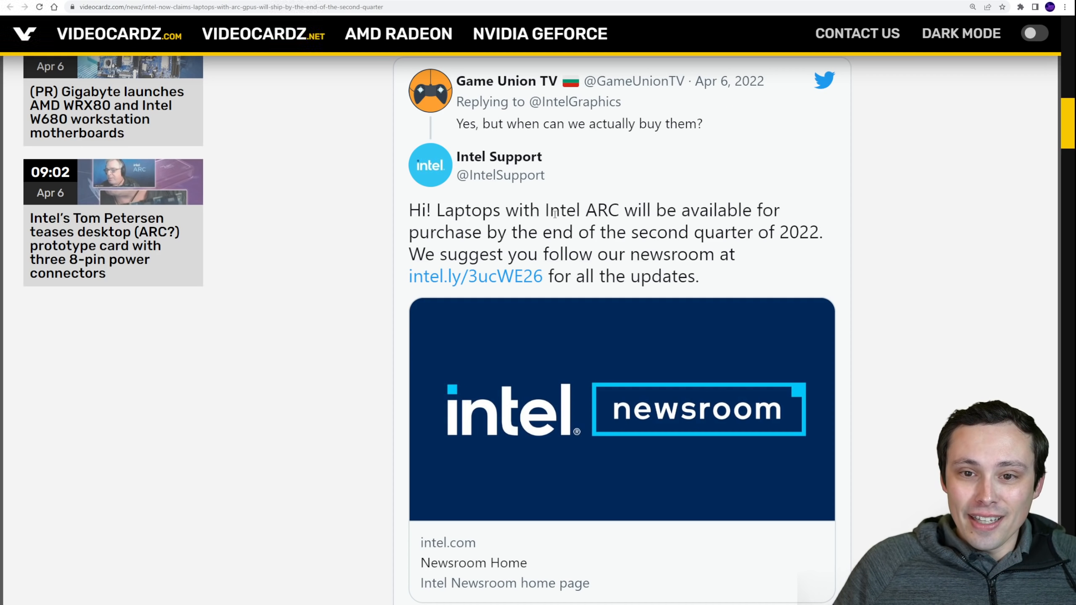
{"action": "mouse_move", "coordinate": [666, 145]}
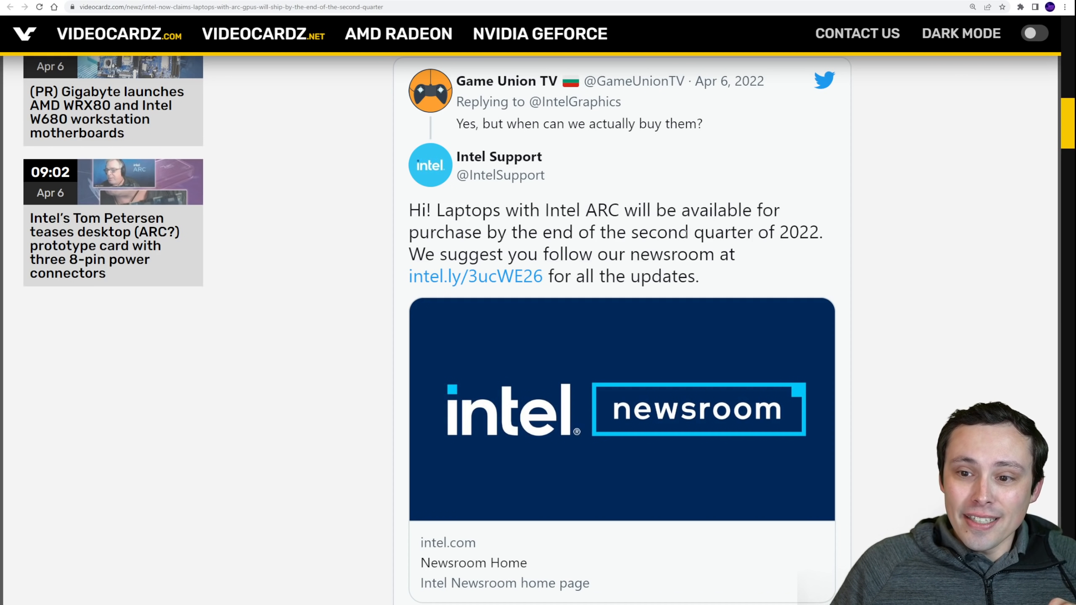
{"action": "left_click_drag", "start_coordinate": [542, 232], "coordinate": [734, 254]}
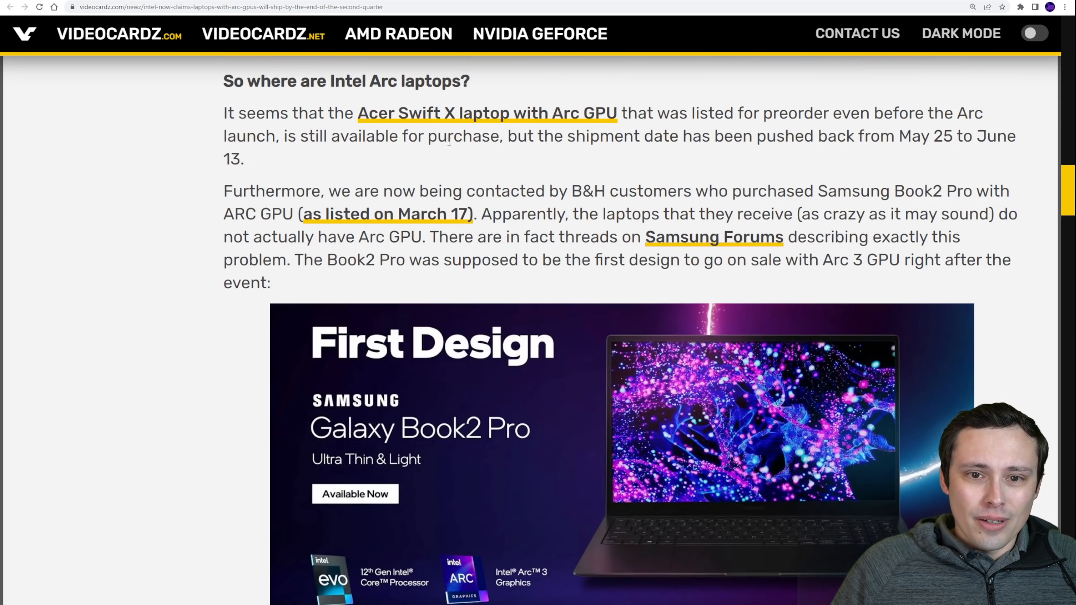
Step: Scroll into the follow-up article on Arc GPU laptops exclusive to South Korea with the $2130 Galaxy Book2 Pro
{"action": "scroll", "scroll_direction": "down", "scroll_amount": 3}
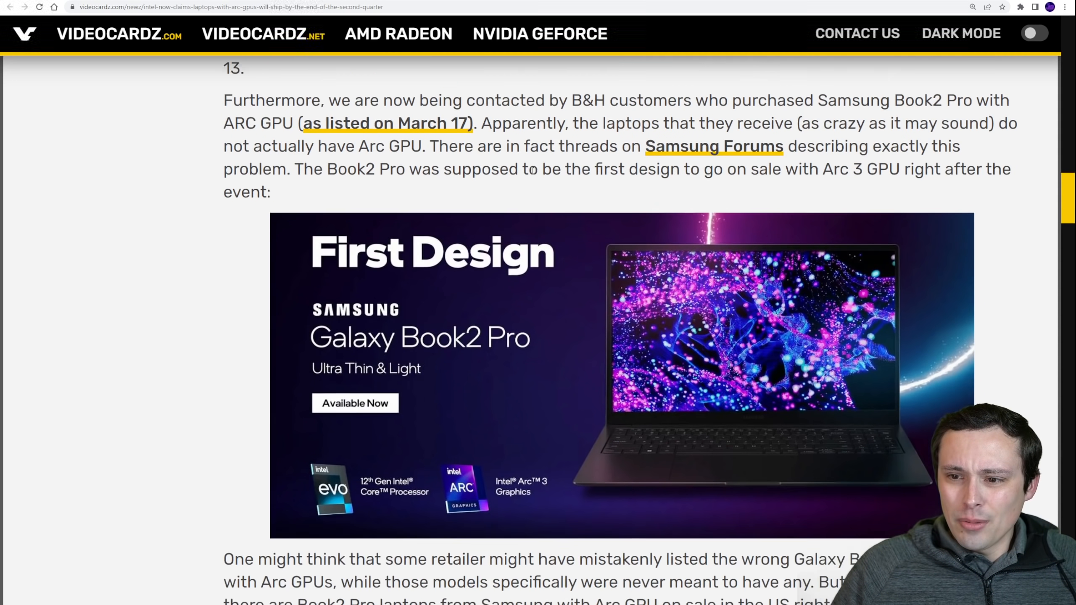
{"action": "scroll", "scroll_direction": "down", "scroll_amount": 3}
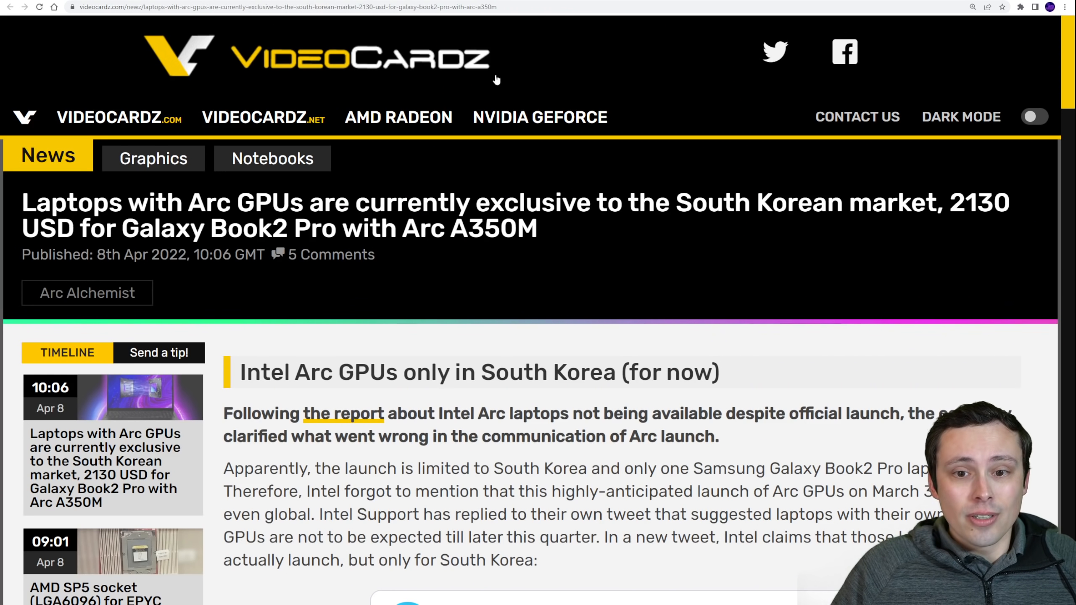
Step: Scroll past Intel Support's apology tweet to the Samsung Korea Galaxy Book2 Pro listing screenshot
{"action": "scroll", "scroll_direction": "down", "scroll_amount": 3}
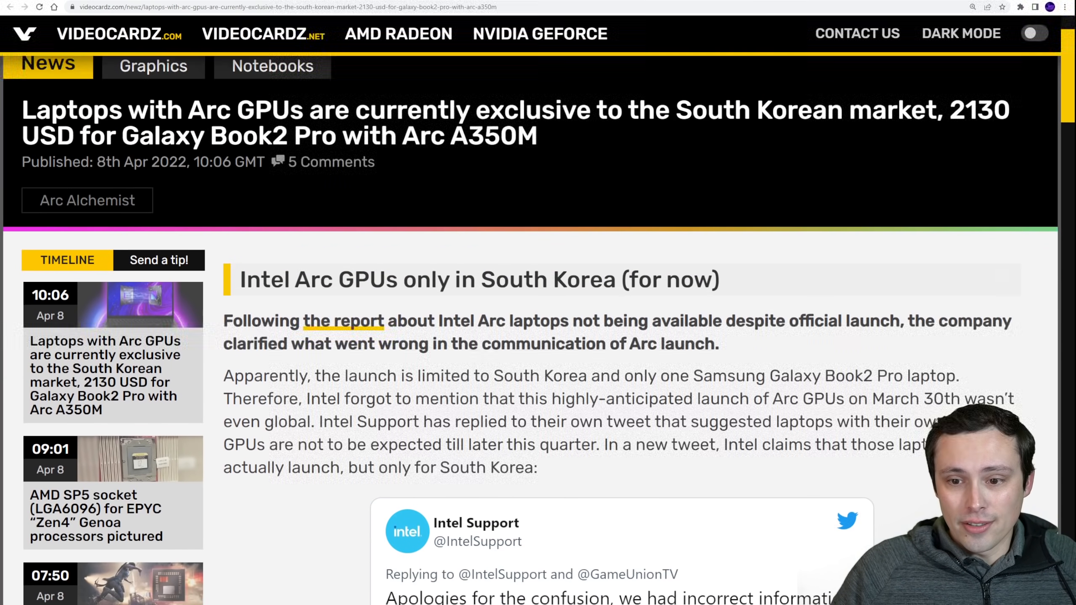
{"action": "scroll", "scroll_direction": "down", "scroll_amount": 3}
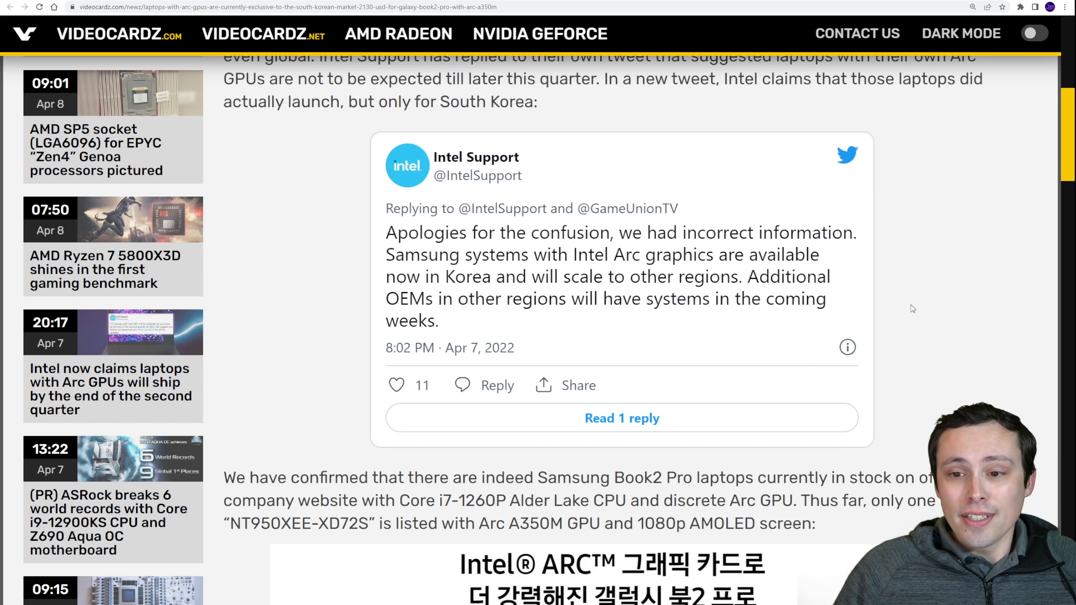
{"action": "mouse_move", "coordinate": [944, 301]}
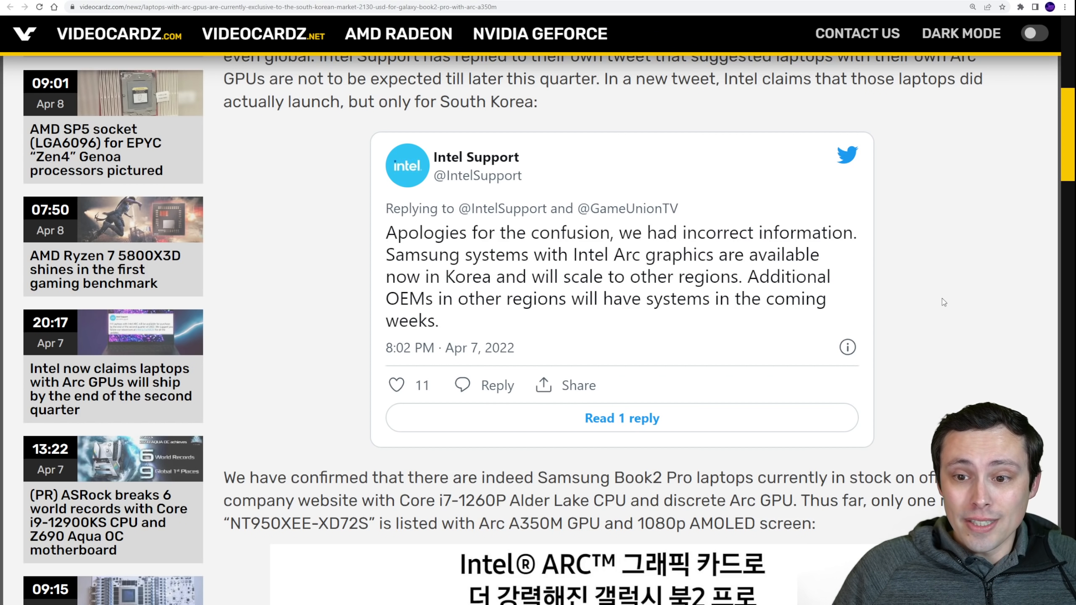
{"action": "mouse_move", "coordinate": [904, 293]}
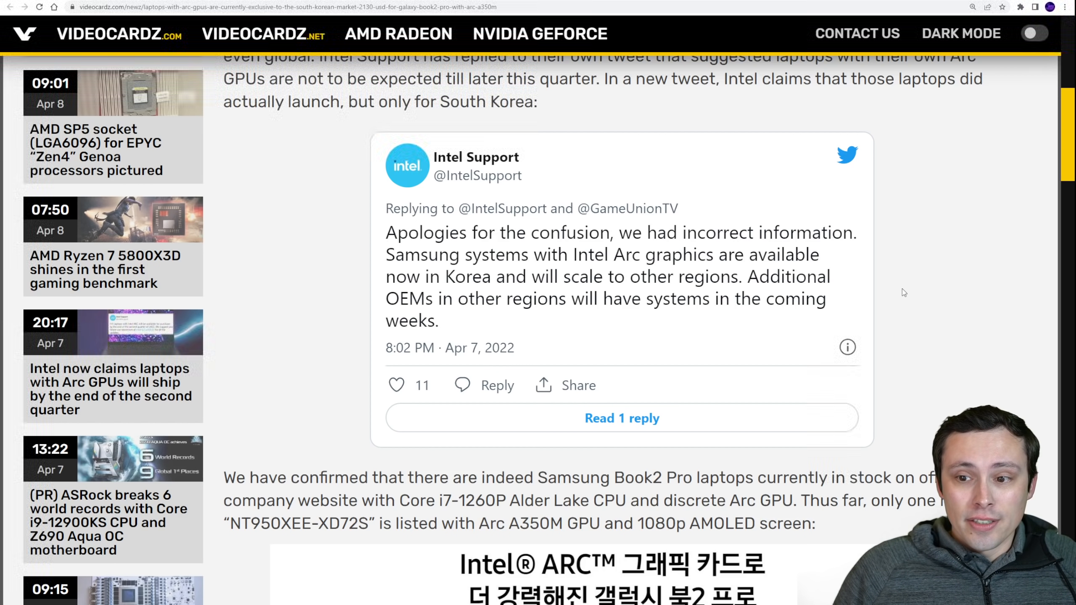
{"action": "mouse_move", "coordinate": [891, 307]}
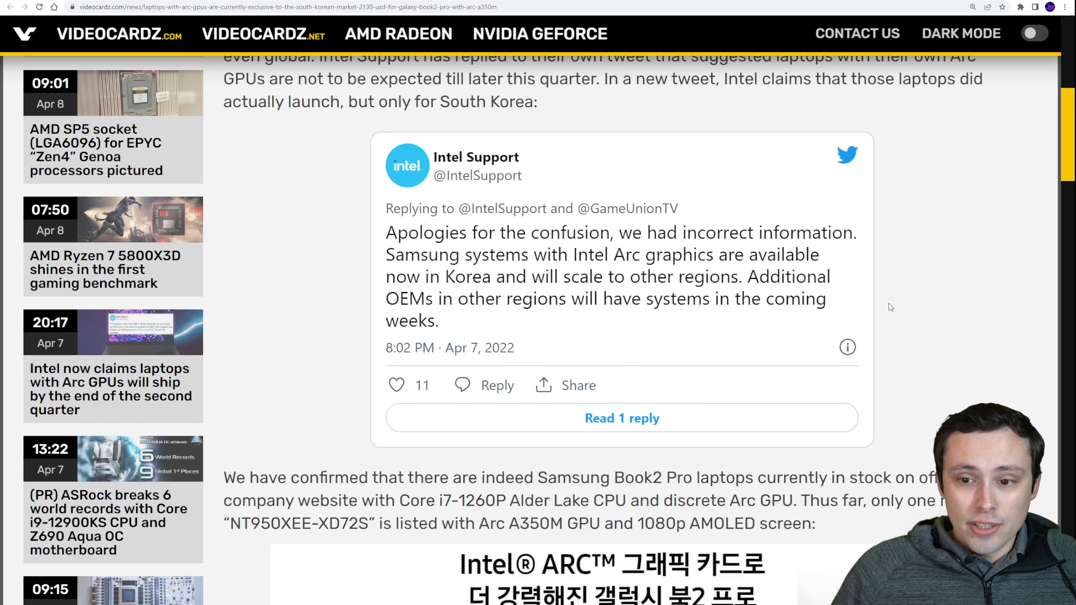
{"action": "mouse_move", "coordinate": [887, 301]}
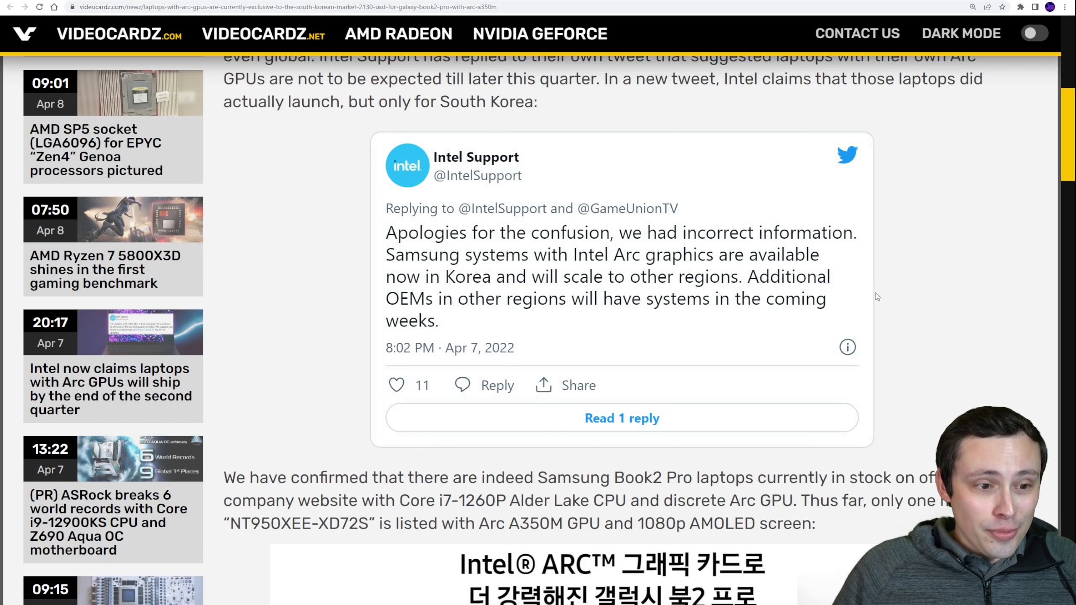
{"action": "scroll", "scroll_direction": "down", "scroll_amount": 3}
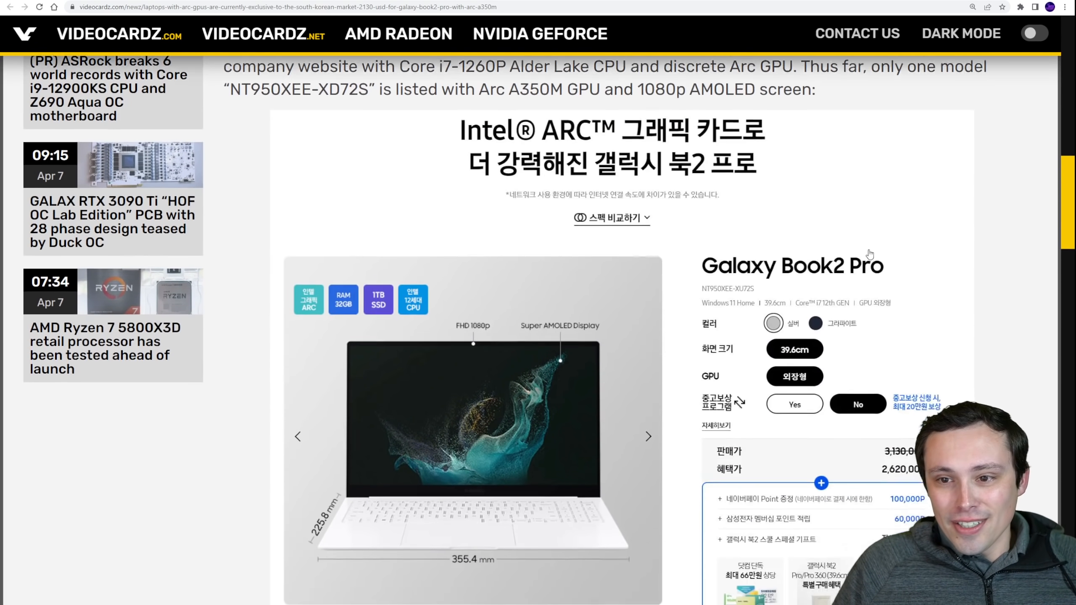
Step: Go over the Galaxy Book2 Pro listing to the closing paragraph on the 2,620,000 KRW price and A350M specs
{"action": "scroll", "scroll_direction": "down", "scroll_amount": 3}
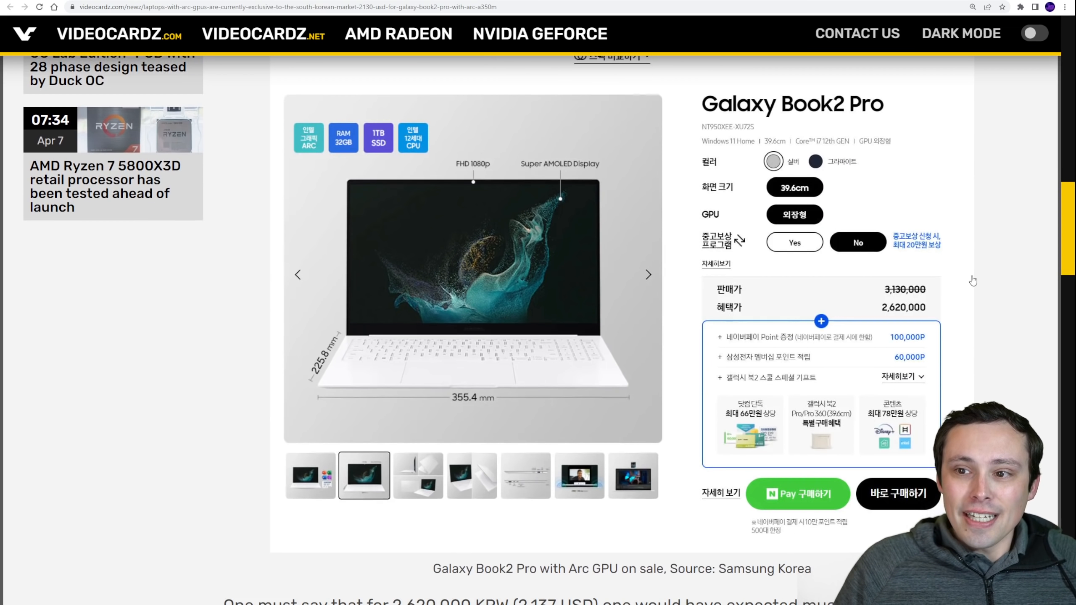
{"action": "mouse_move", "coordinate": [1009, 280]}
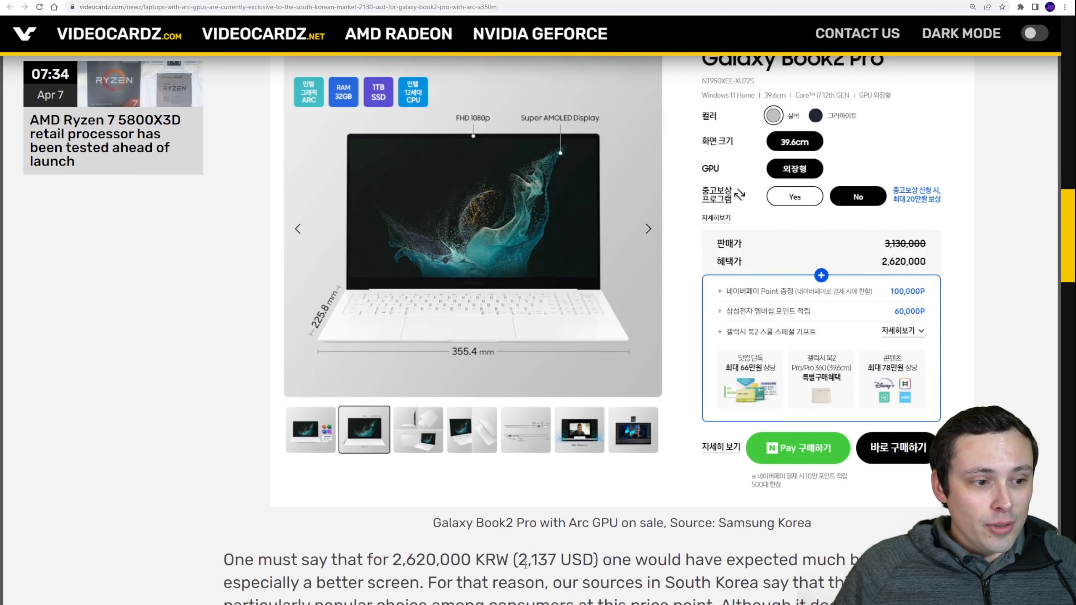
{"action": "double_click", "coordinate": [537, 559]}
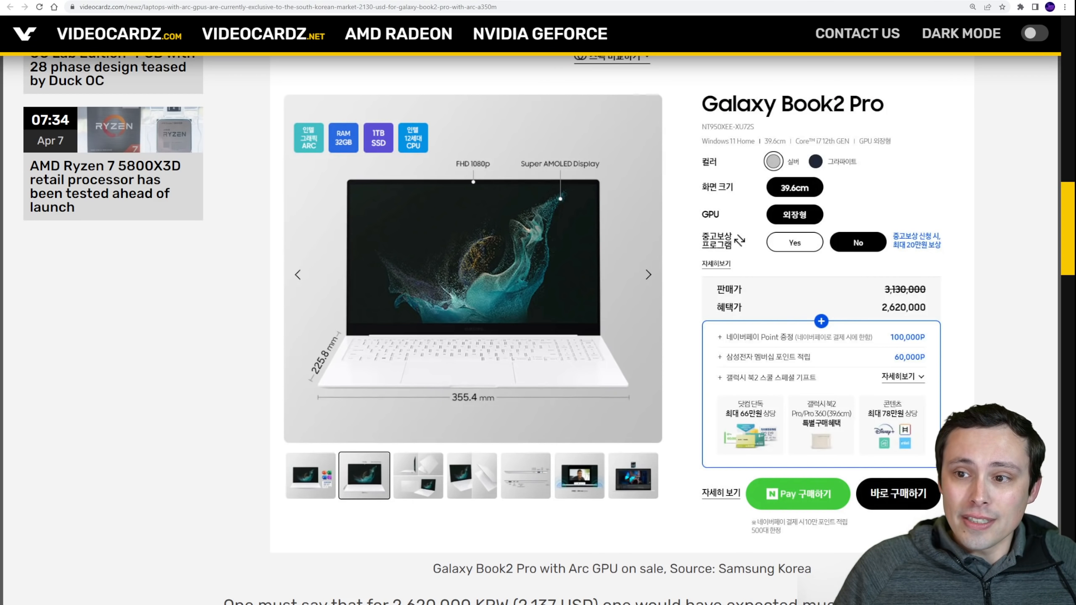
{"action": "scroll", "scroll_direction": "down", "scroll_amount": 3}
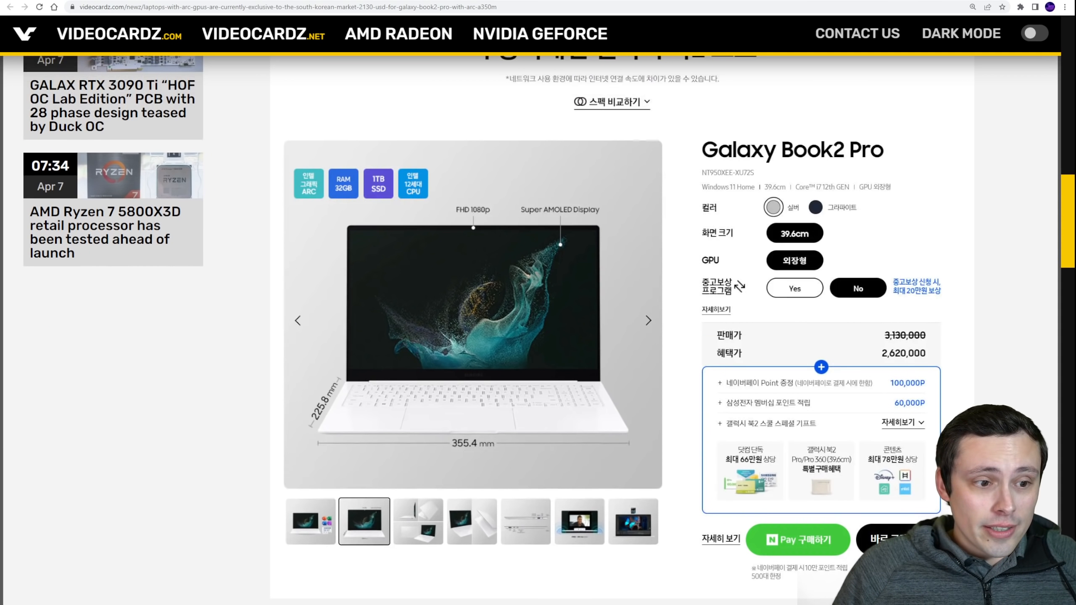
{"action": "scroll", "scroll_direction": "down", "scroll_amount": 3}
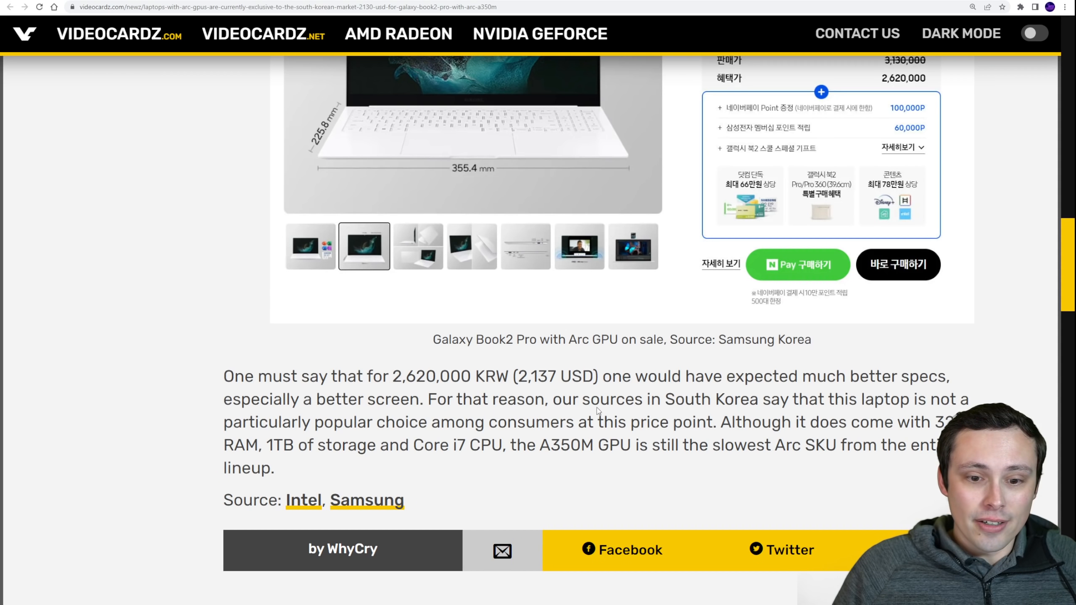
Step: Select the phrase that the laptop is not a particularly popular choice, clear it, and scroll back to the headline
{"action": "left_click_drag", "start_coordinate": [800, 399], "coordinate": [425, 421]}
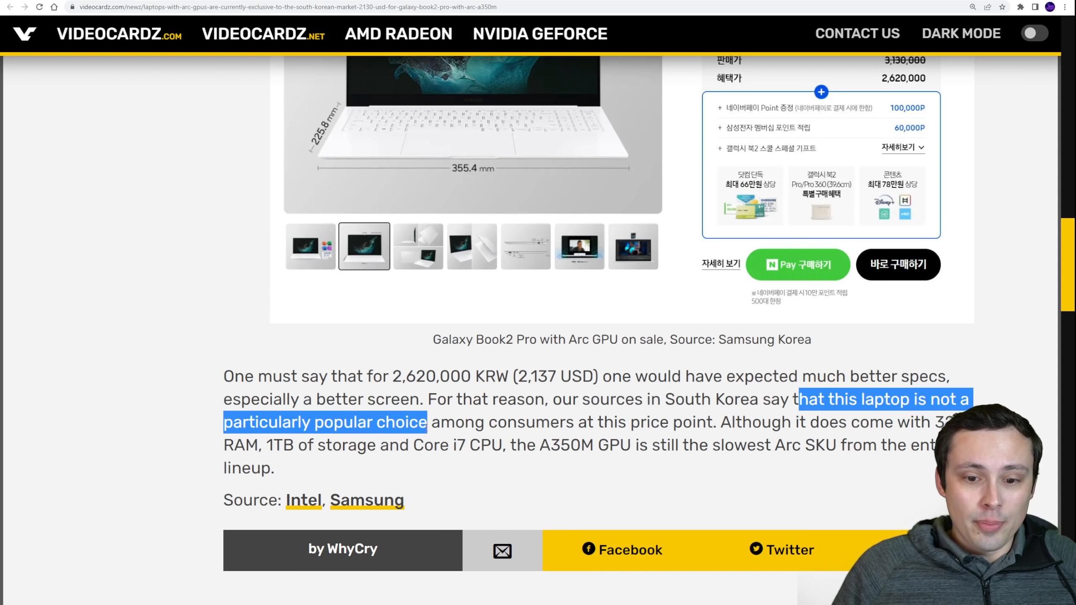
{"action": "left_click_drag", "start_coordinate": [425, 422], "coordinate": [712, 422]}
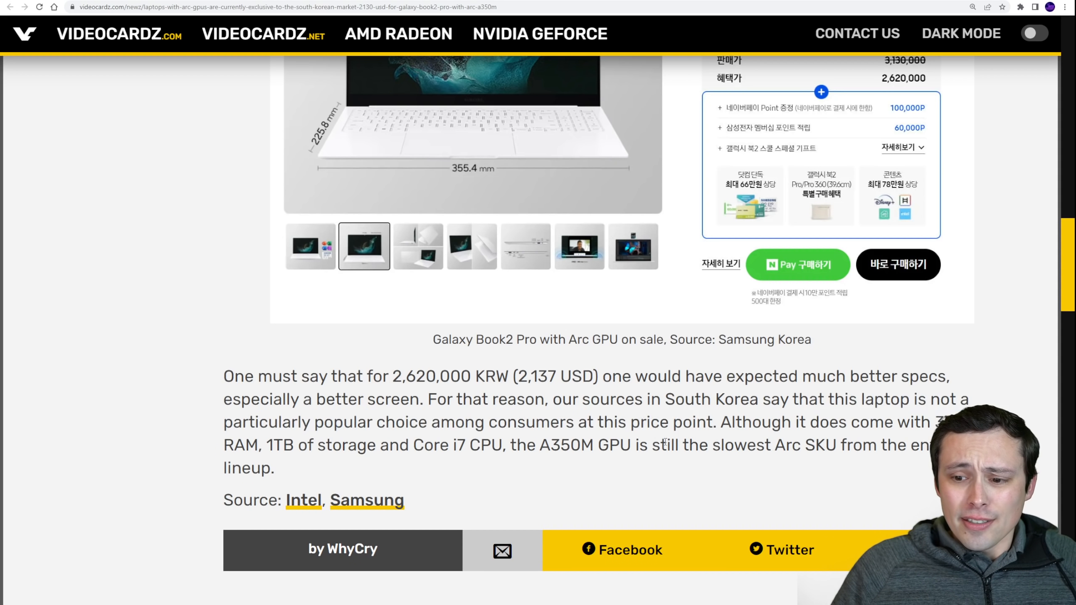
{"action": "scroll", "scroll_direction": "up", "scroll_amount": 3}
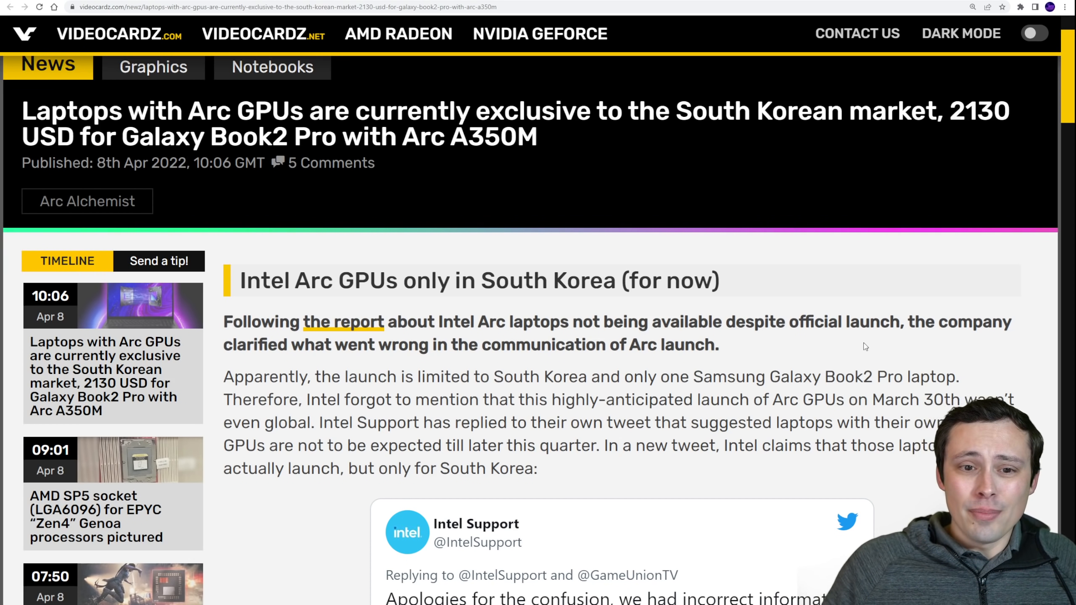
{"action": "scroll", "scroll_direction": "down", "scroll_amount": 3}
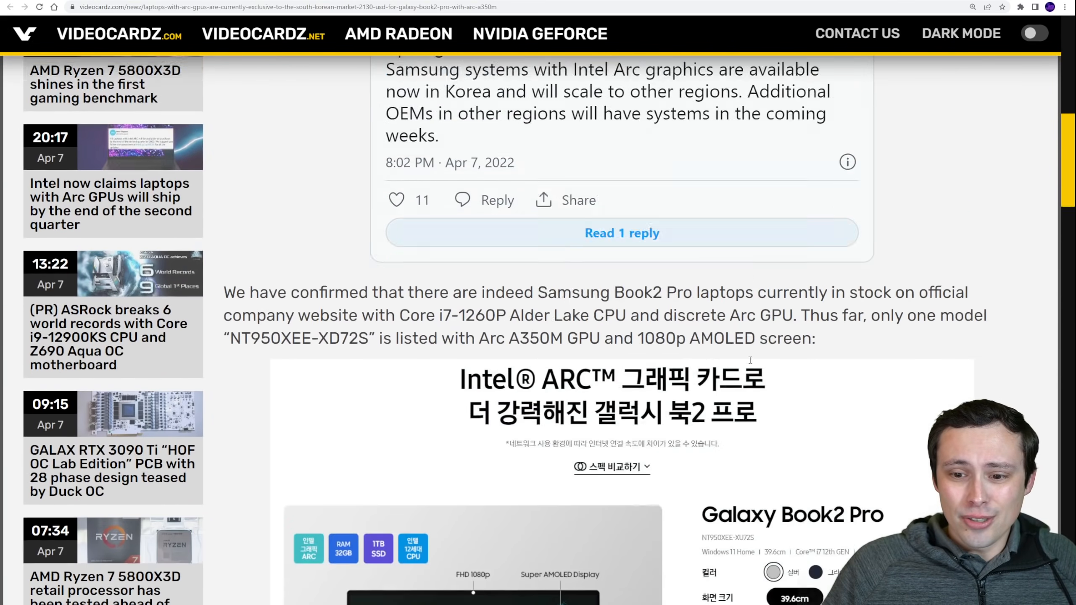
{"action": "scroll", "scroll_direction": "down", "scroll_amount": 3}
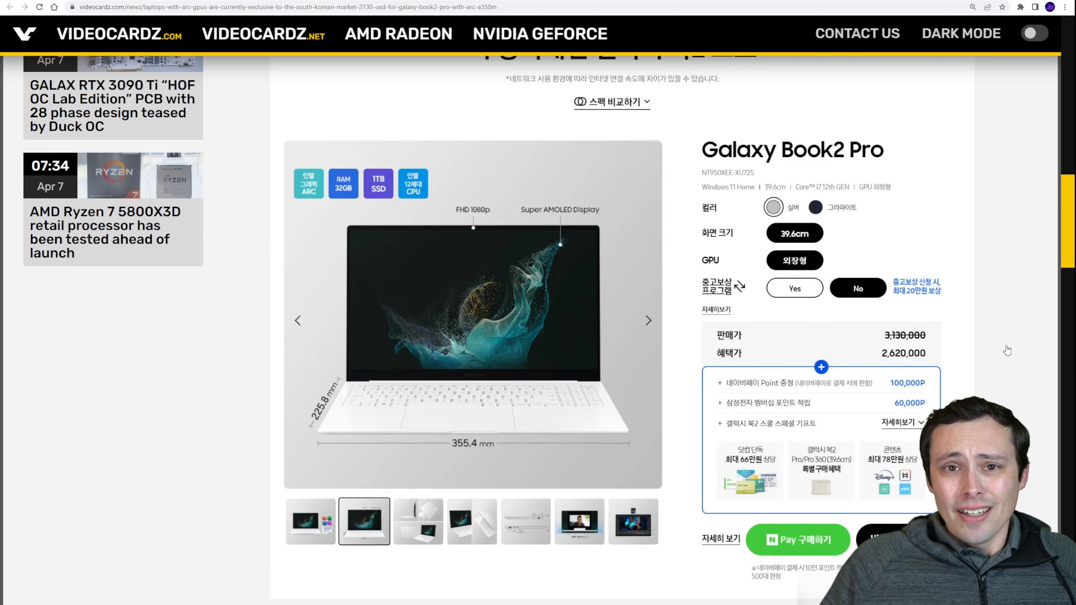
{"action": "mouse_move", "coordinate": [996, 353]}
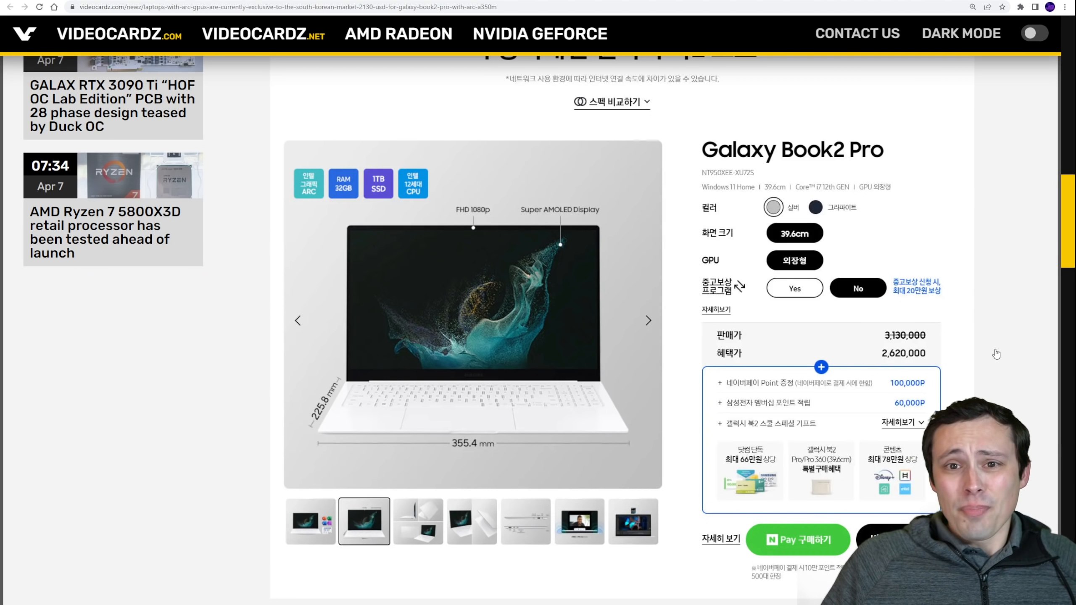
{"action": "mouse_move", "coordinate": [992, 352]}
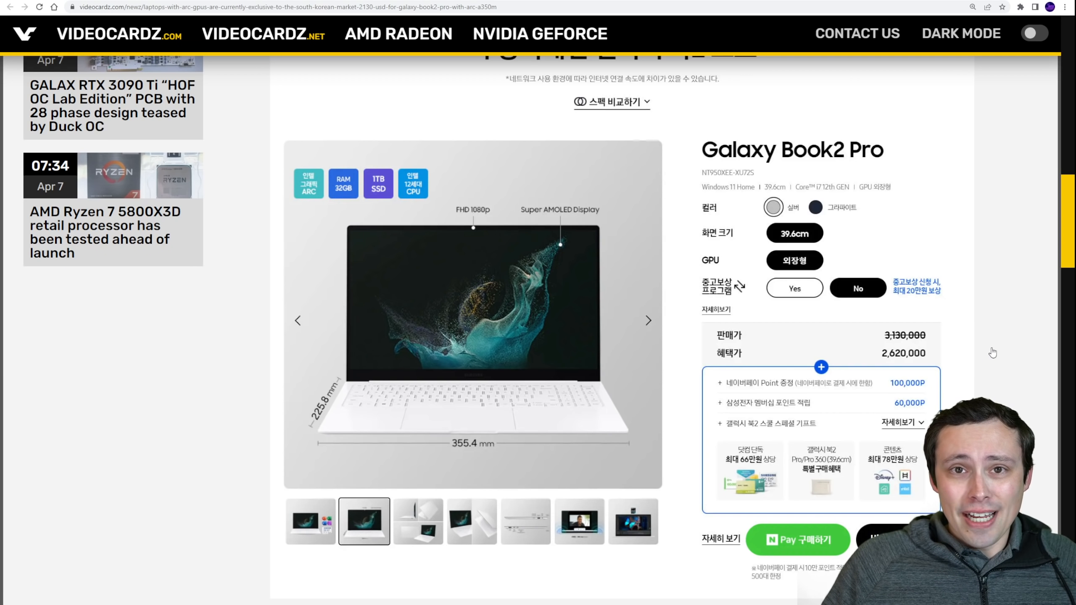
{"action": "mouse_move", "coordinate": [979, 351]}
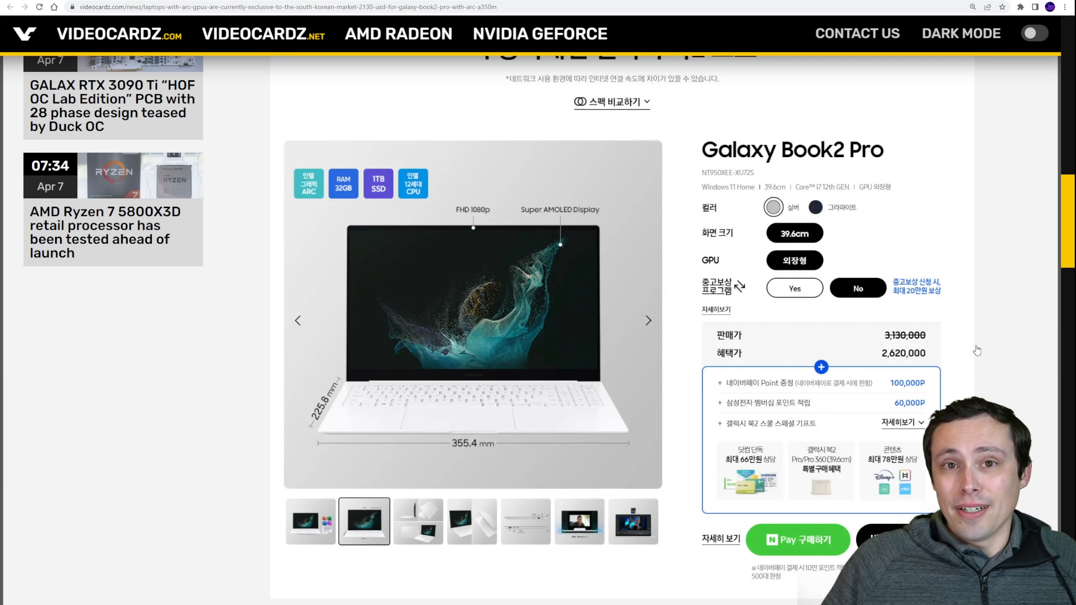
{"action": "scroll", "scroll_direction": "down", "scroll_amount": 3}
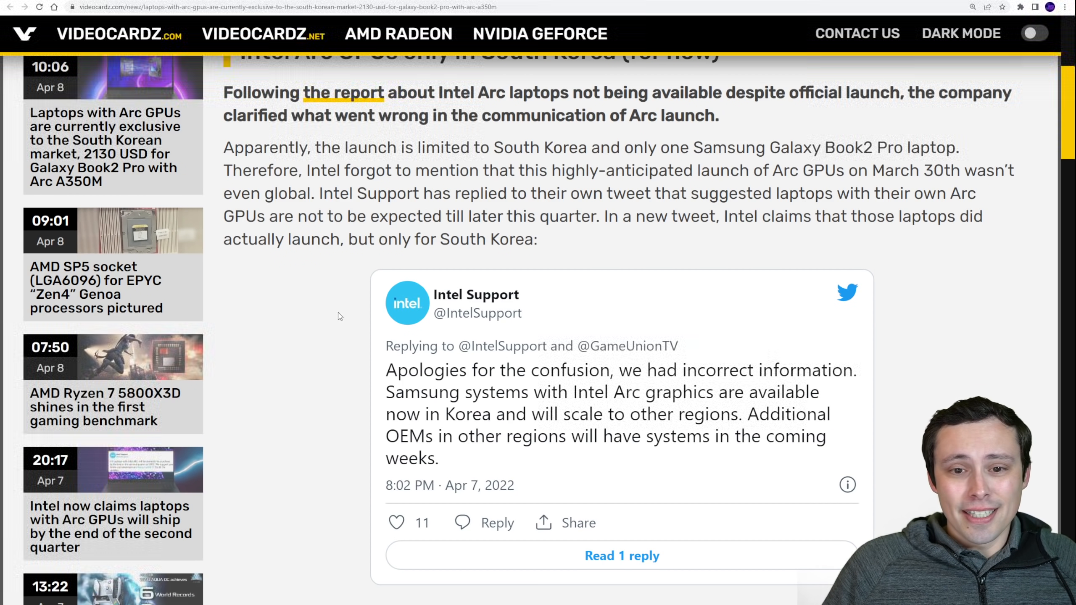
{"action": "mouse_move", "coordinate": [316, 312]}
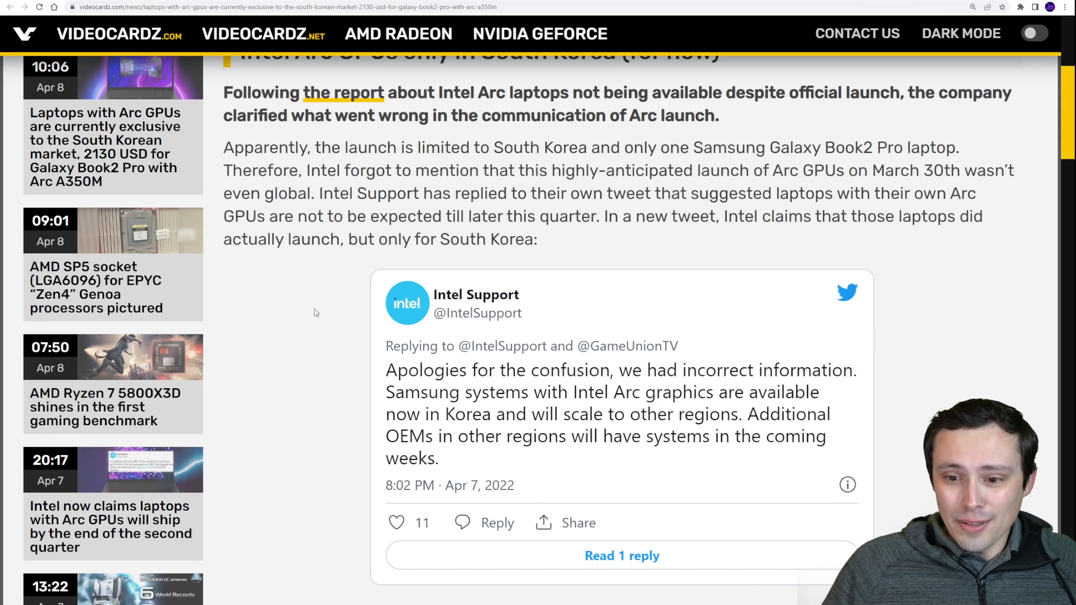
{"action": "mouse_move", "coordinate": [317, 305]}
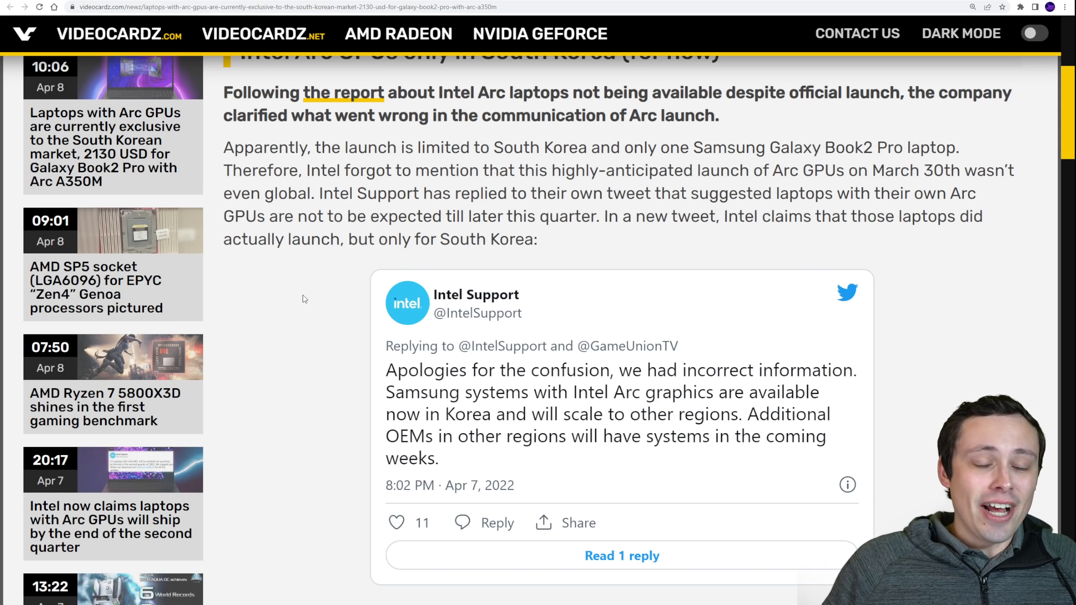
{"action": "mouse_move", "coordinate": [264, 301]}
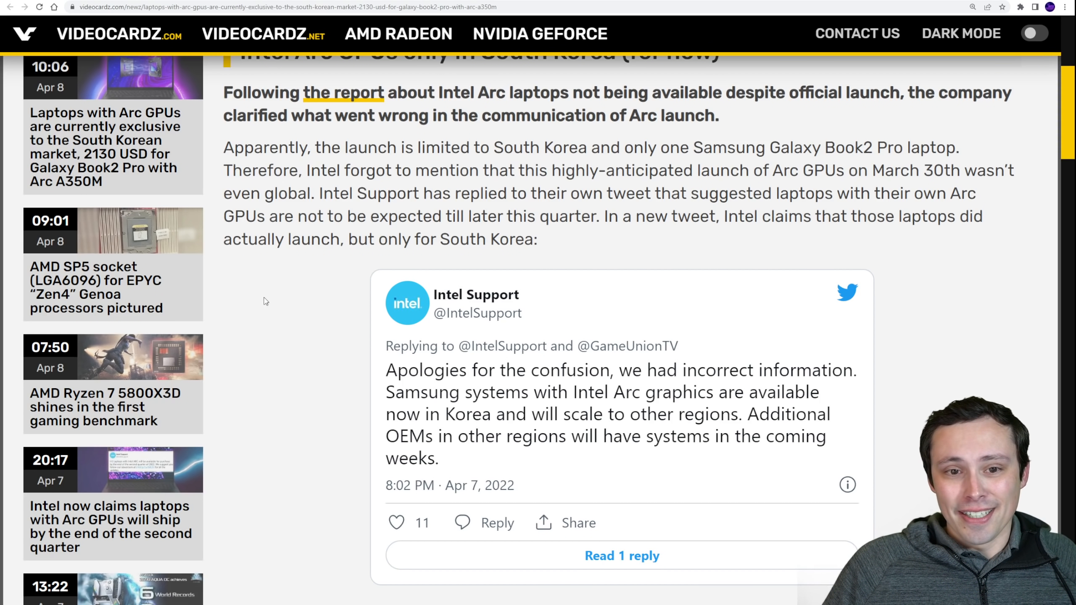